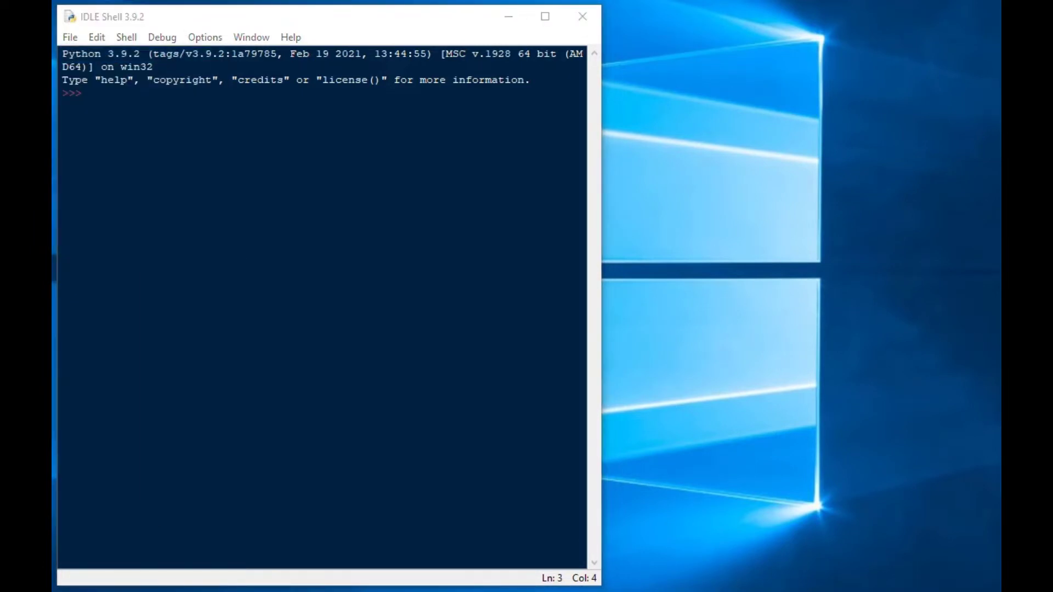
- Create a new blank script file from the IDLE shell
left_click(69, 37)
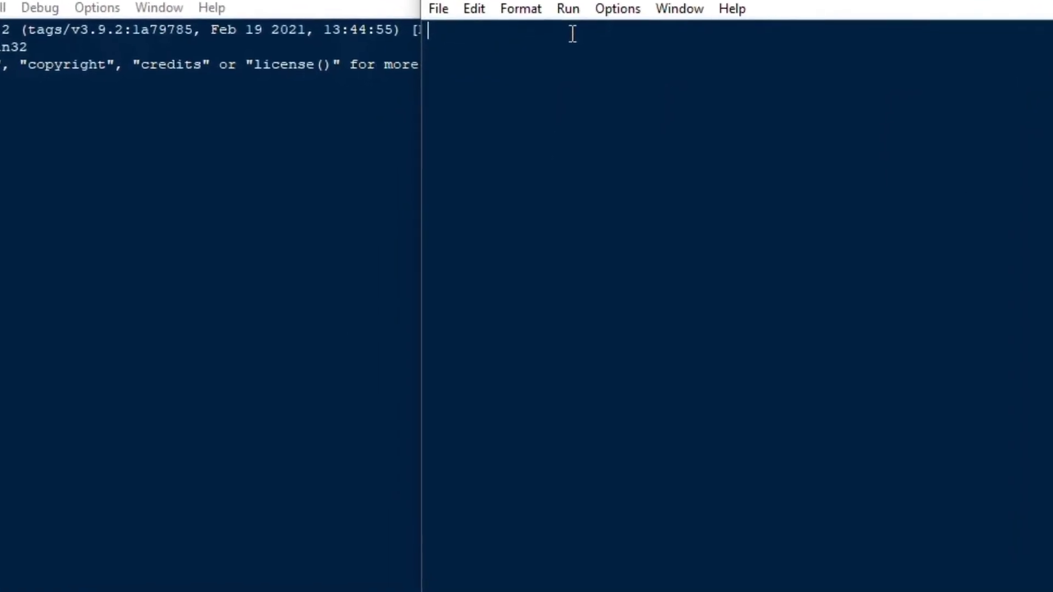
- Import snowflake.connector as sc and print 'connecting..'
type("impor")
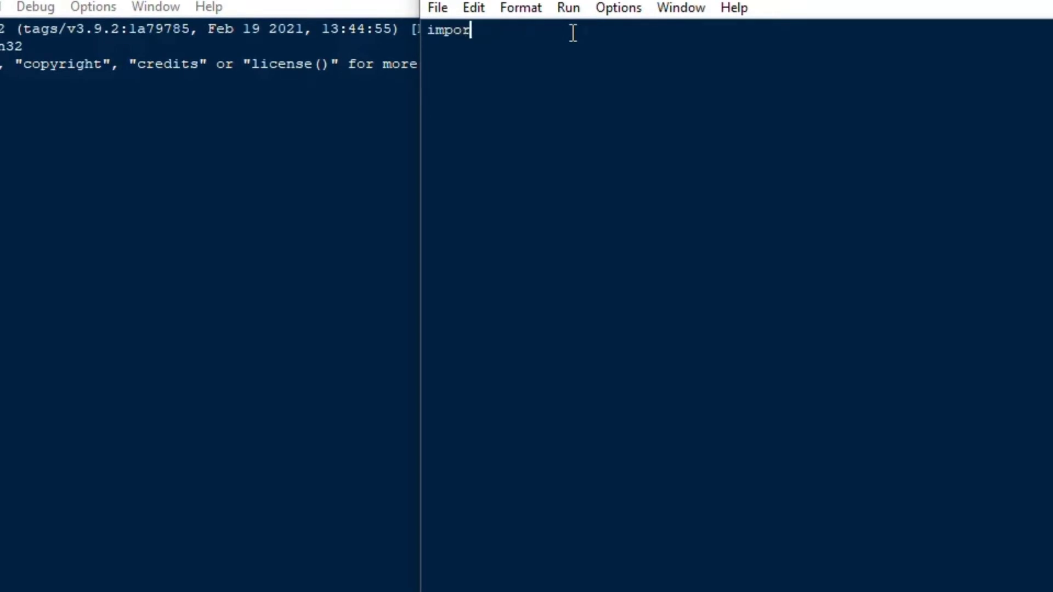
type("t snowflake")
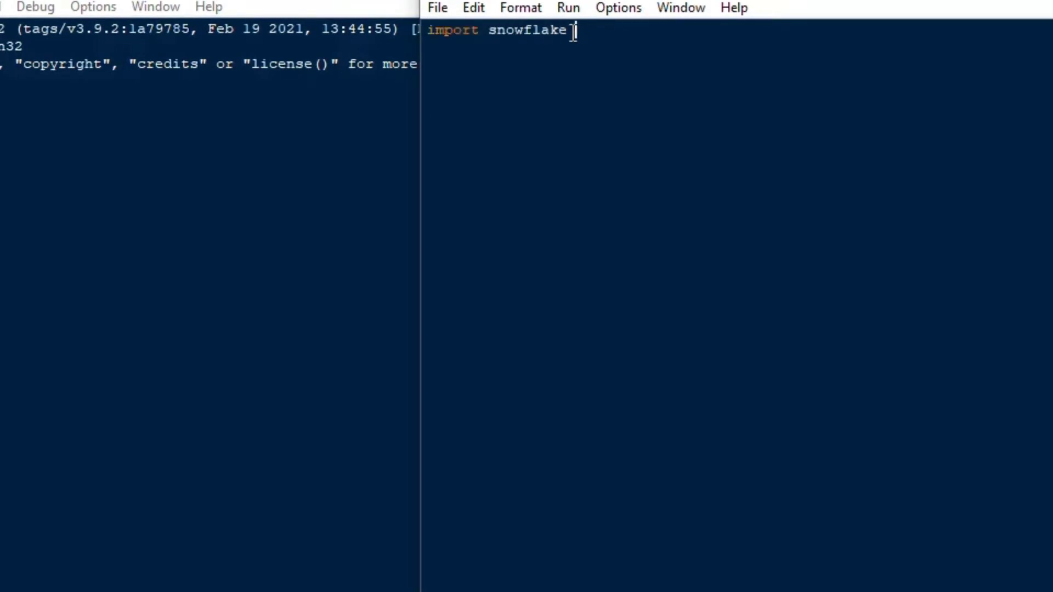
type(".connector a")
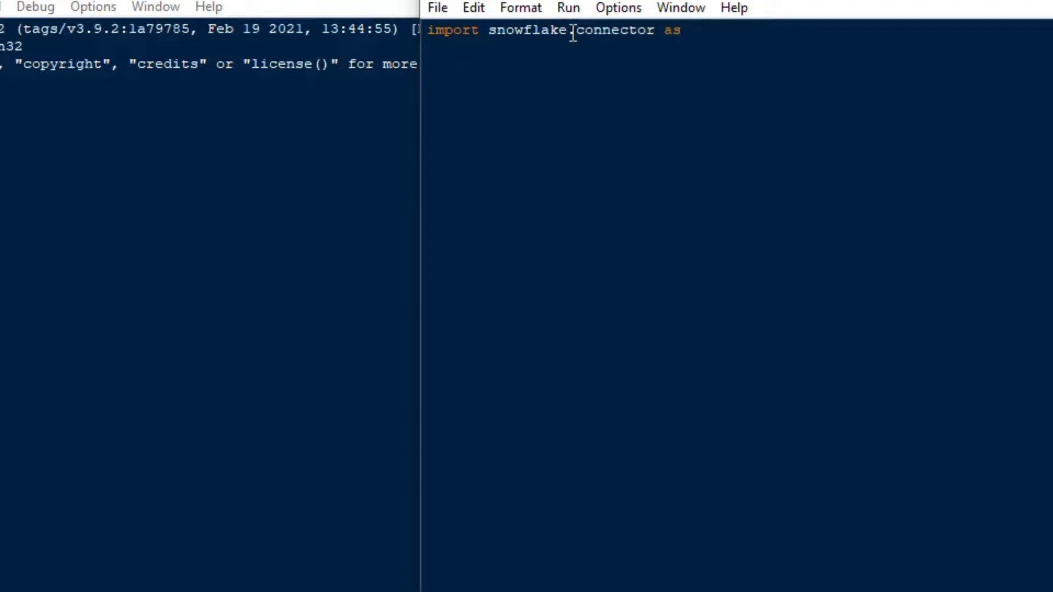
type("sc")
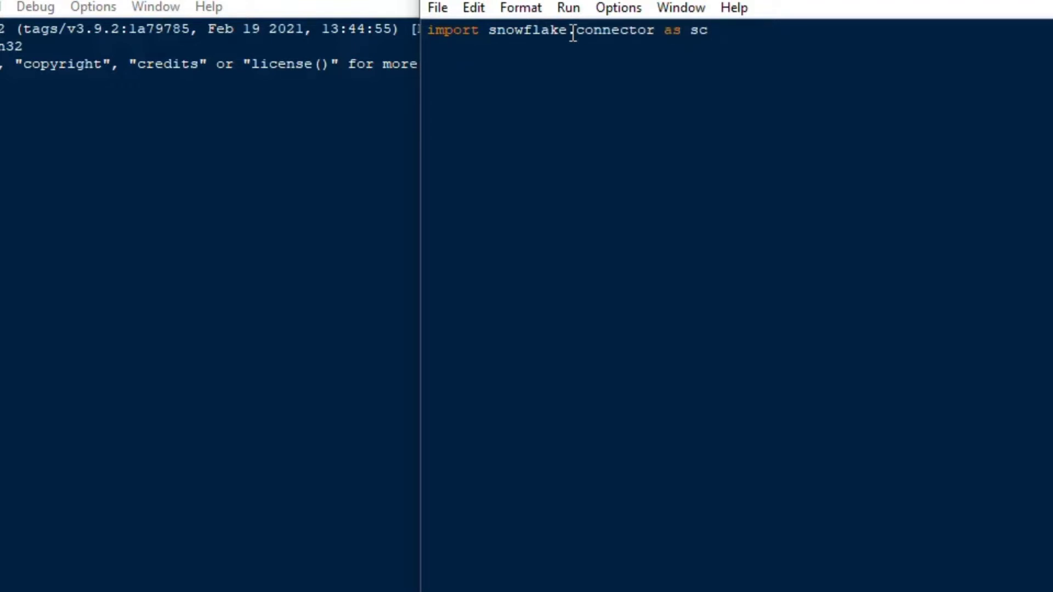
type("print")
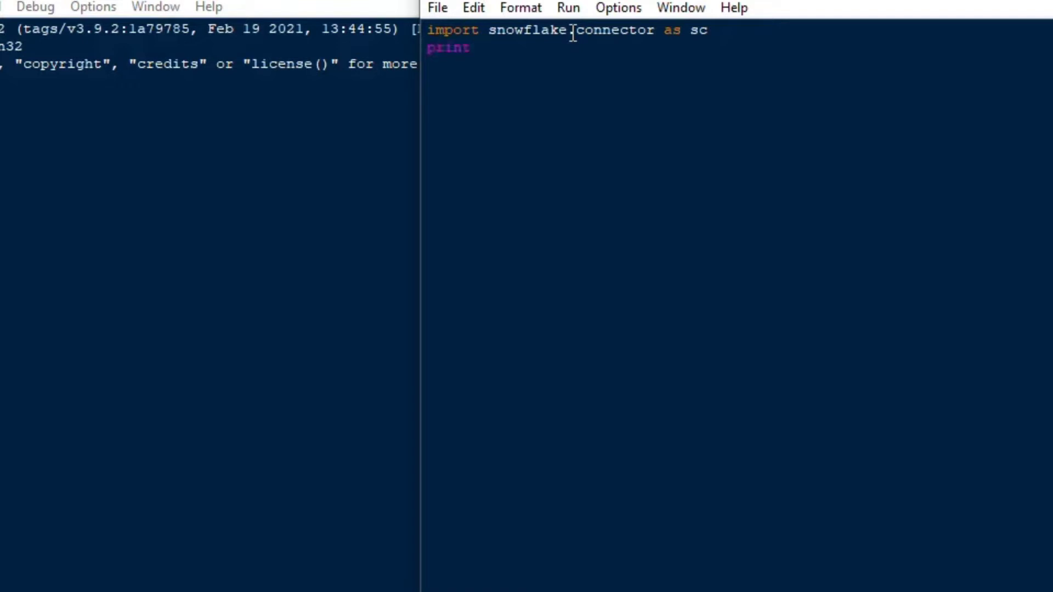
type("('conne")
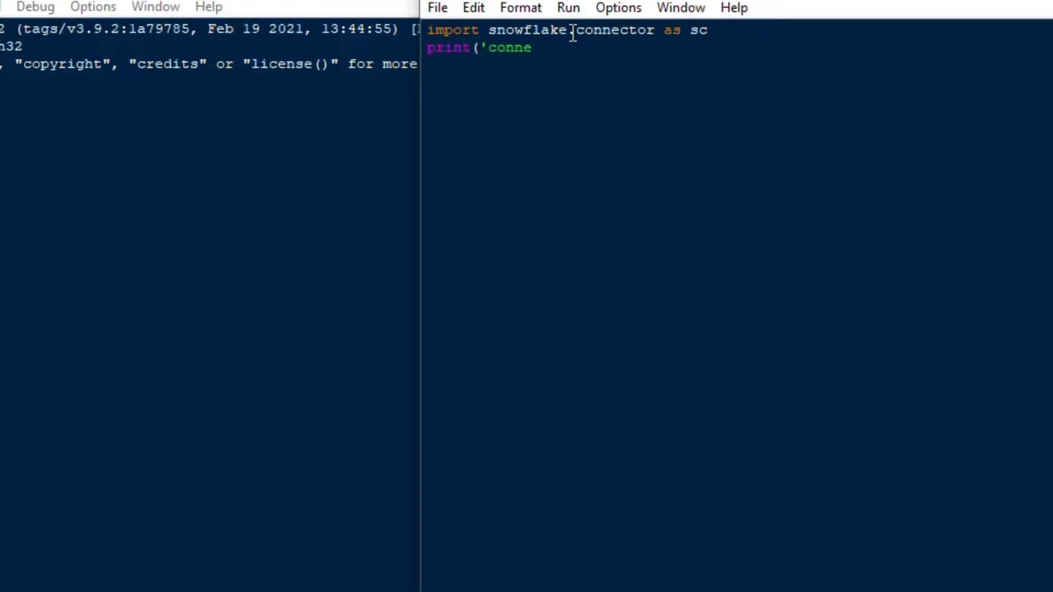
type("cting..')")
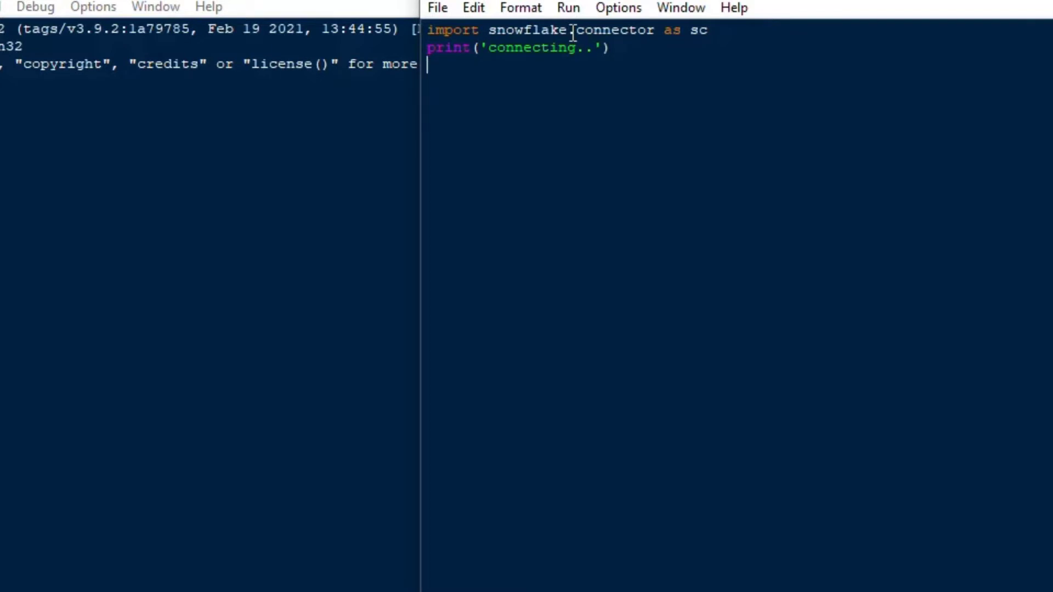
- Inside a try block, assign cnn = sc.connect with user=snowuser and the snowacct account arguments
type("try:")
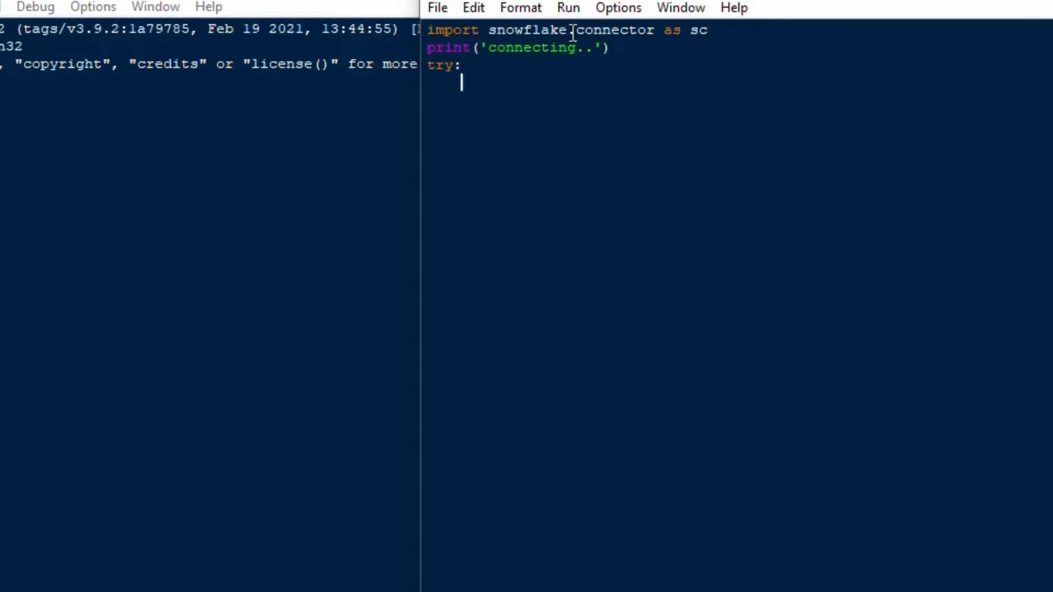
type("cnn")
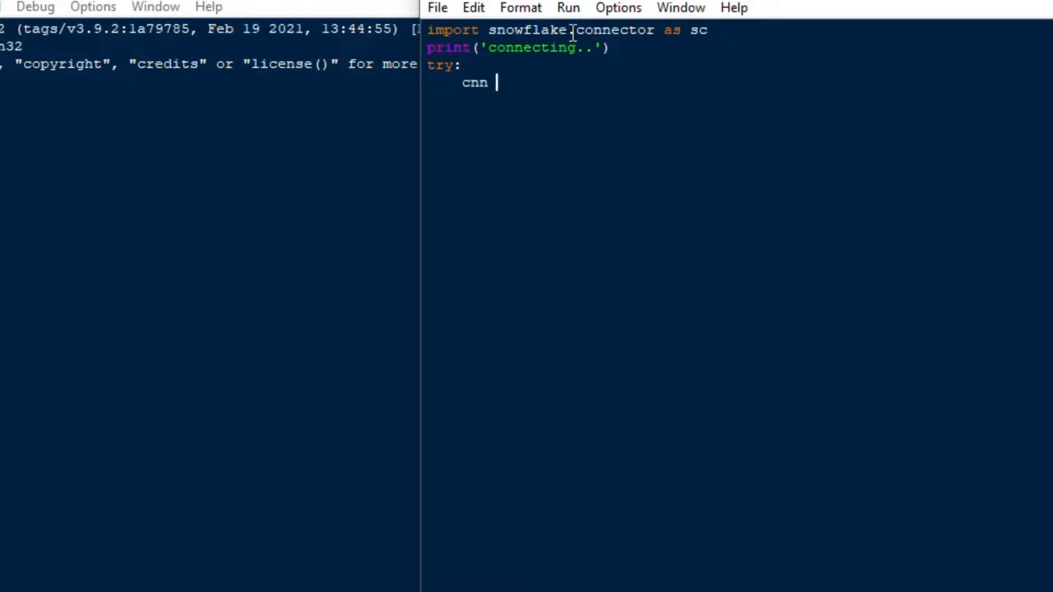
type("= sc.c")
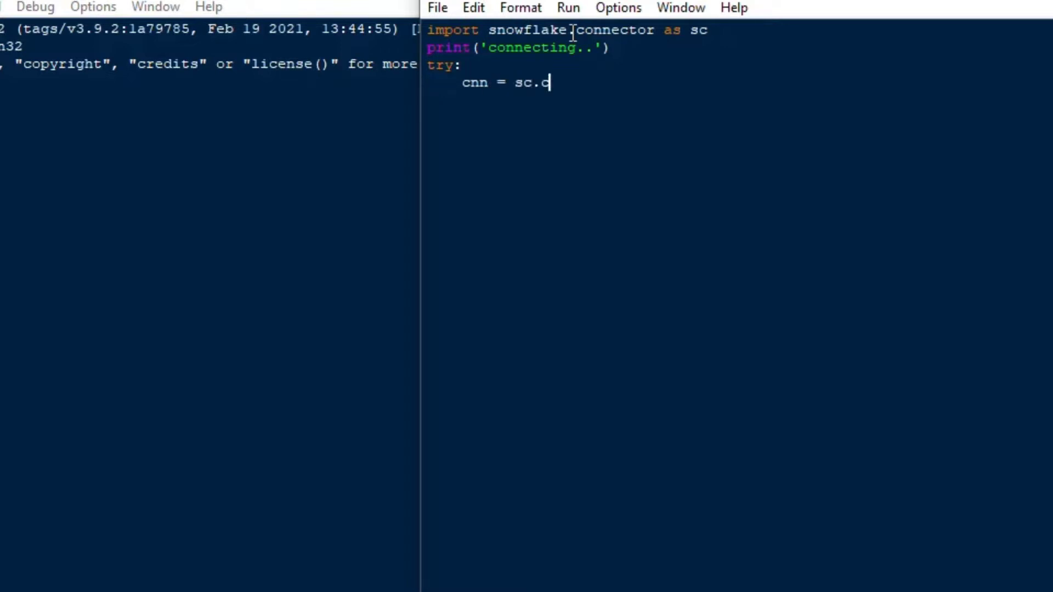
type("onnect (")
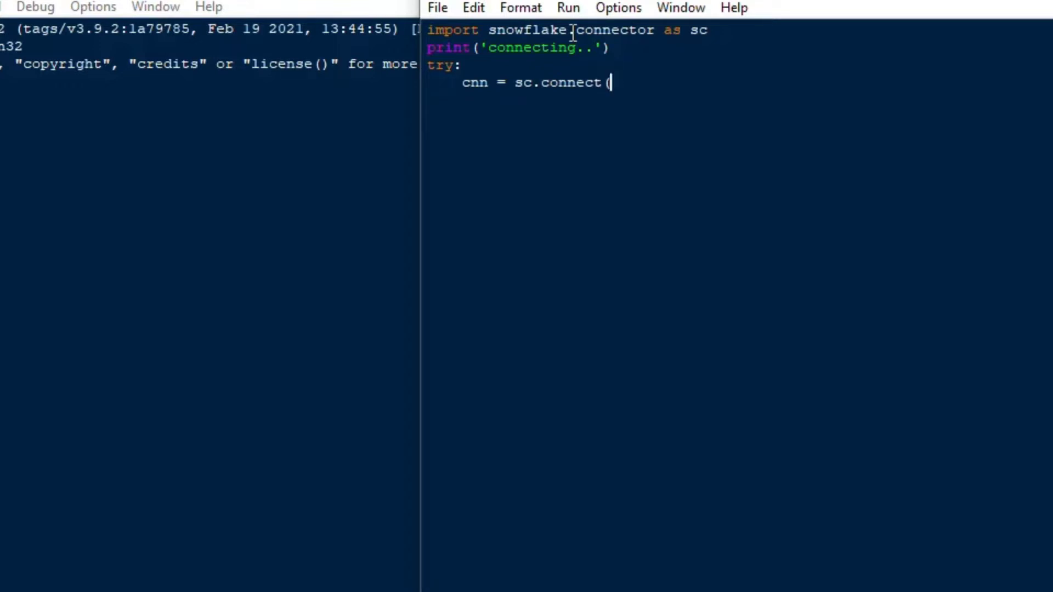
type(".")
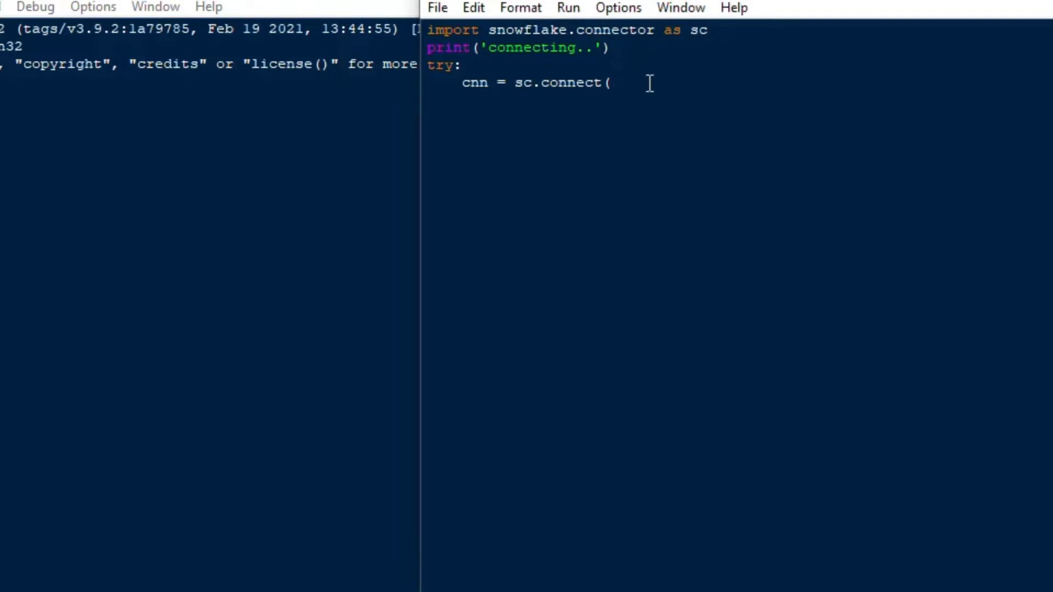
type("user = snowuser,")
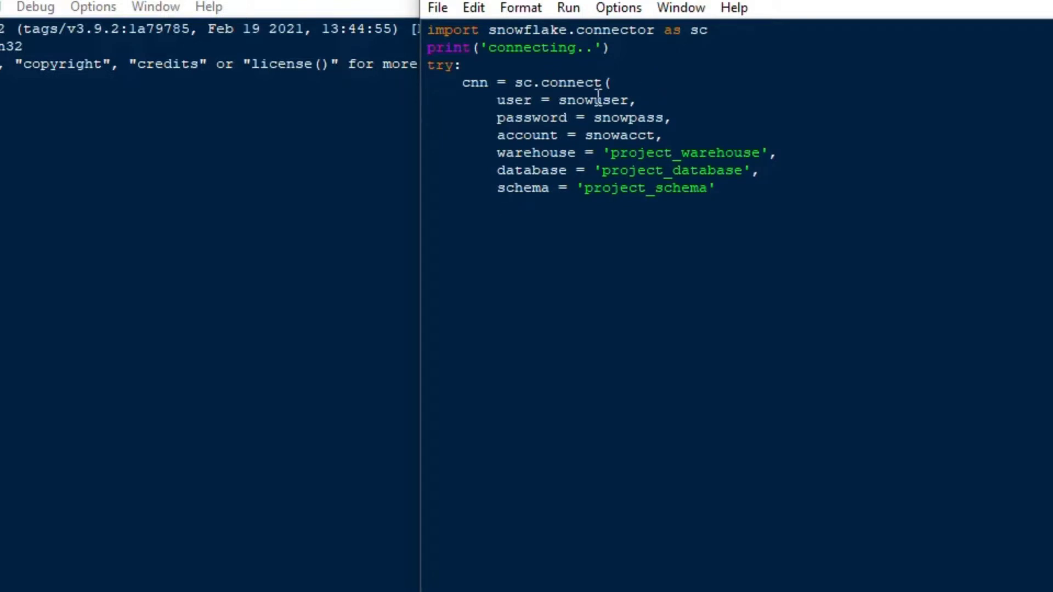
double_click(619, 135)
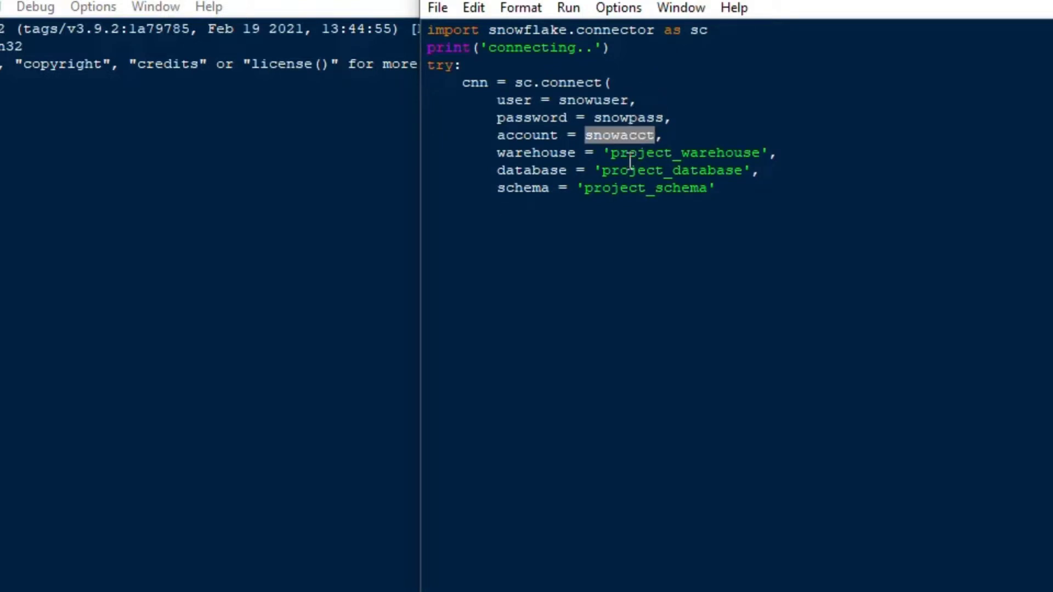
double_click(683, 152)
type(")")
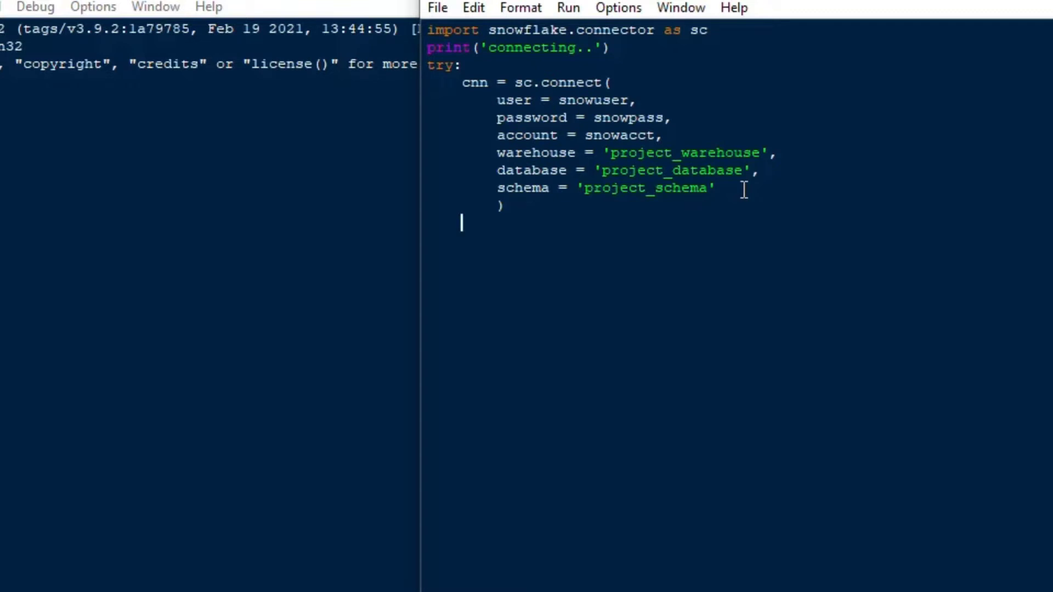
- Open a cursor on the connection as cs = cnn.cursor()
type("cs")
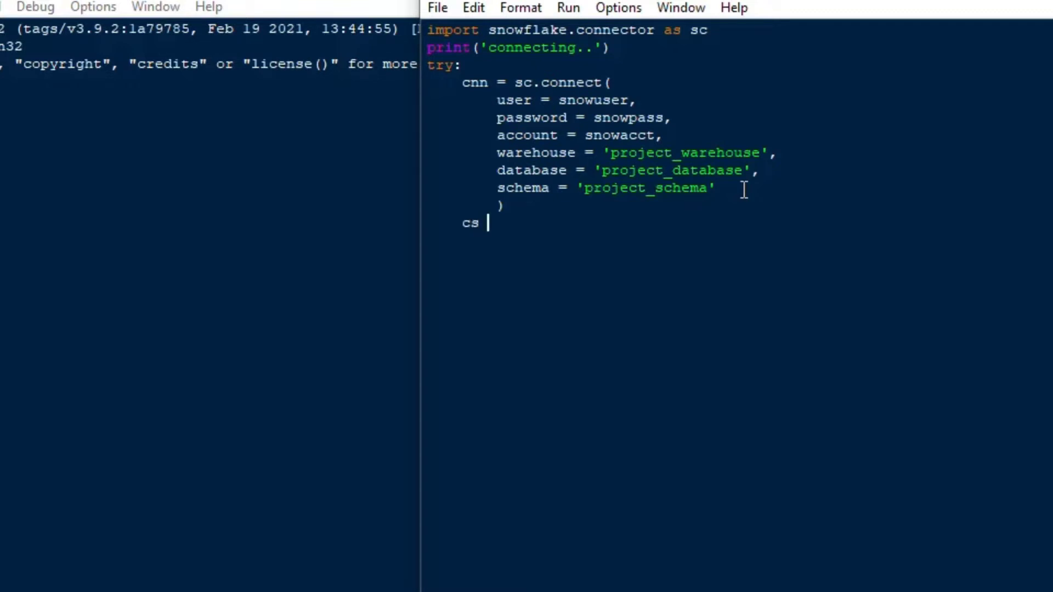
type("=")
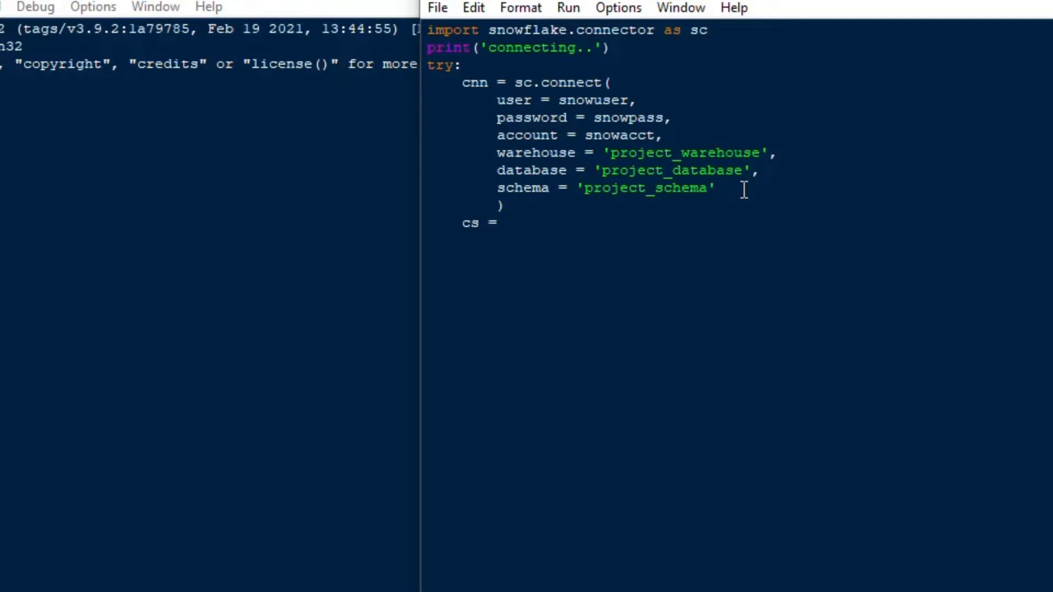
type("cnn.cur")
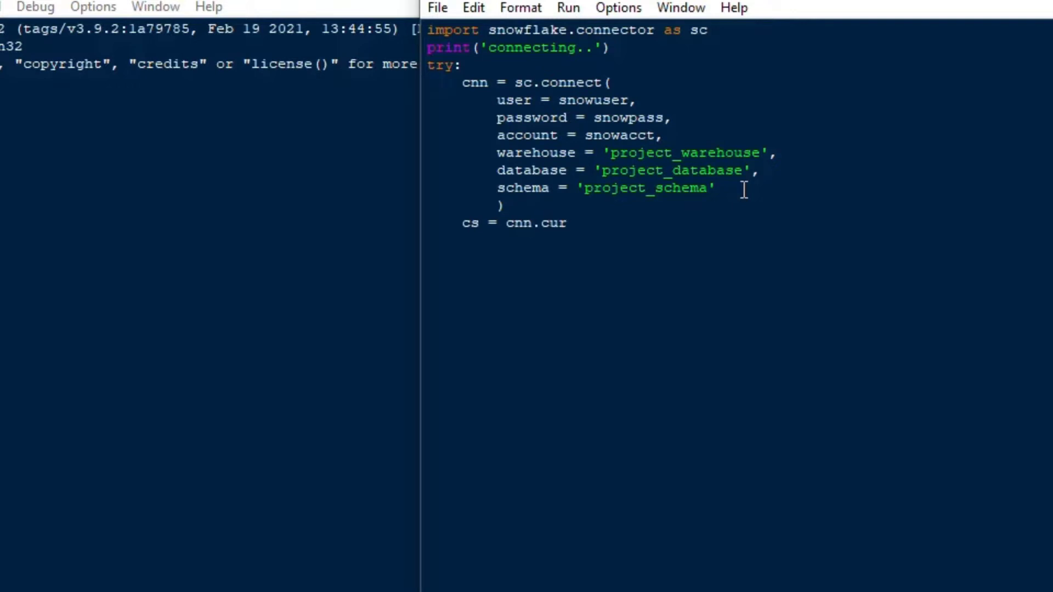
type("sor()")
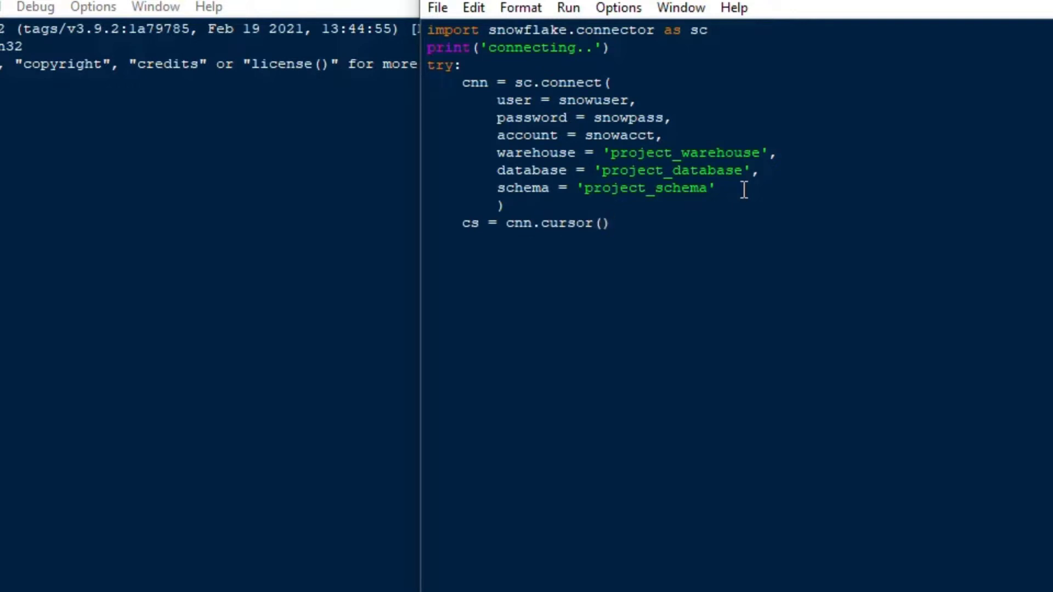
- Assign sql = 'Select * From PROJECT;' as the query string
type("sq")
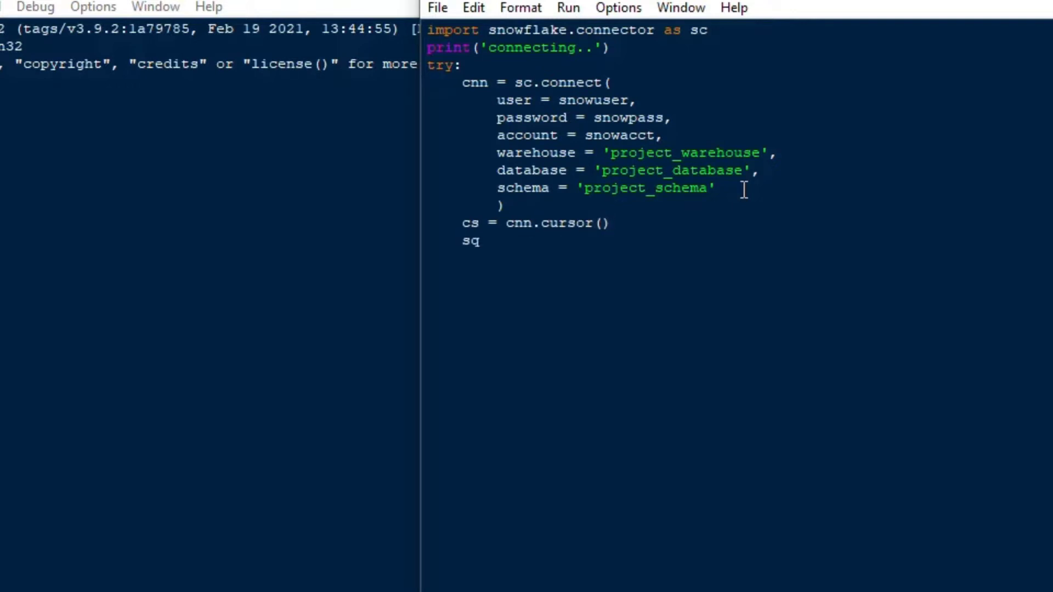
type("l =")
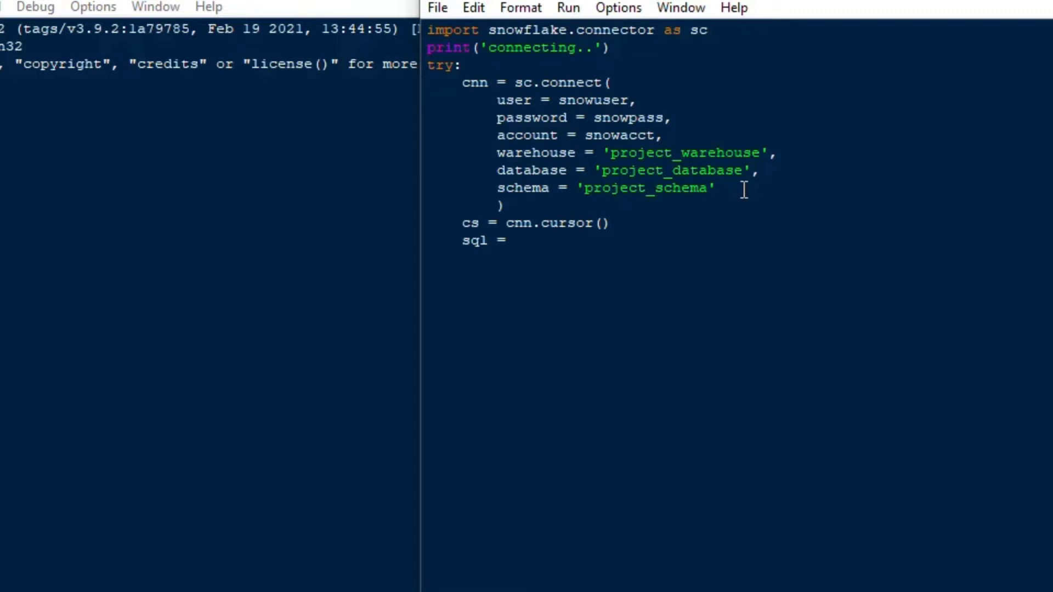
type("'Select * From")
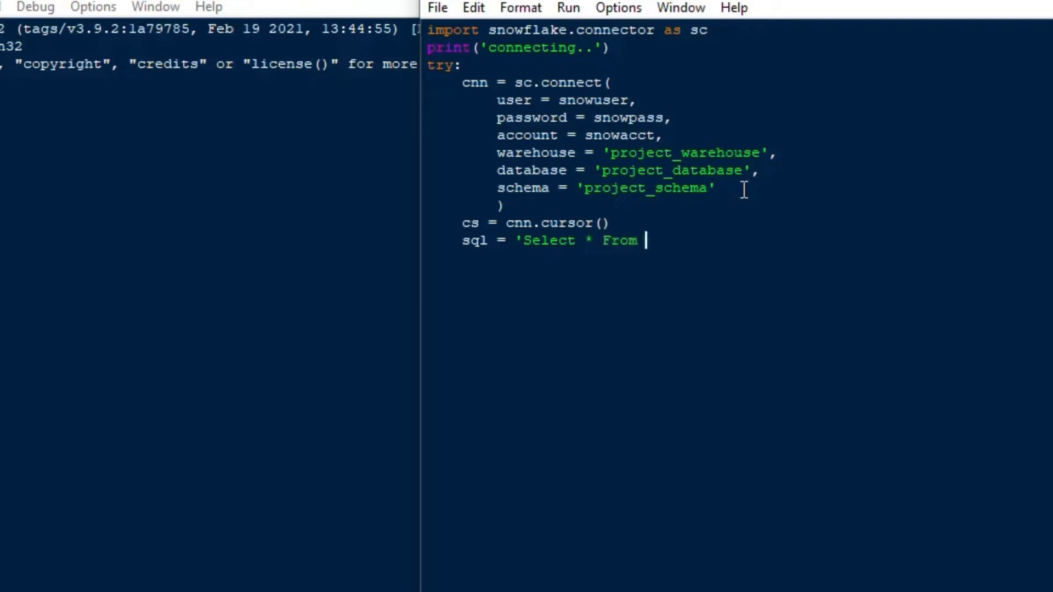
type("PROJECT")
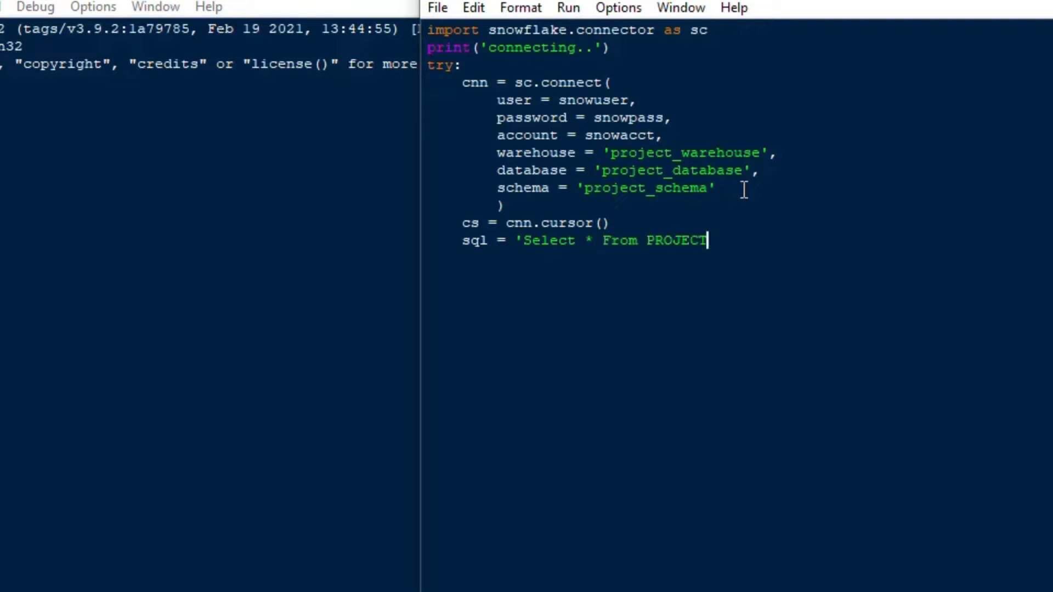
type(";'")
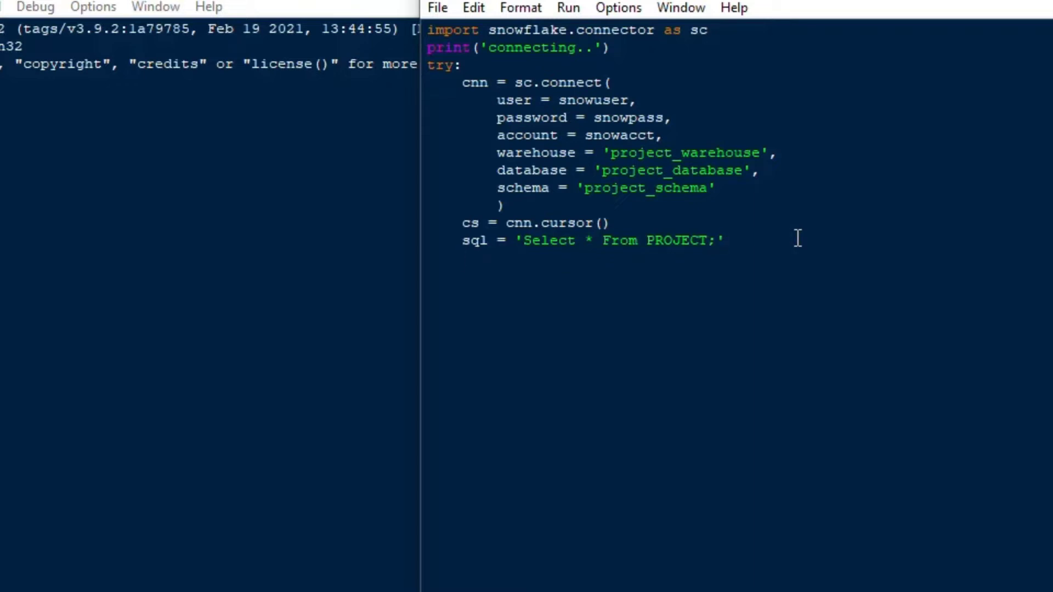
- Store the query's column description in ds = cs.describe(sql), pointing out sql and ds
type("ds")
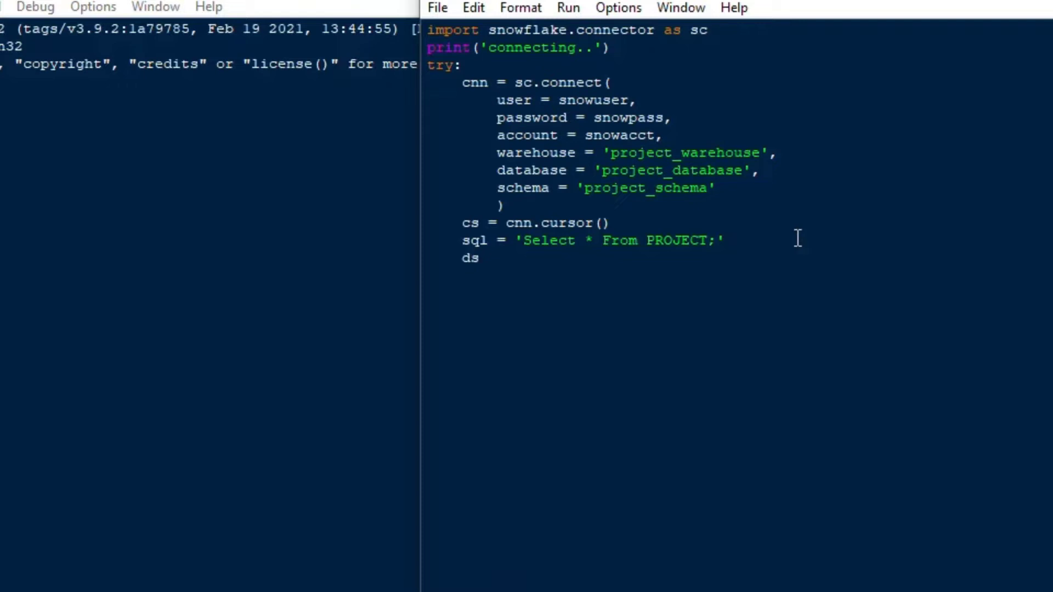
type("=")
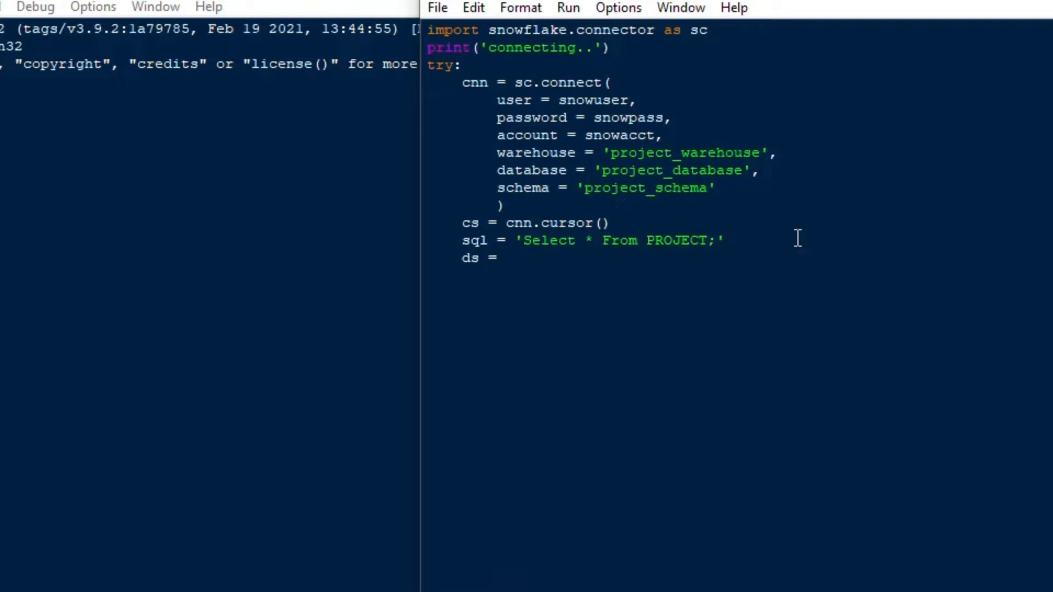
type("cs.descri")
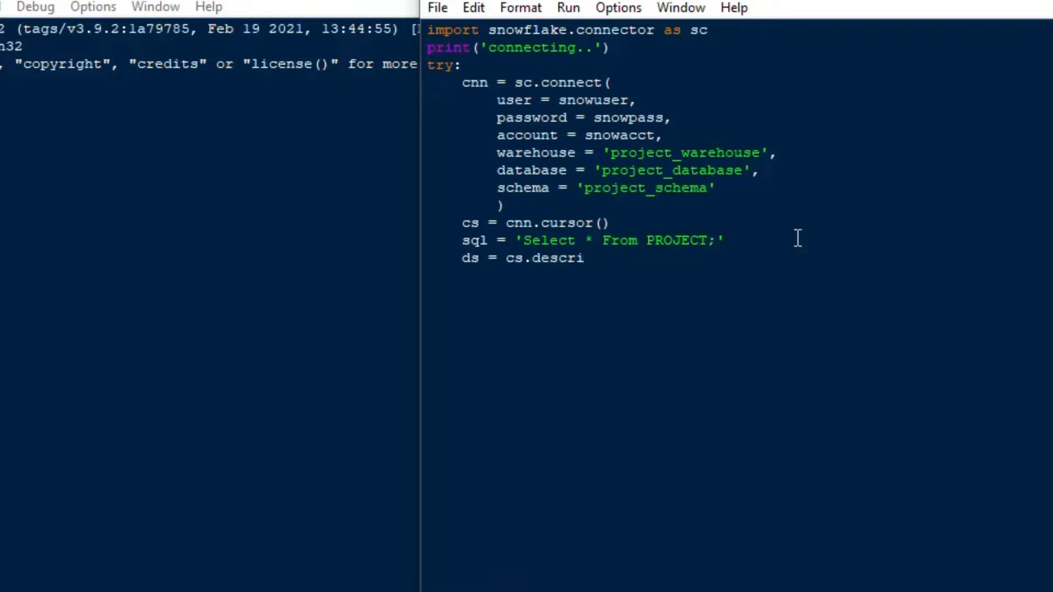
type("be(")
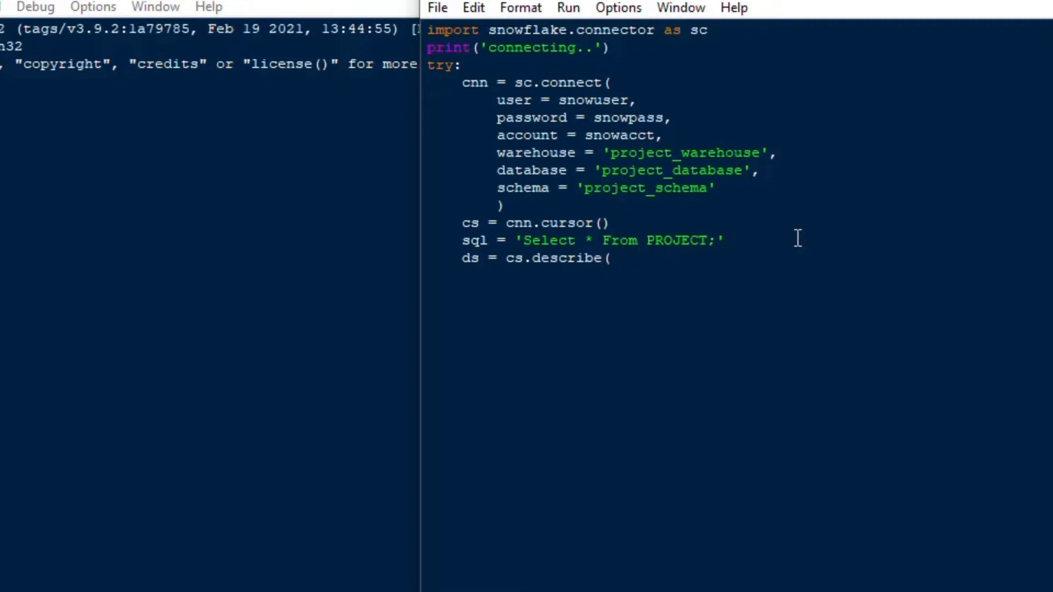
type("sql)")
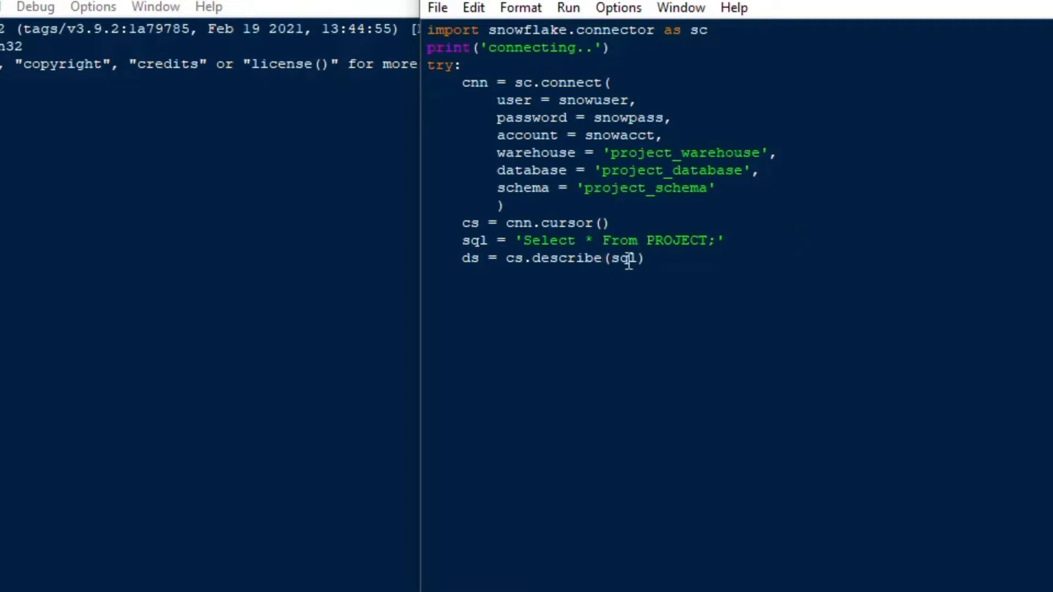
double_click(566, 257)
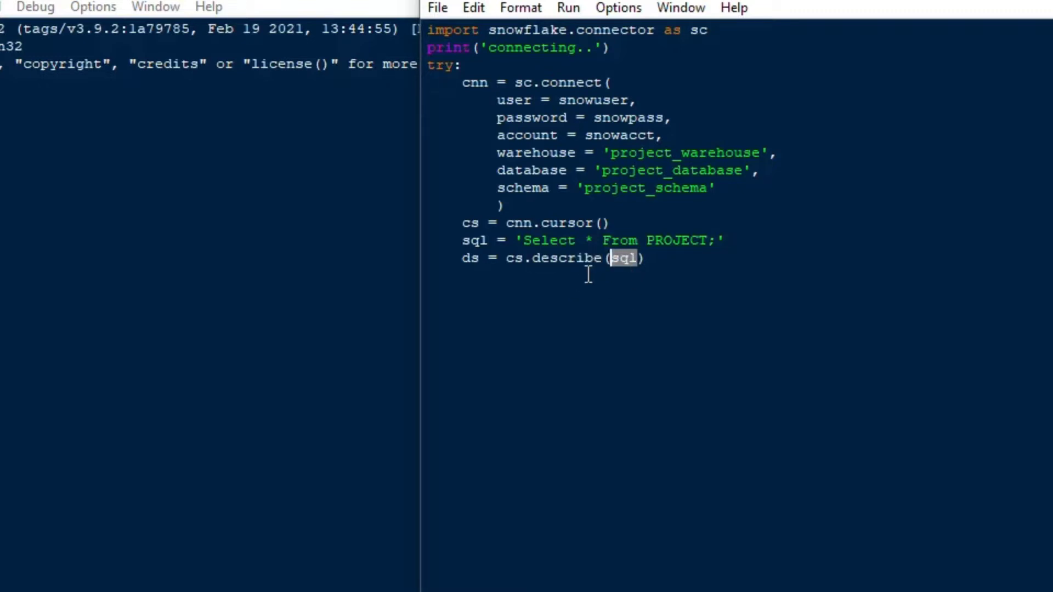
double_click(566, 257)
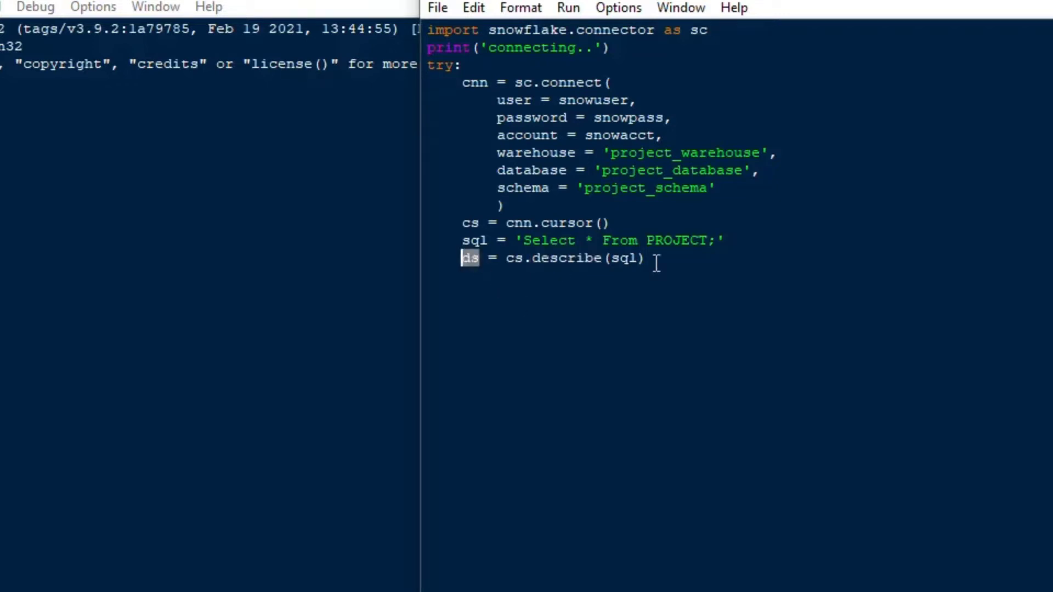
left_click(647, 259)
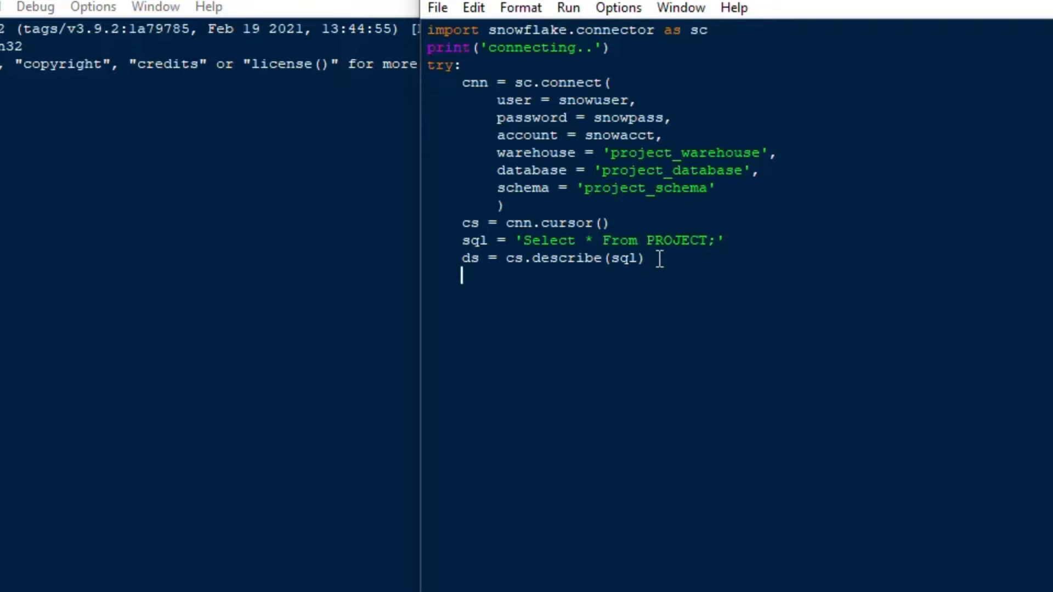
- Loop over ds printing str(i) and then a '.' for each column
type("for i in ds:")
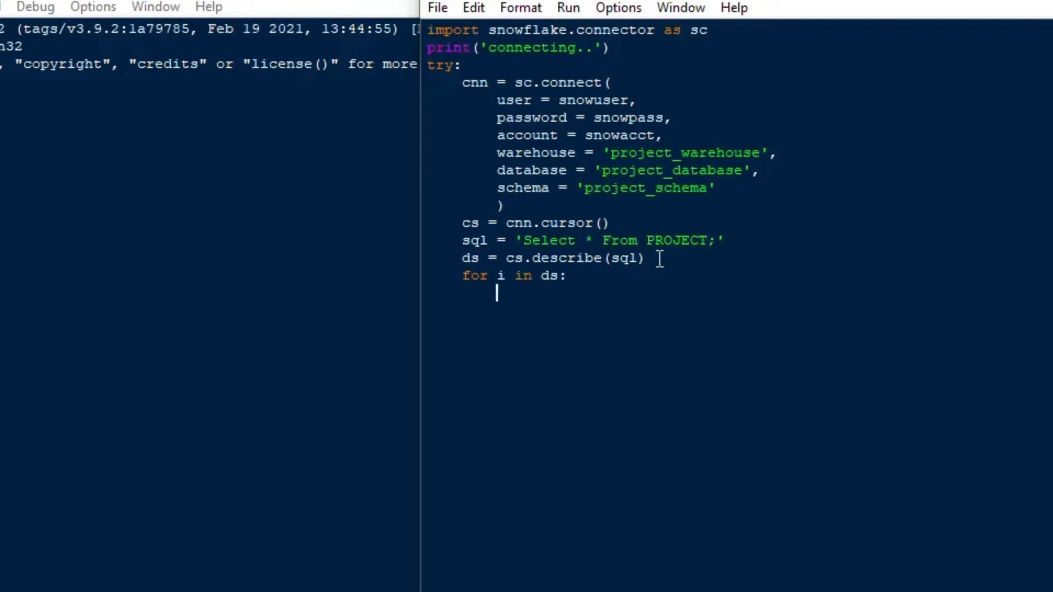
type("print(str(i")
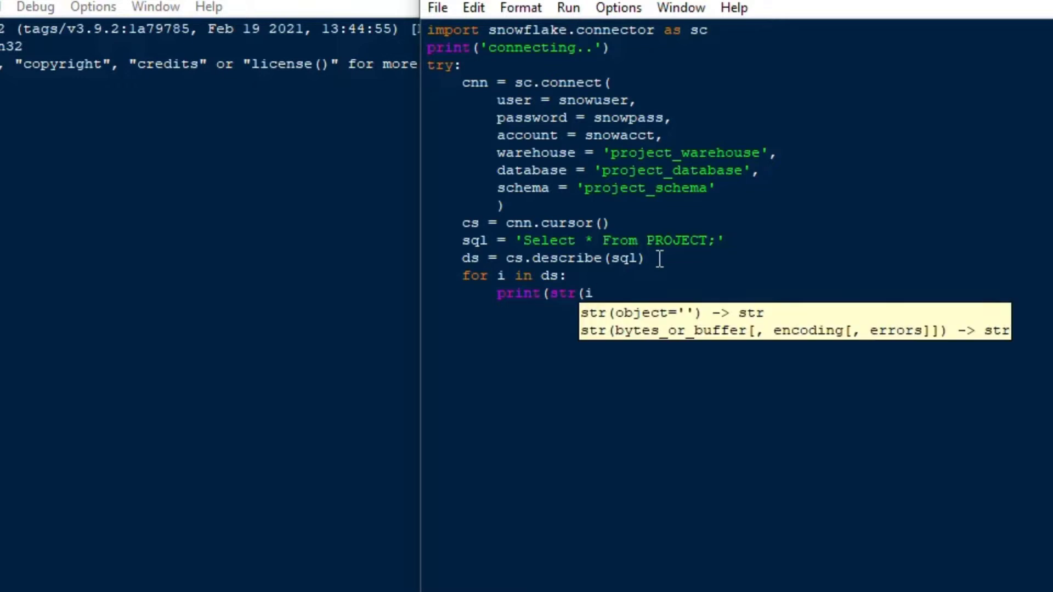
type("))")
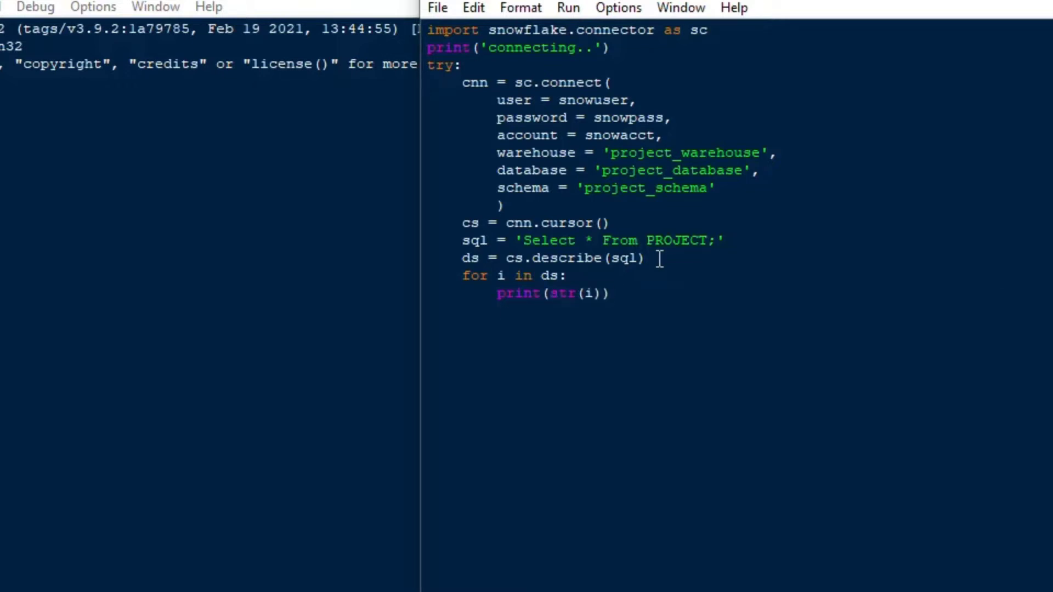
type("print('.')")
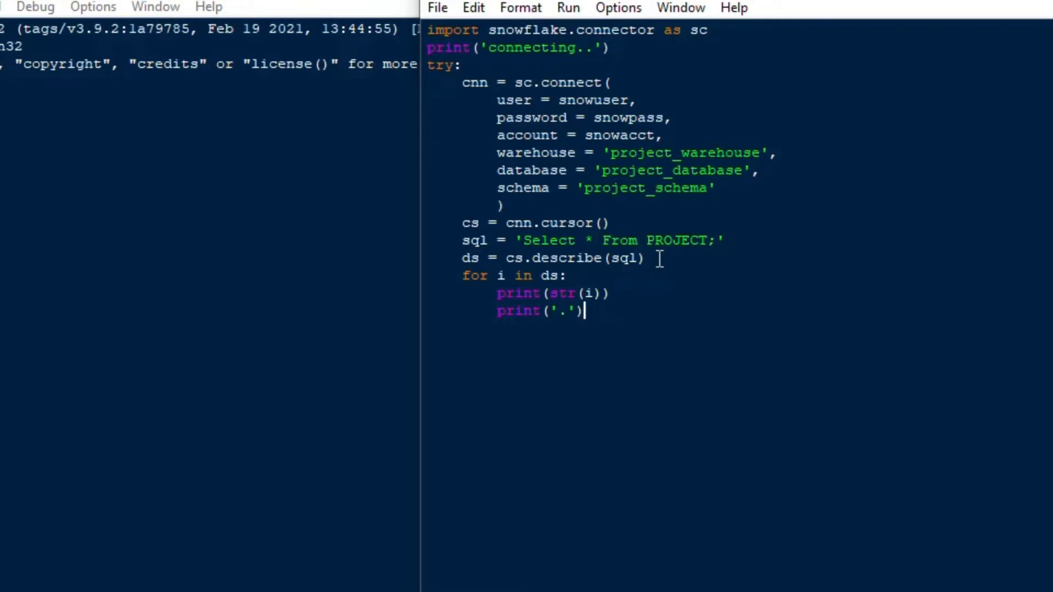
key("enter")
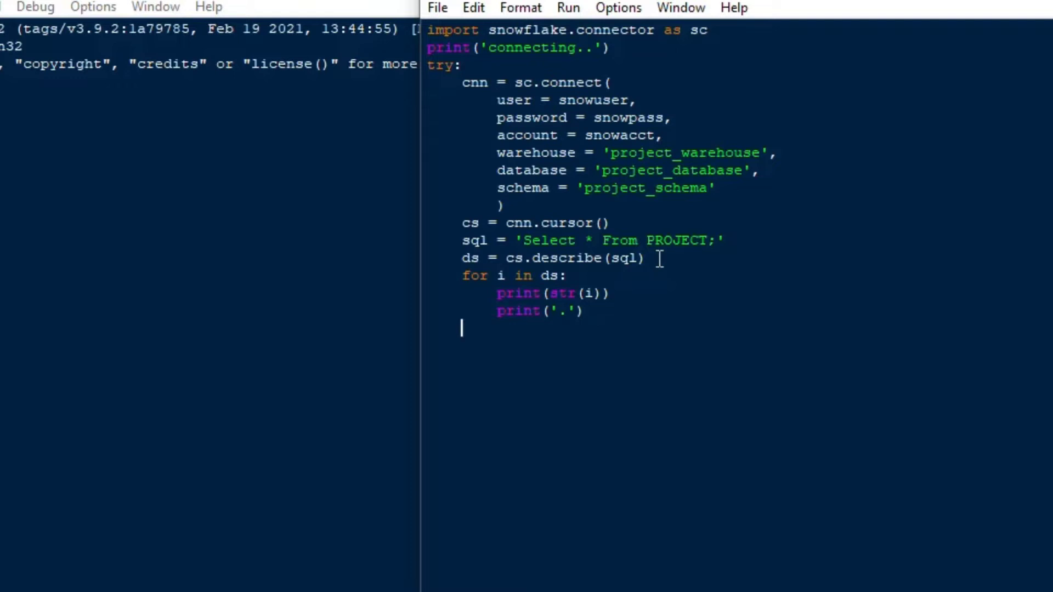
- Catch Exception as e and print the error
type("ex")
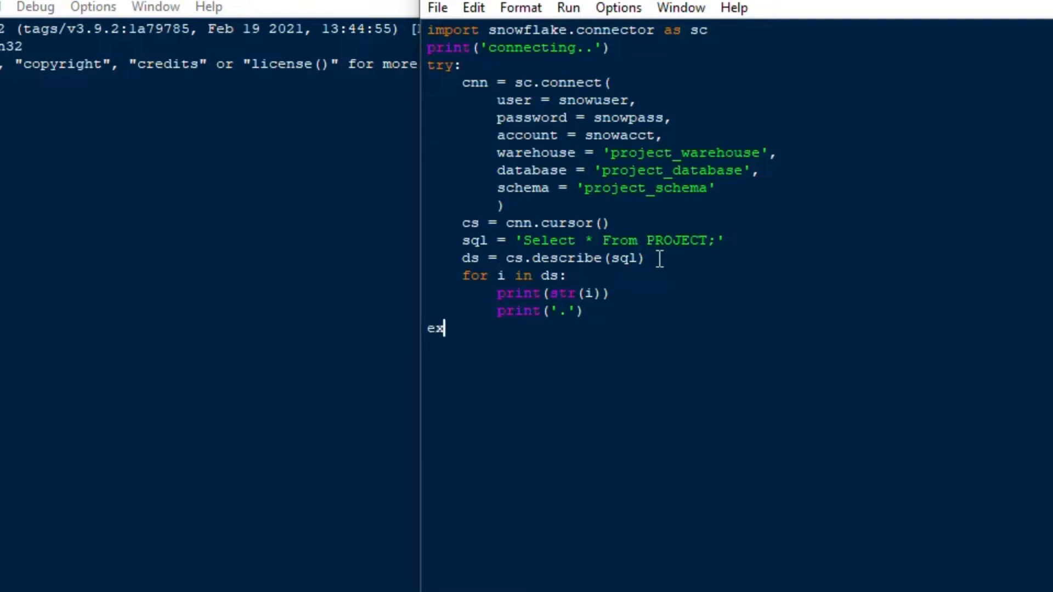
type("cept E")
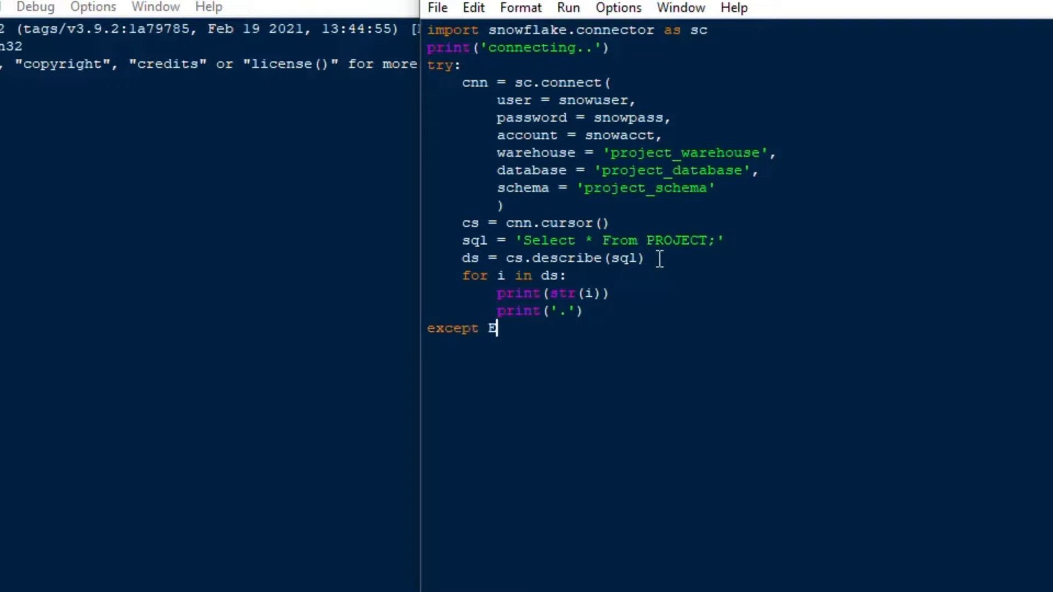
type("xception")
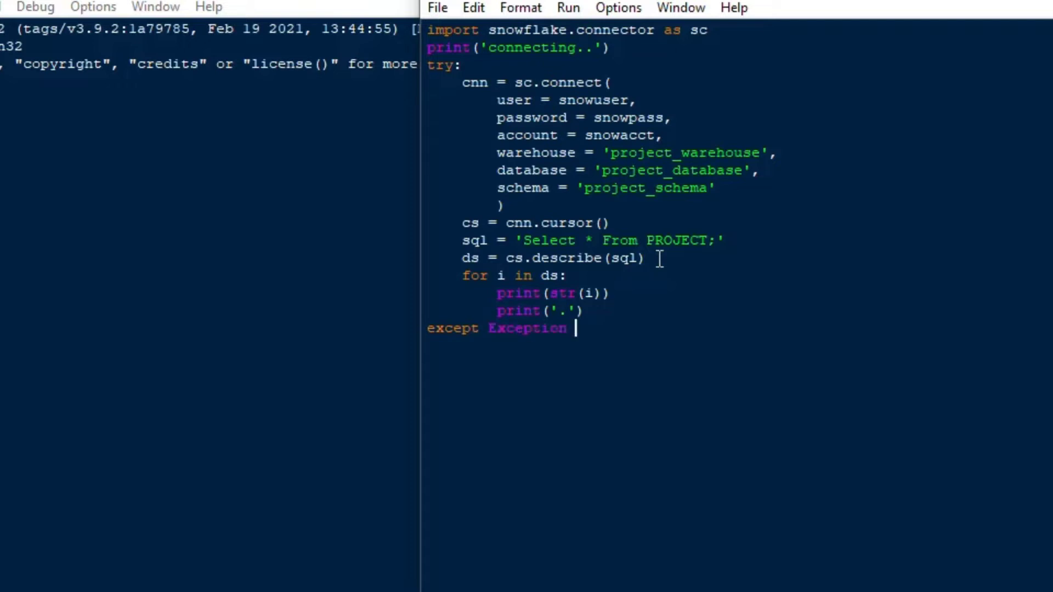
type("as e")
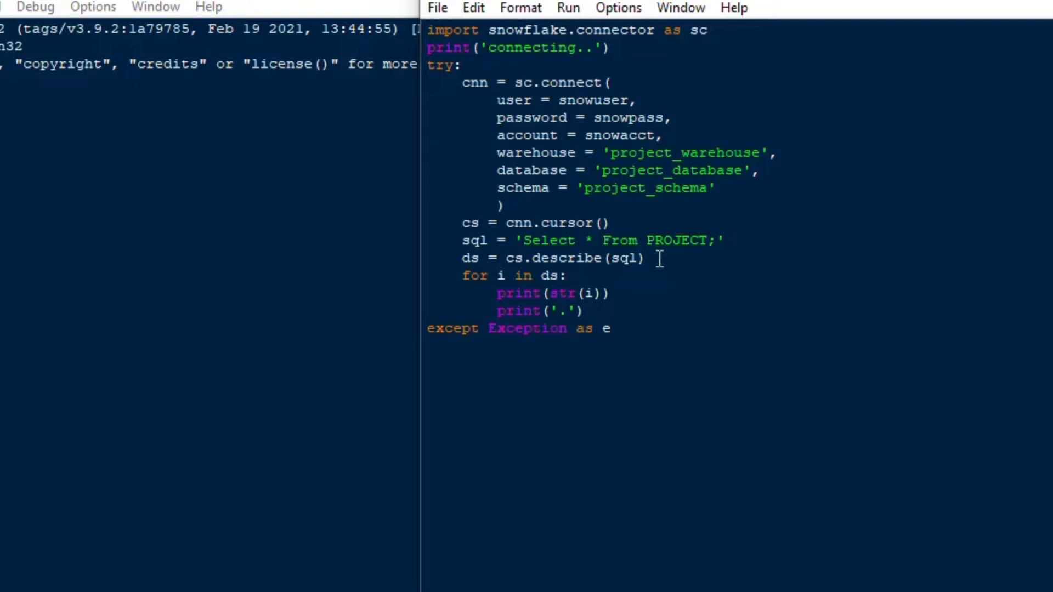
type(":")
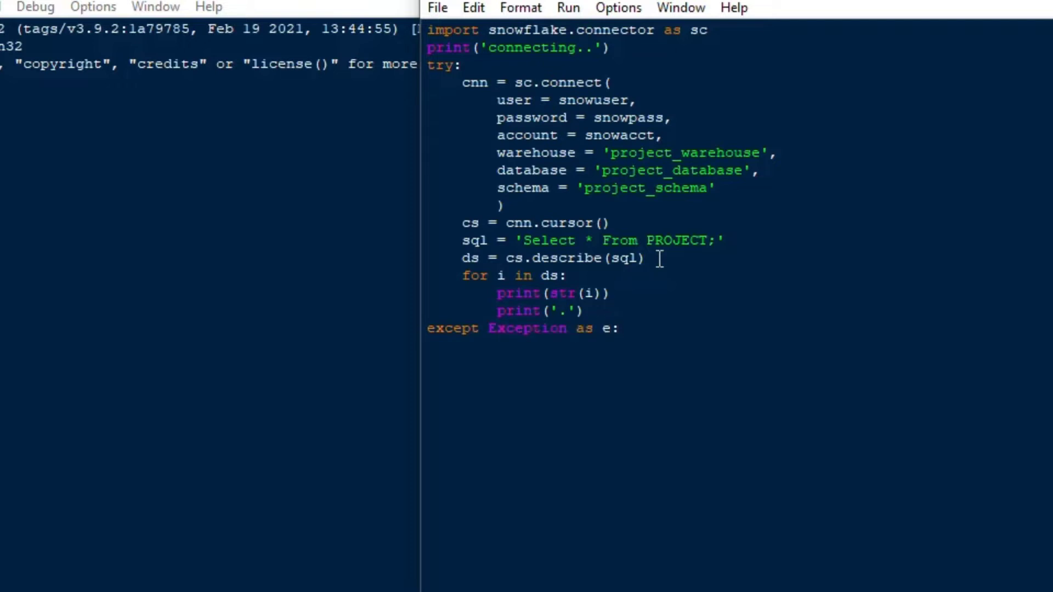
type("print(e")
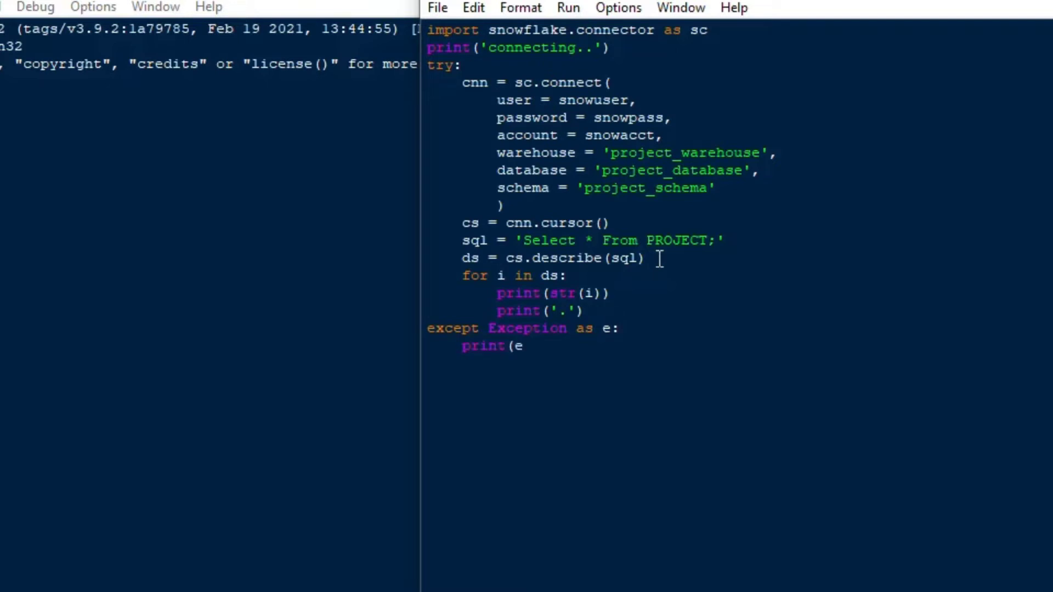
type(")")
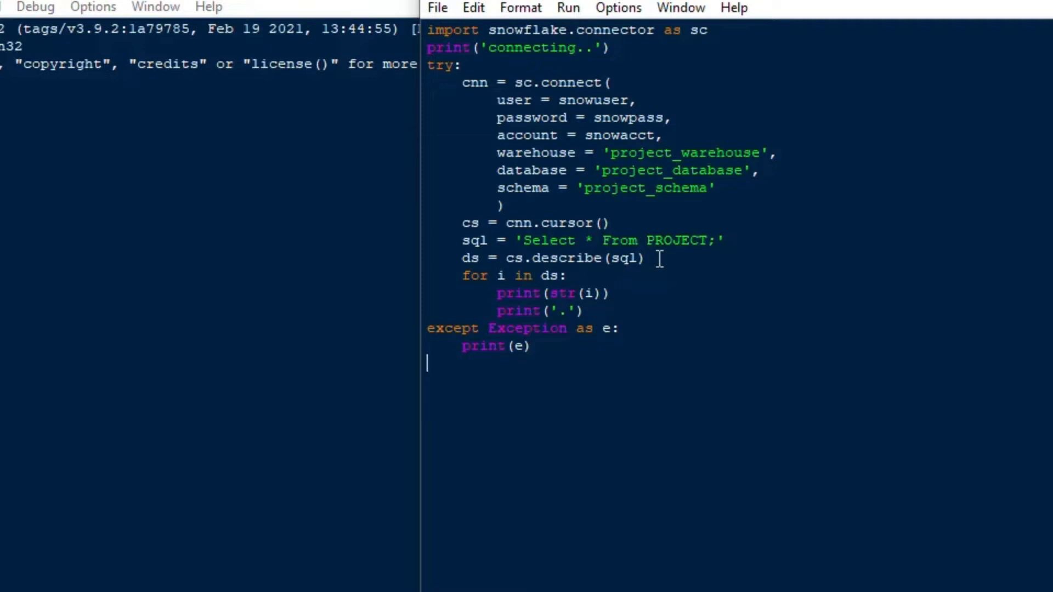
- In a finally block print 'disconnecting..', close cnn and print 'done'
type("finally")
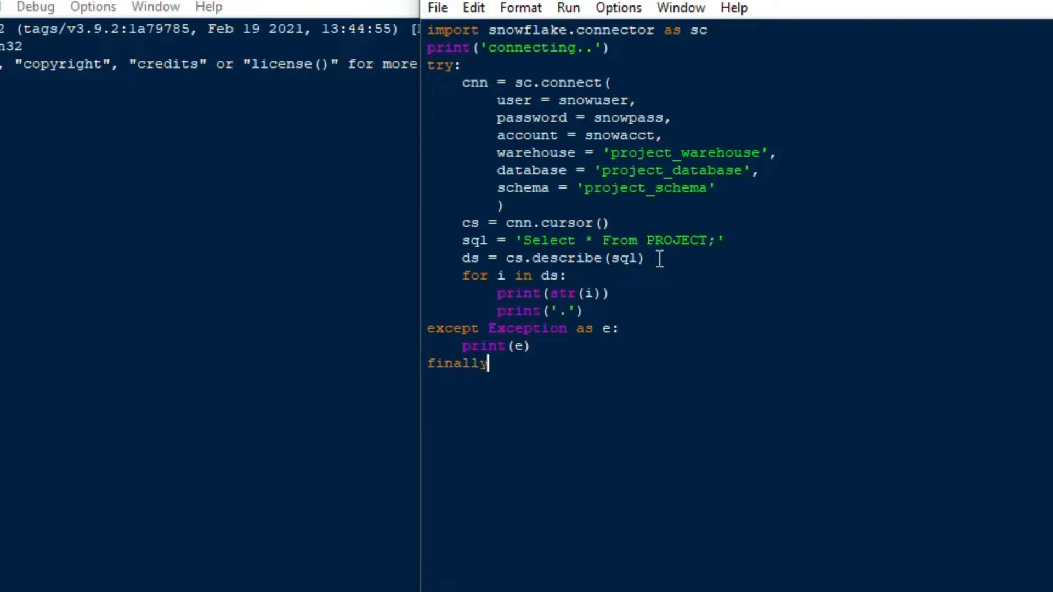
type(":")
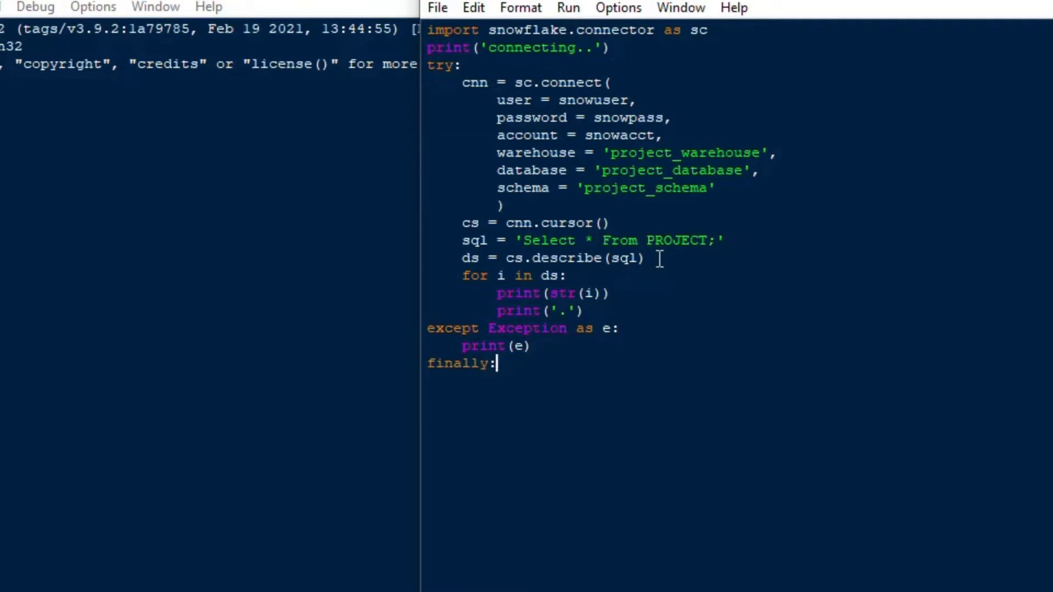
key("enter")
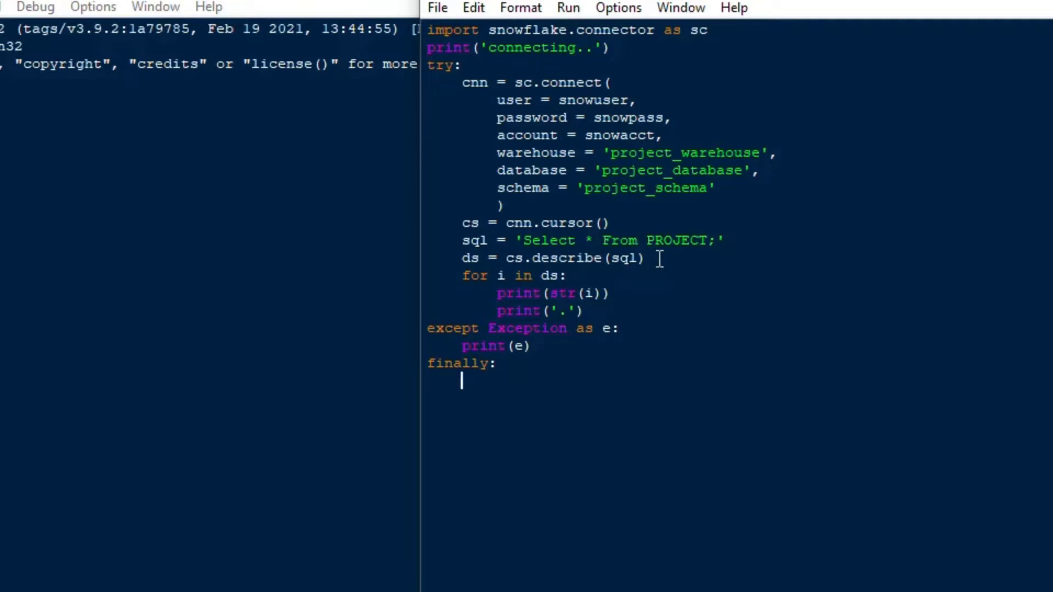
type("print('di")
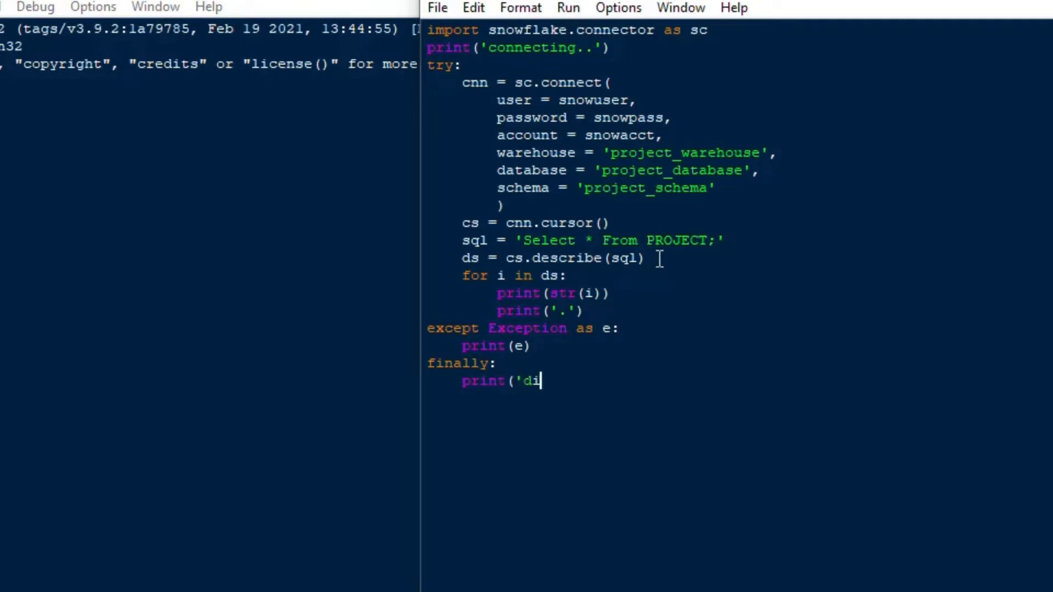
type("sconnecting..")
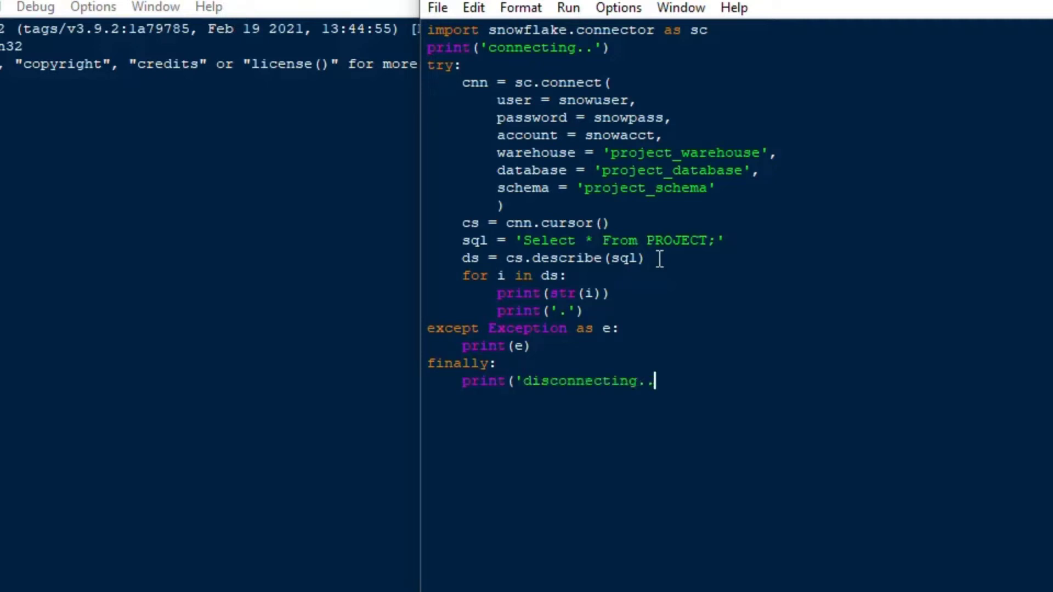
type("')")
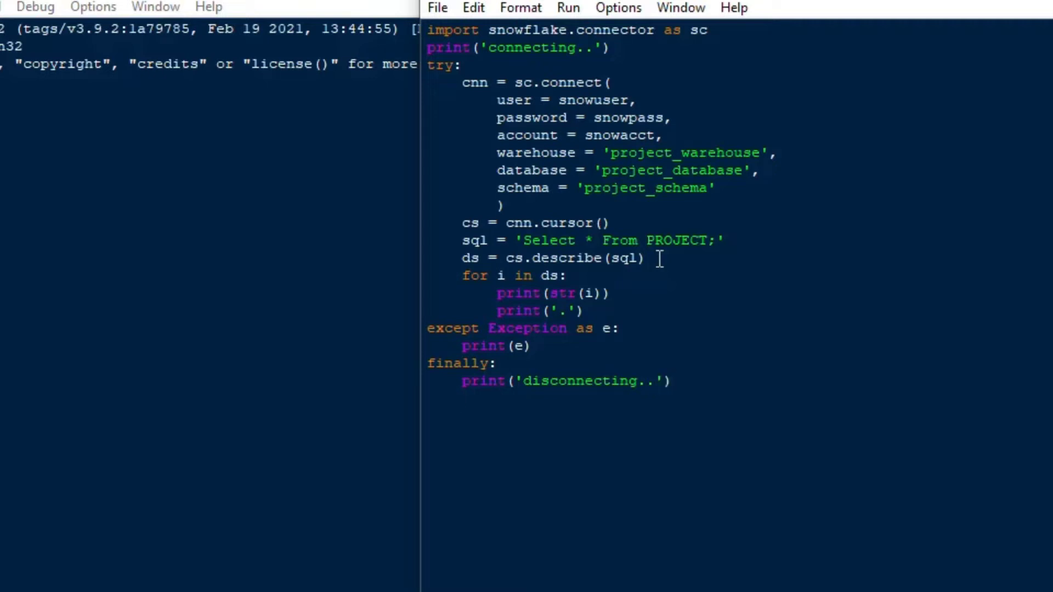
type("cnn.close")
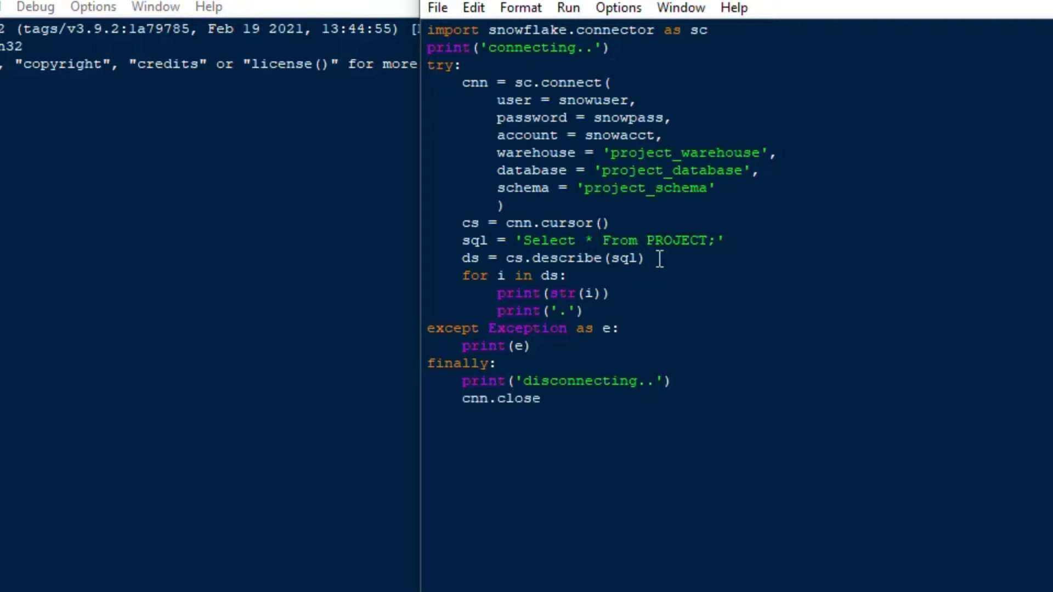
type("()")
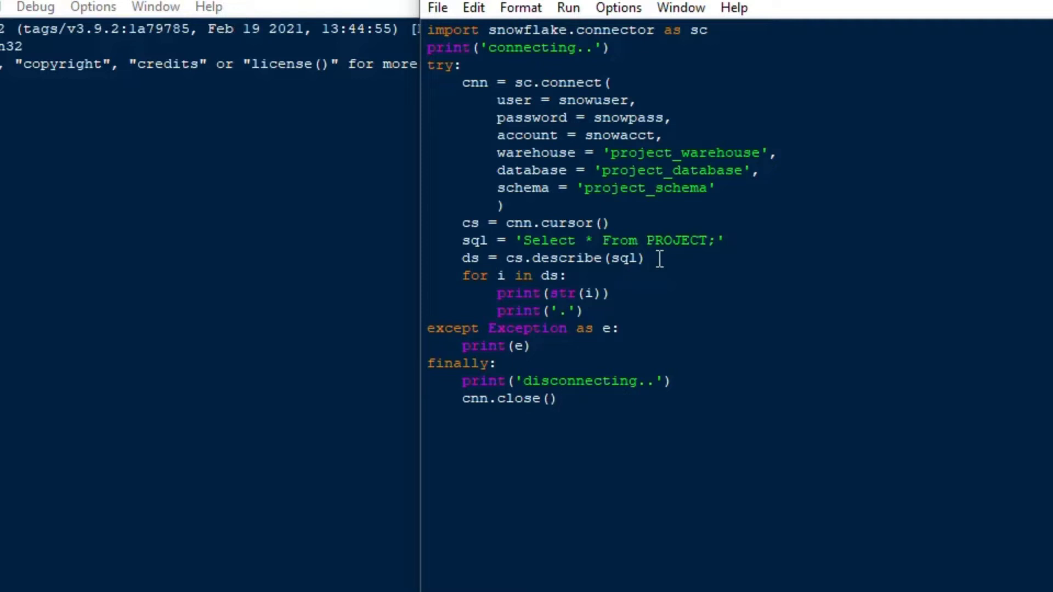
type("p")
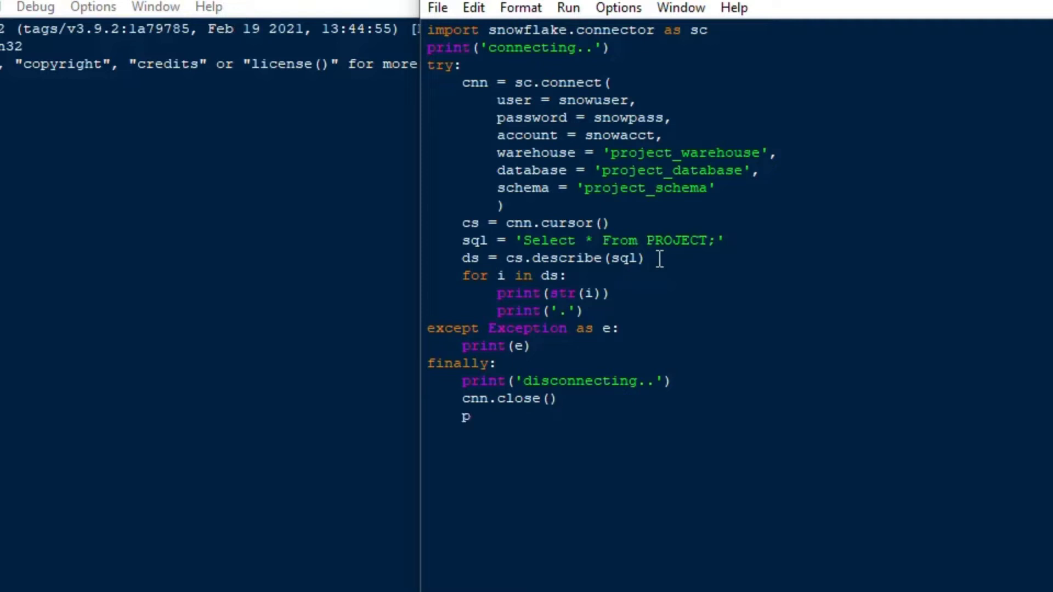
type("rint('done.")
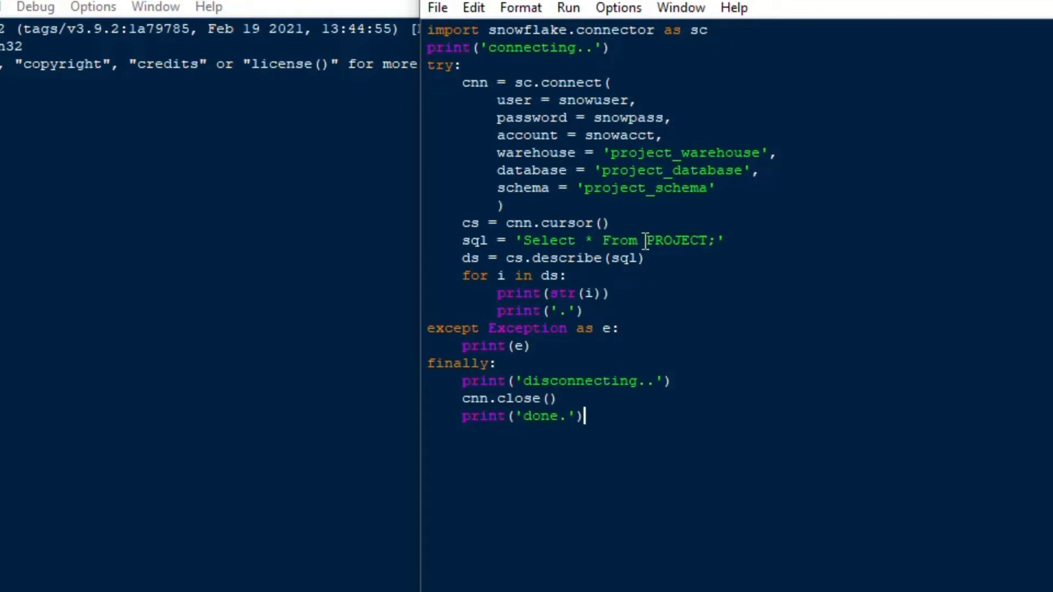
mouse_move(588, 276)
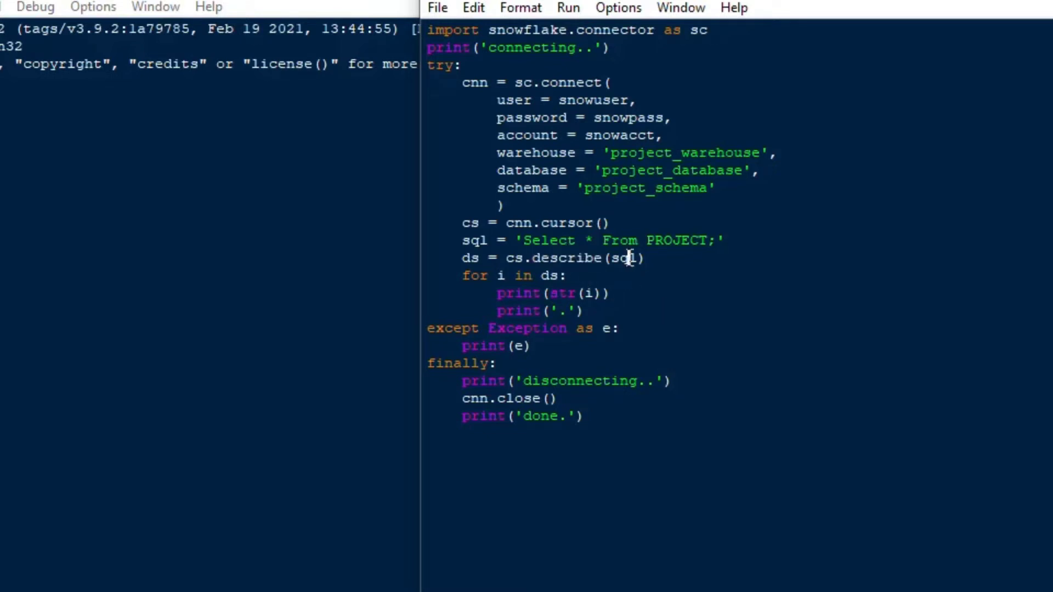
double_click(678, 241)
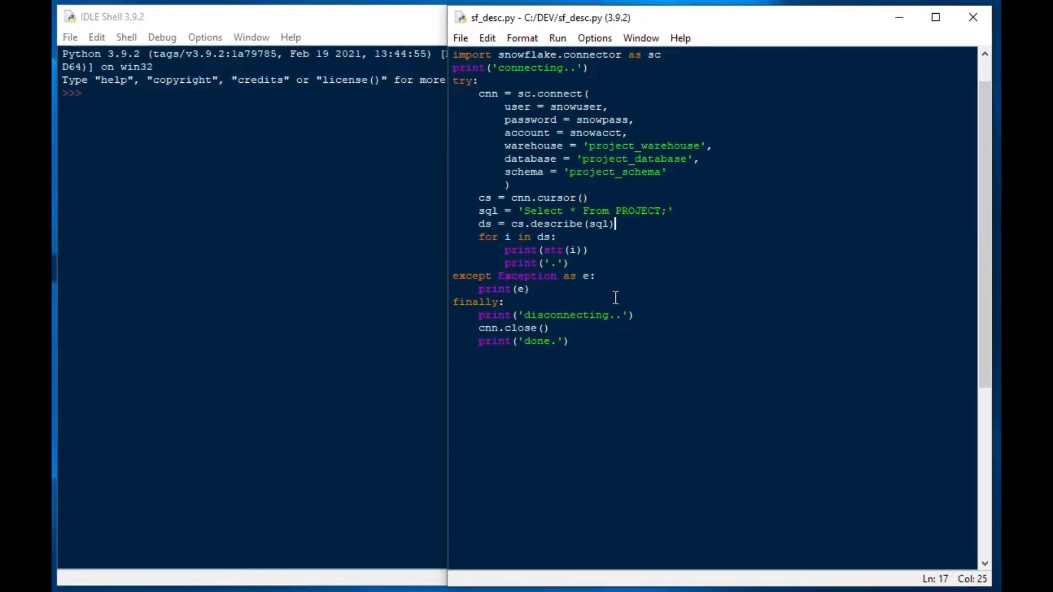
- Run the script and point out the ResultMetadata for ID, PROJECT_NAME and PROJECT_DESCRIPTION
key("f5")
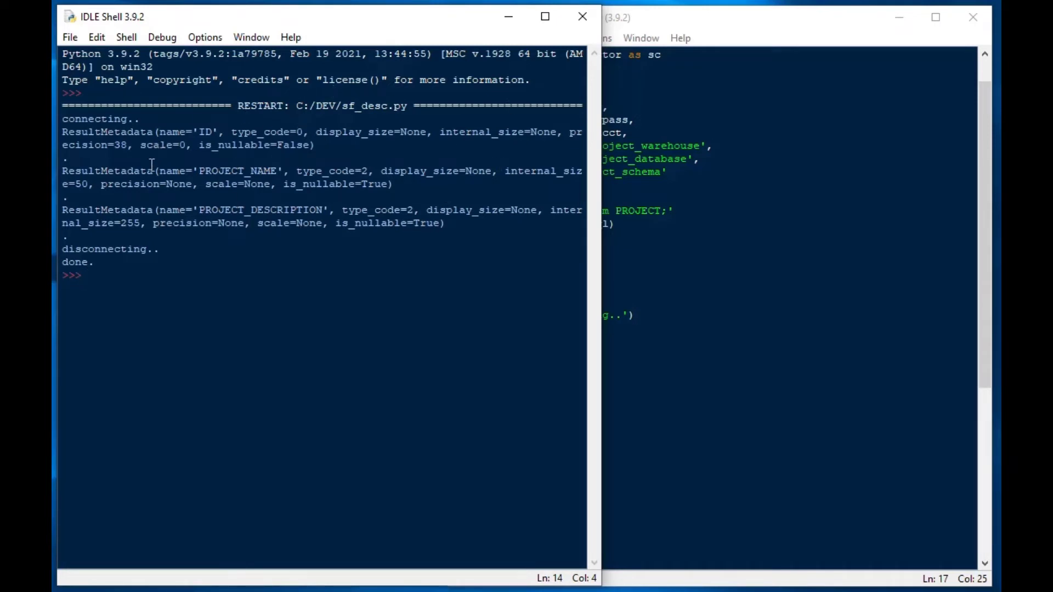
double_click(106, 131)
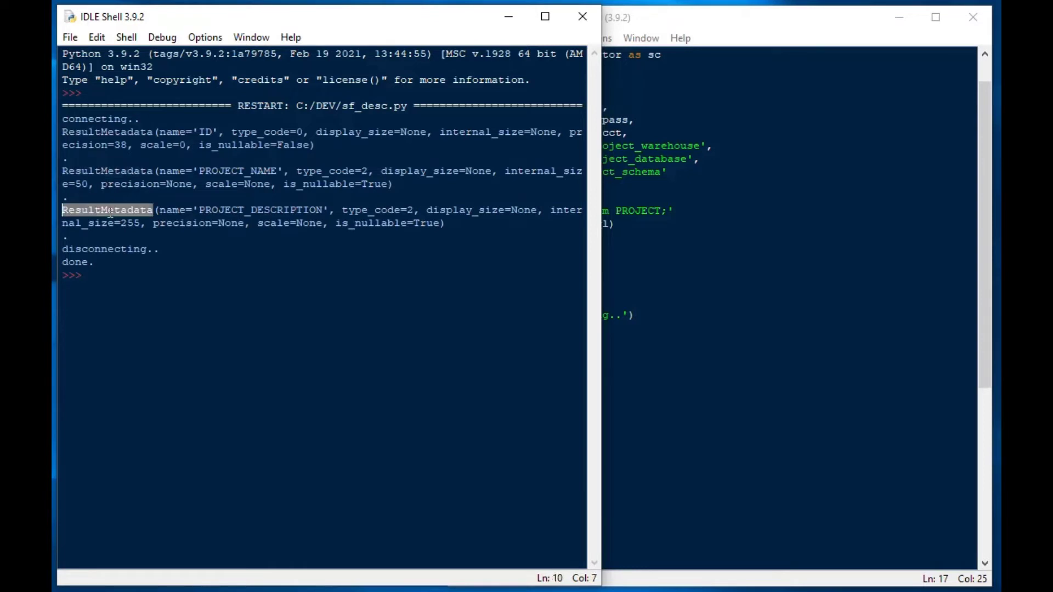
left_click(205, 131)
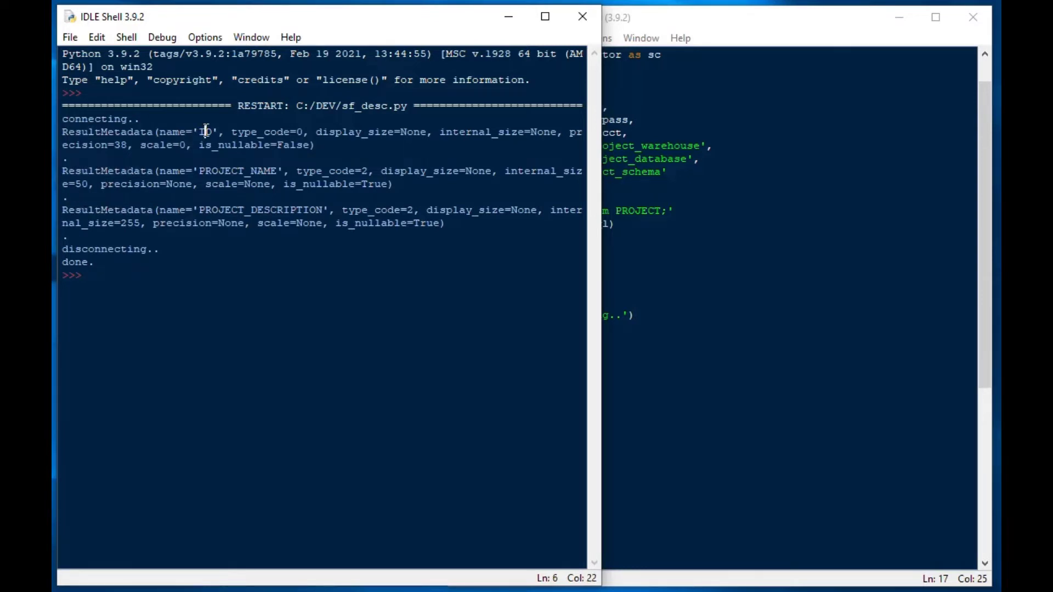
double_click(237, 171)
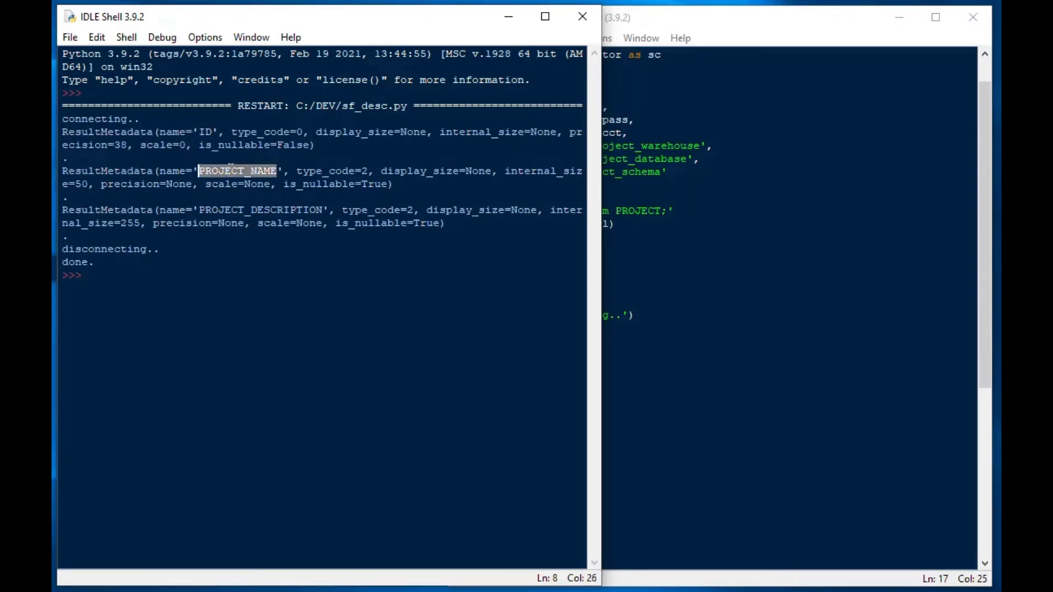
double_click(260, 210)
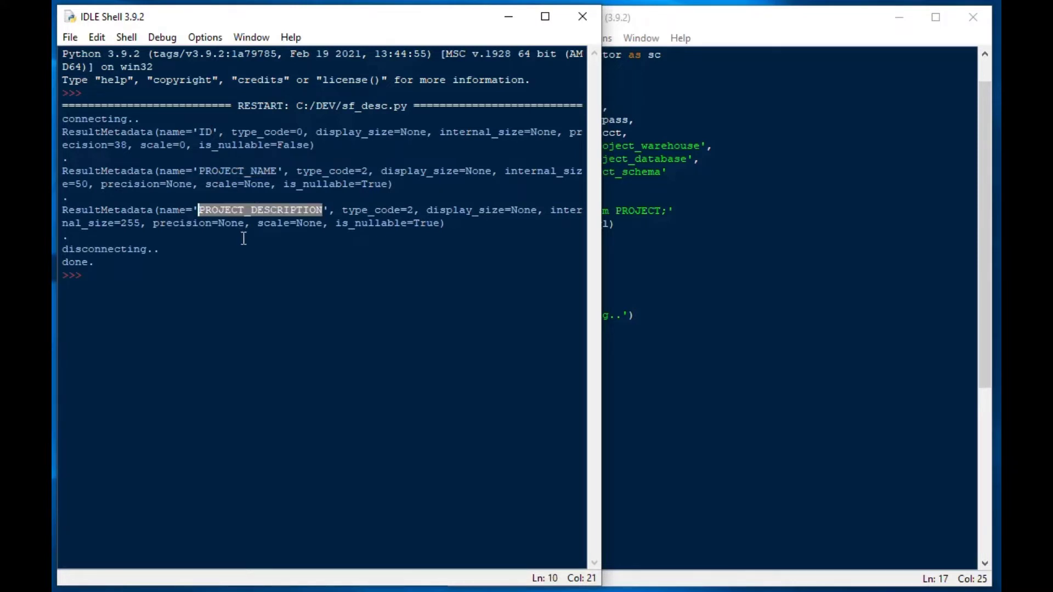
mouse_move(220, 131)
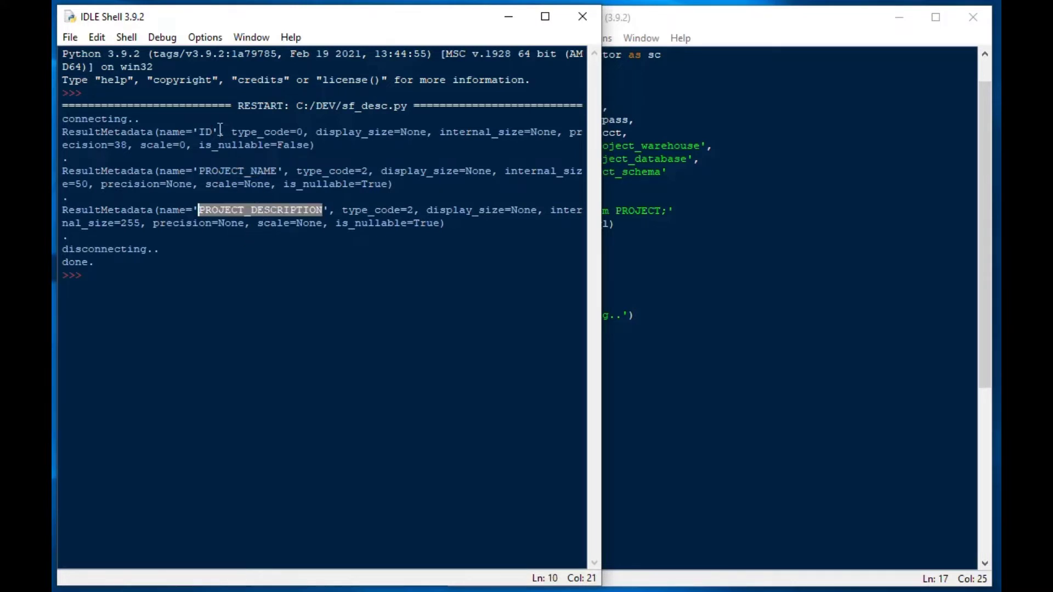
mouse_move(346, 132)
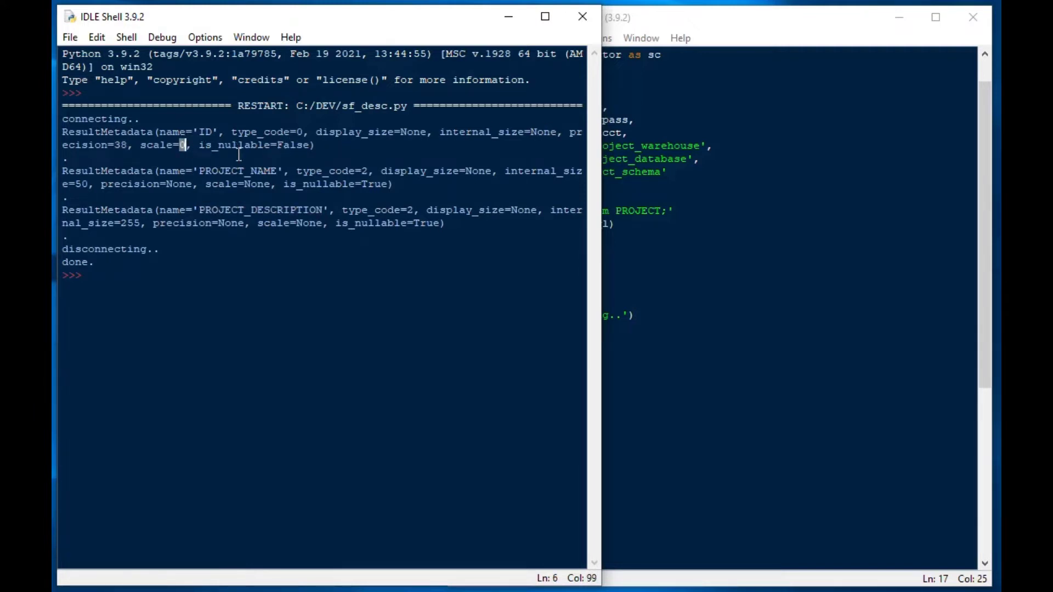
mouse_move(329, 193)
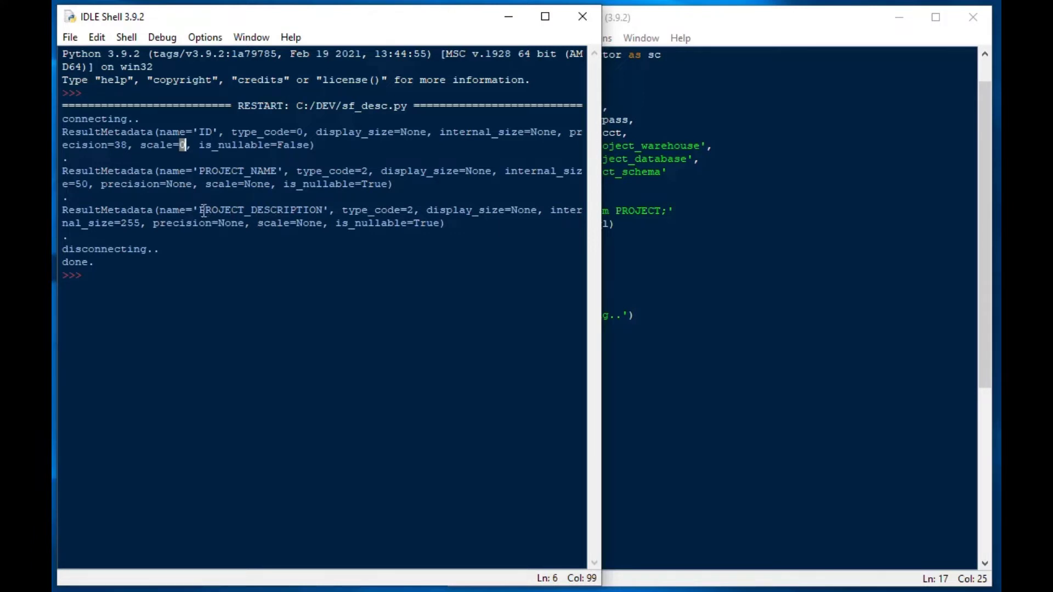
- Point out PROJECT_NAME's type code and internal size 50 in the shell output
double_click(263, 210)
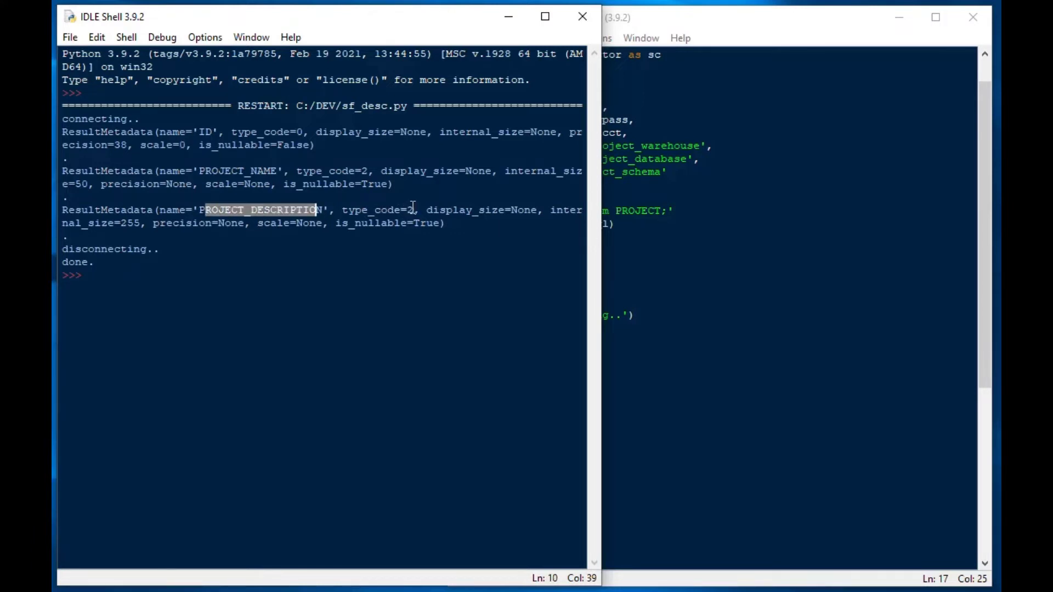
left_click(364, 171)
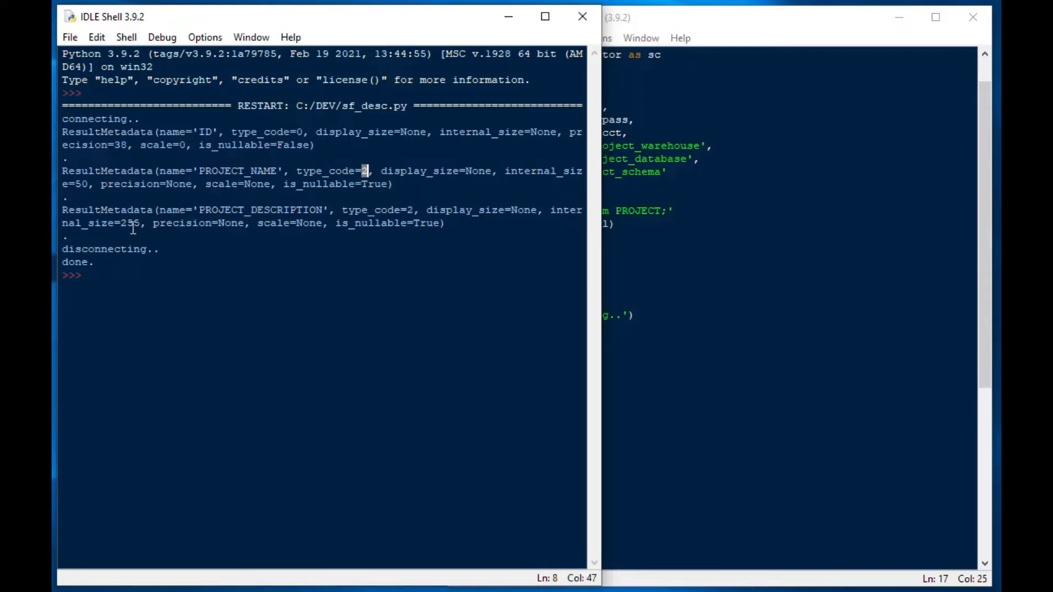
double_click(130, 223)
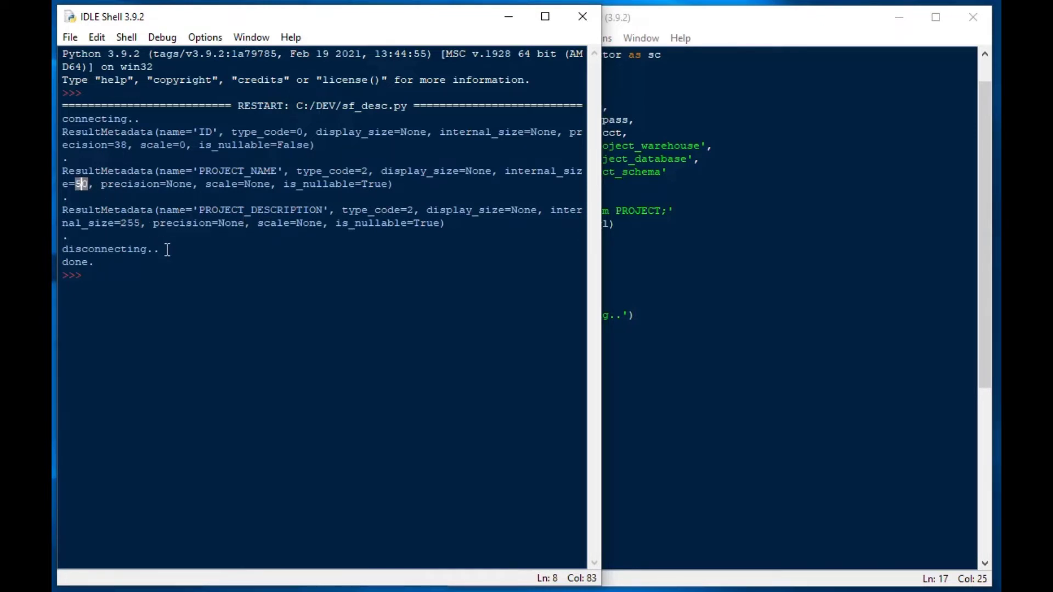
mouse_move(234, 197)
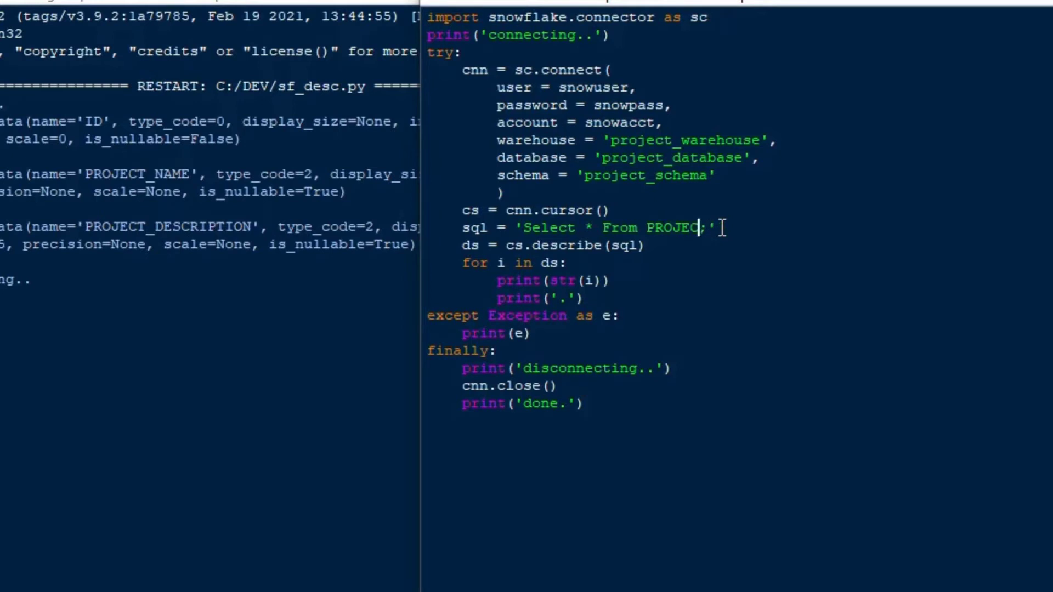
- Describe the PRODUCT table instead and point out the PRODUCTNAME and LISTPRICE columns
key("Backspace")
type("DUCT;")
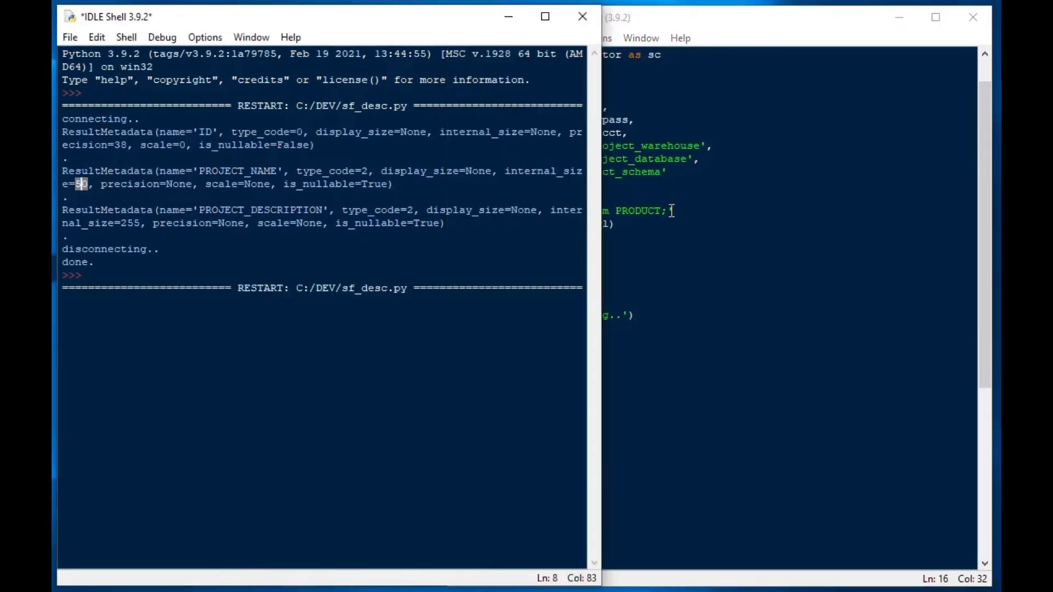
key("F5")
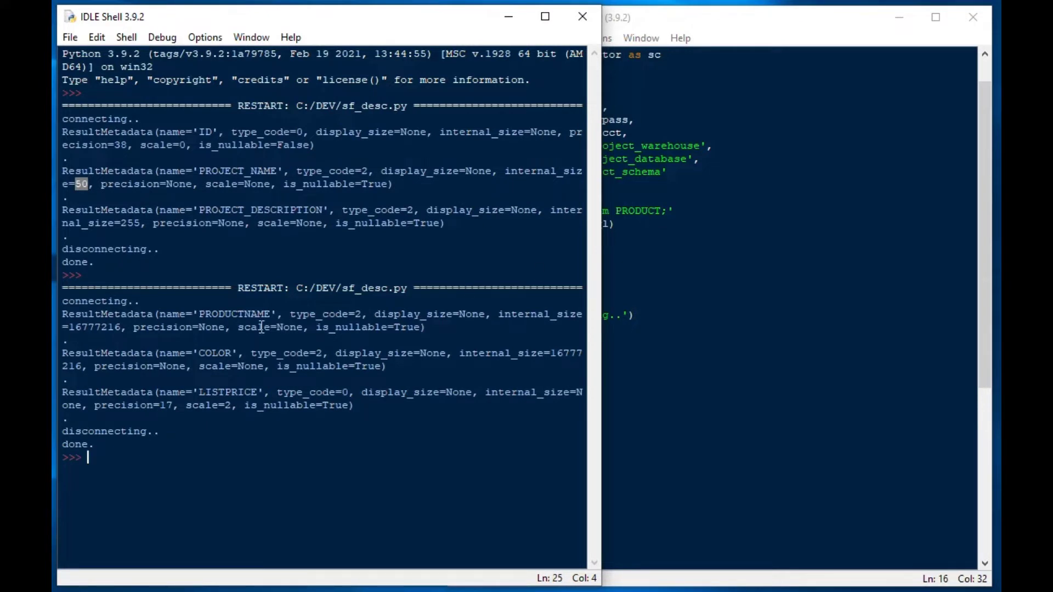
double_click(235, 313)
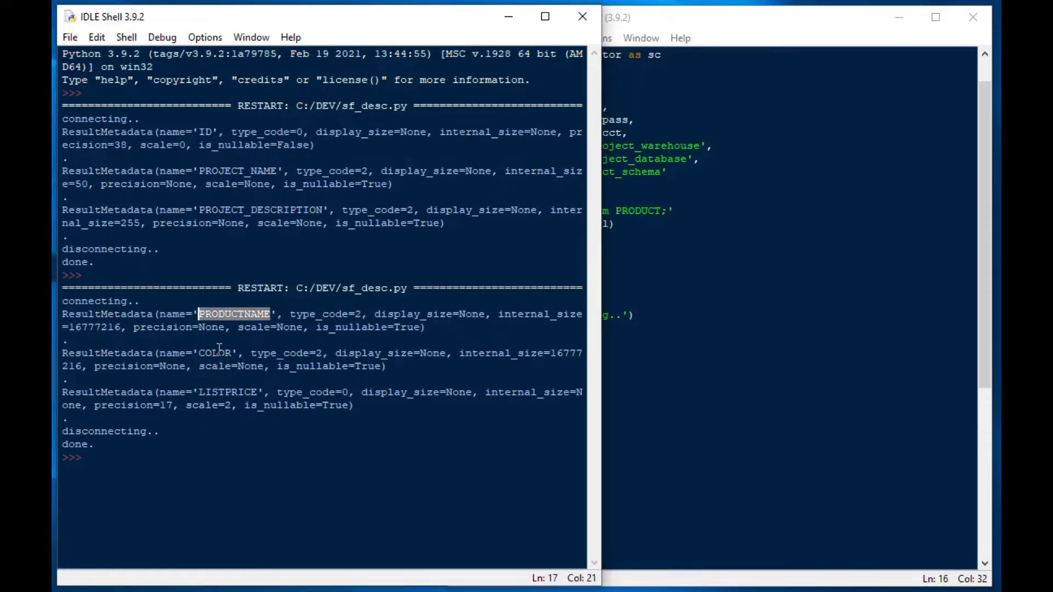
double_click(227, 393)
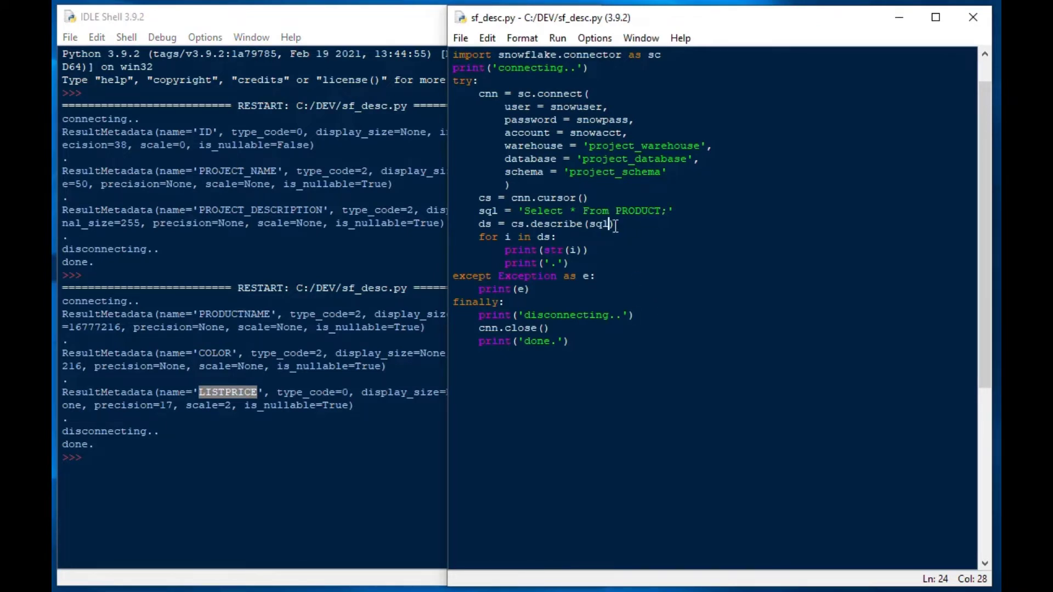
- Try adding a PARAMS argument to describe, then undo it so describe takes sql alone
type(",")
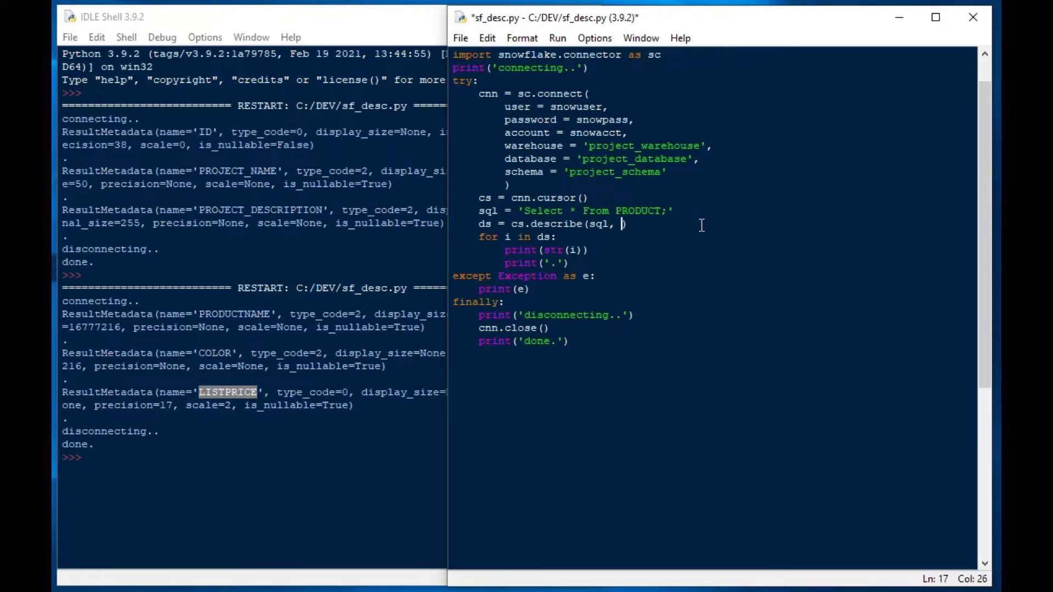
type("PARAMS")
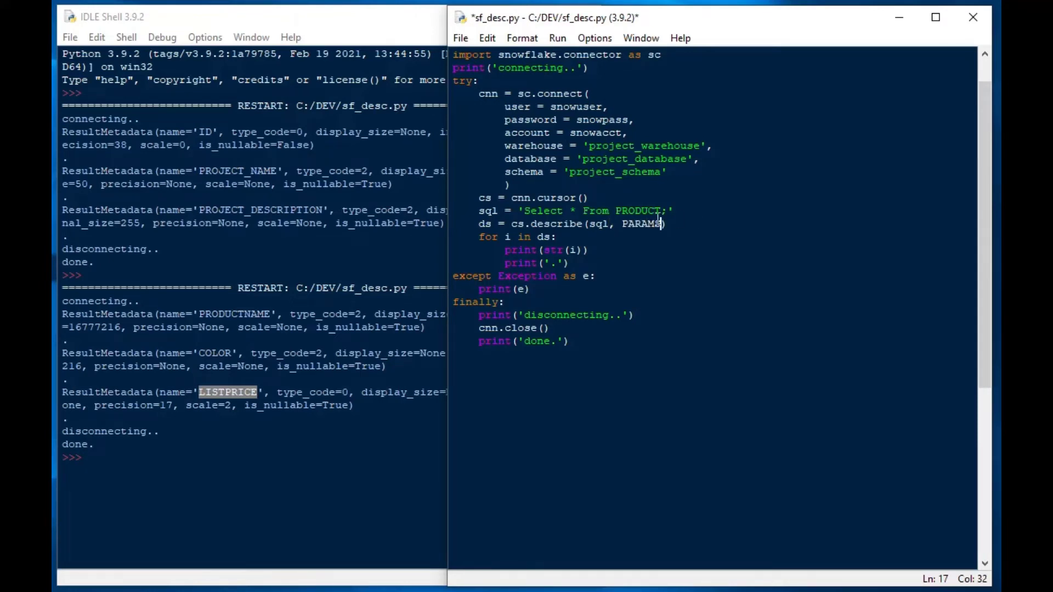
triple_click(564, 224)
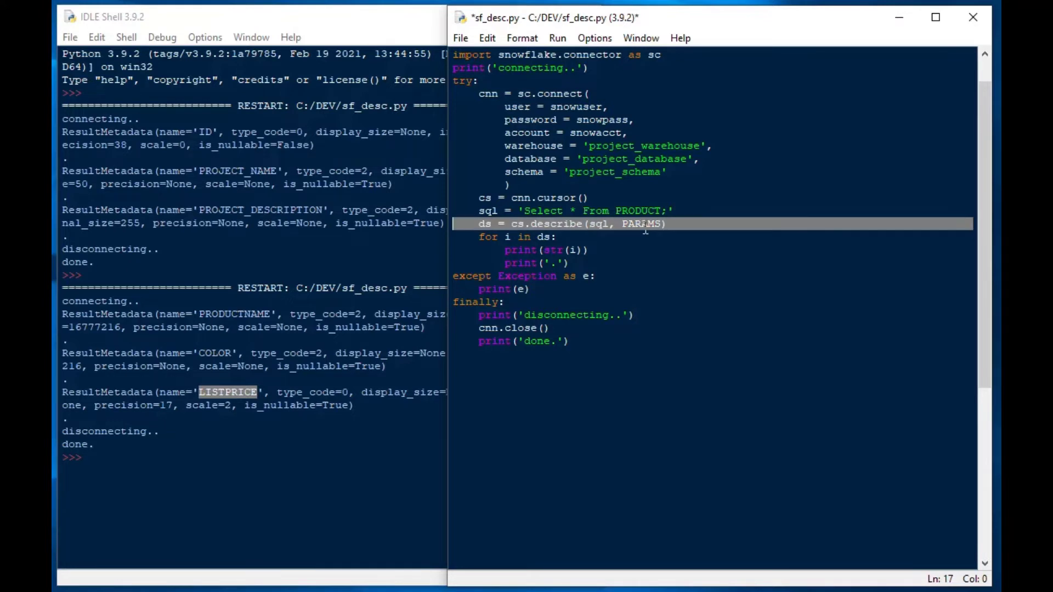
double_click(642, 224)
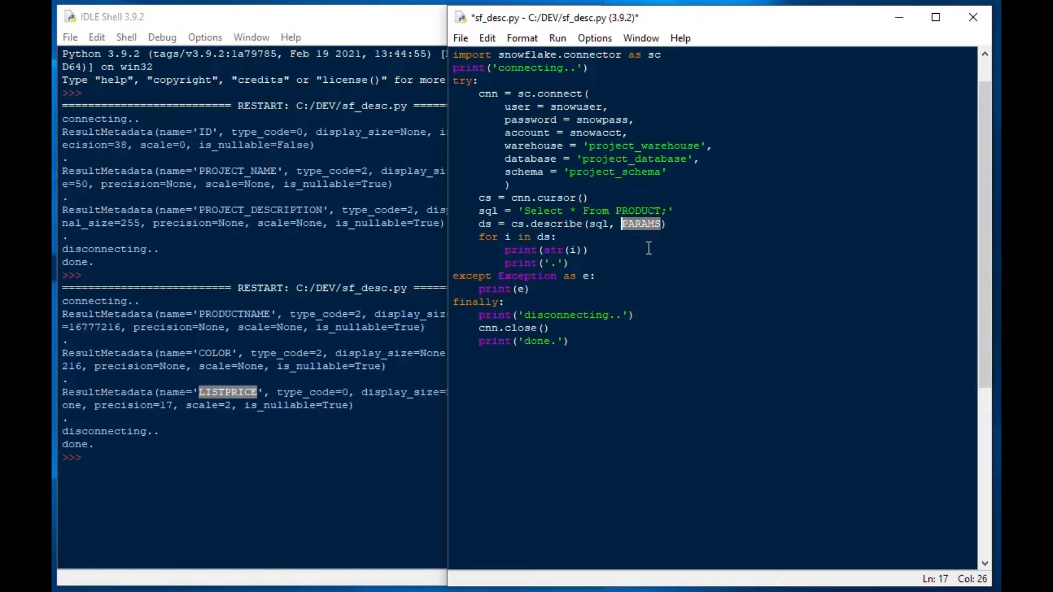
key("Backspace")
type("JE")
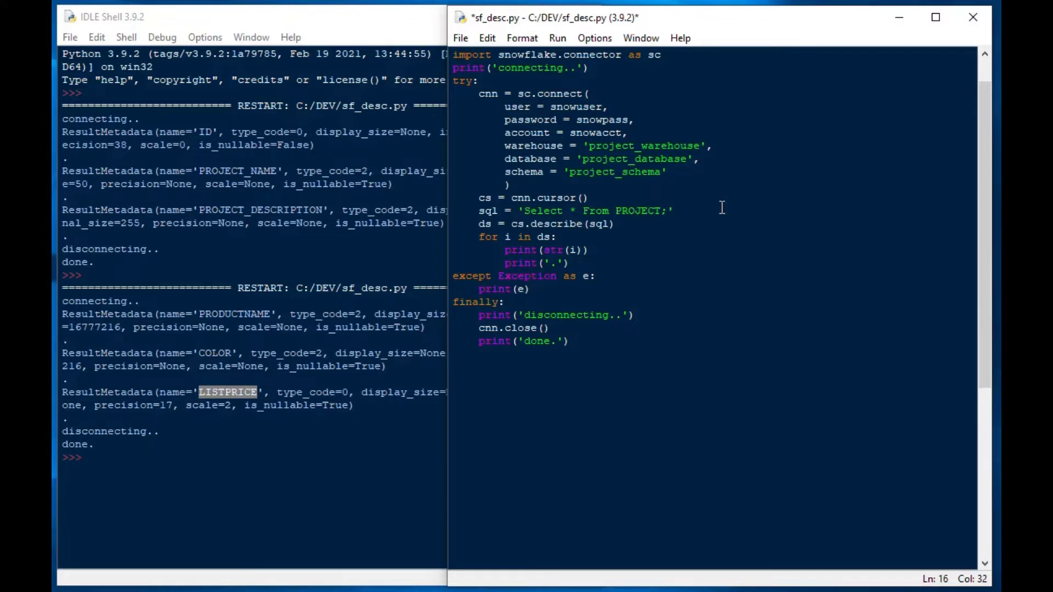
- Describe PROJECT_COMMENTS and point out the ID column's precision of 38
type("_COMMENTS")
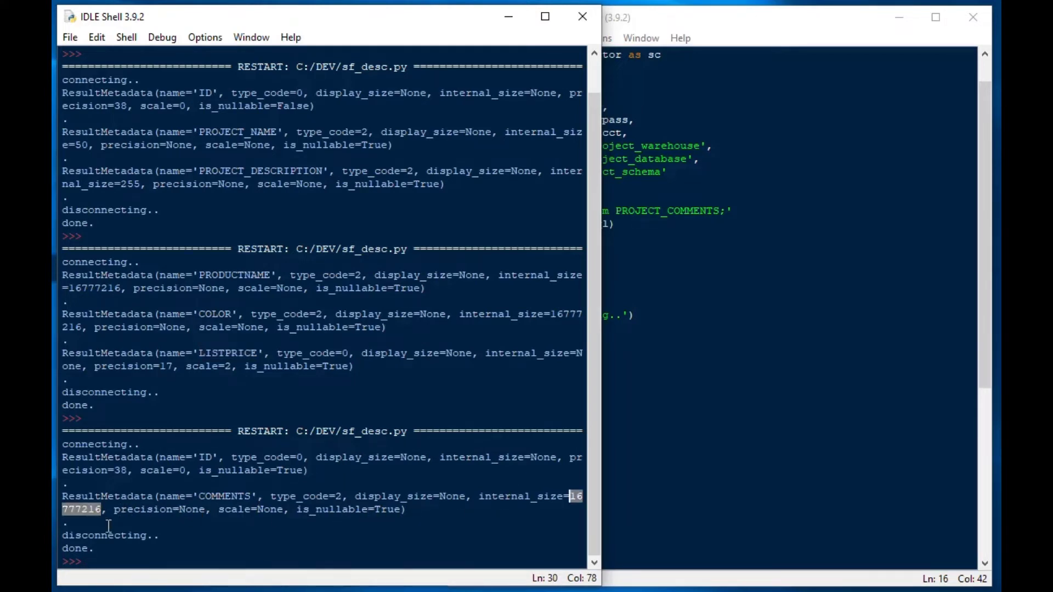
mouse_move(197, 529)
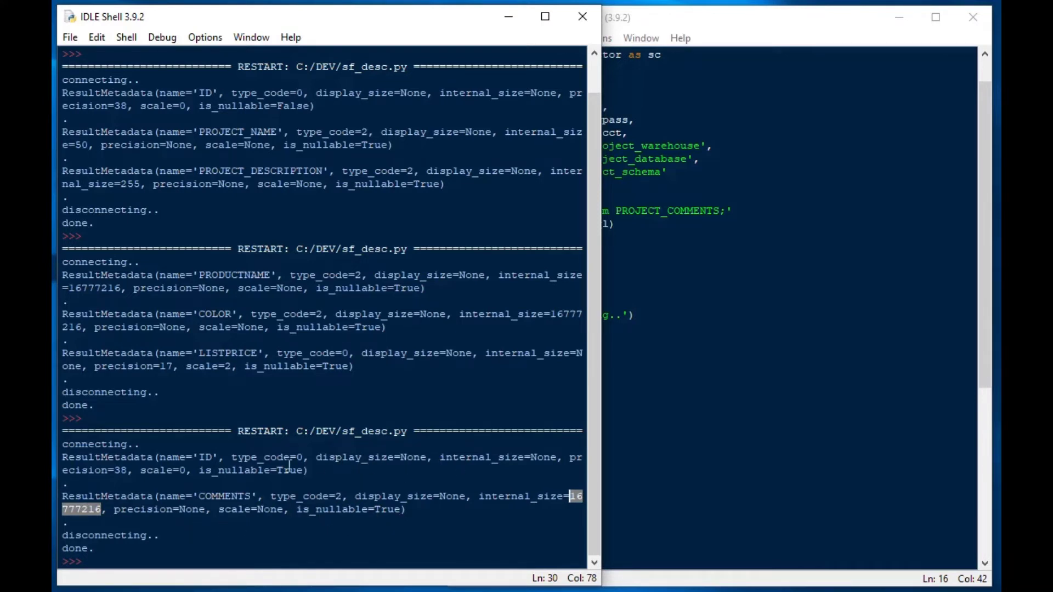
double_click(121, 471)
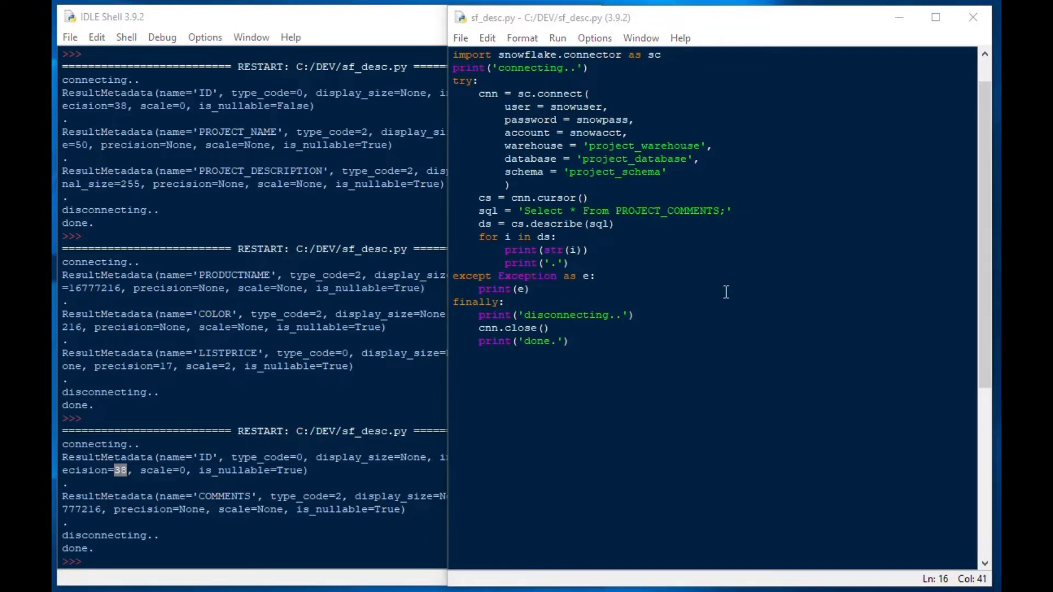
- Describe PROJECT_STAFF and point out the PROJECTID, DATESTART and DATEEND columns in the output
key("BackSpace")
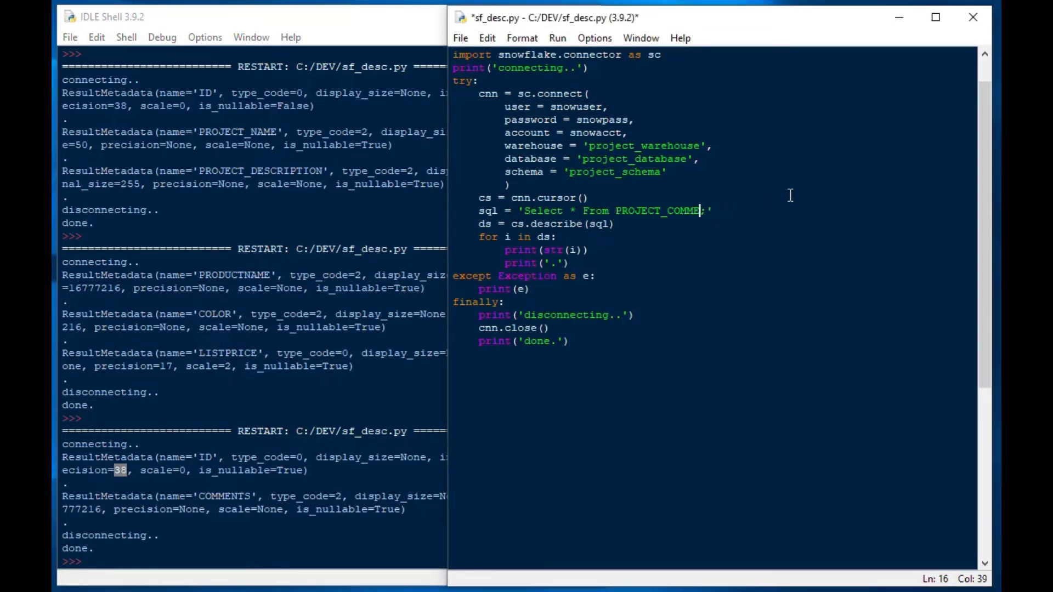
key("BackSpace")
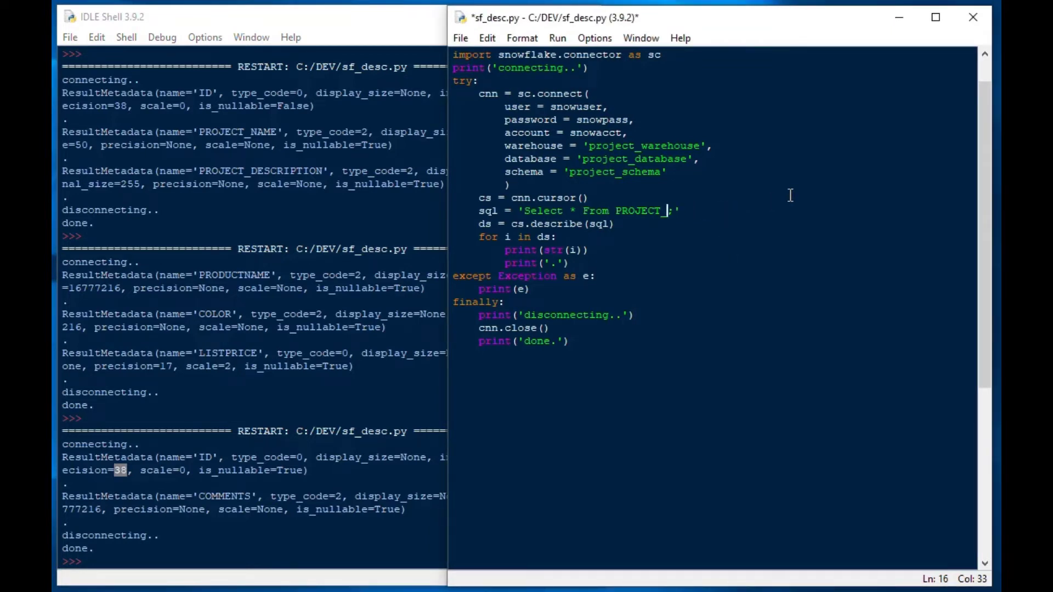
type("STAFF;'")
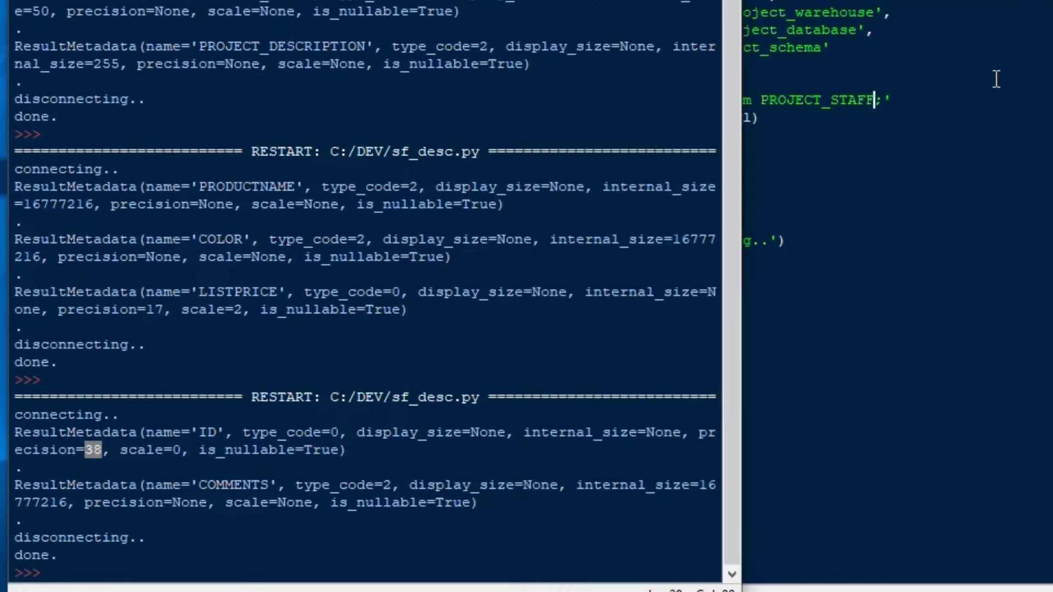
scroll("down", 3)
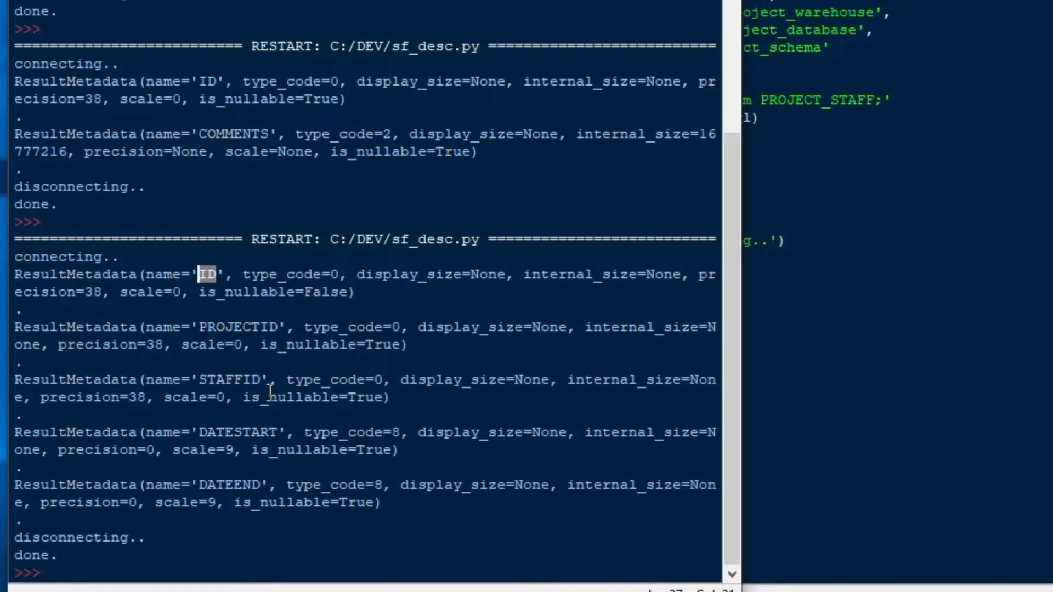
double_click(240, 327)
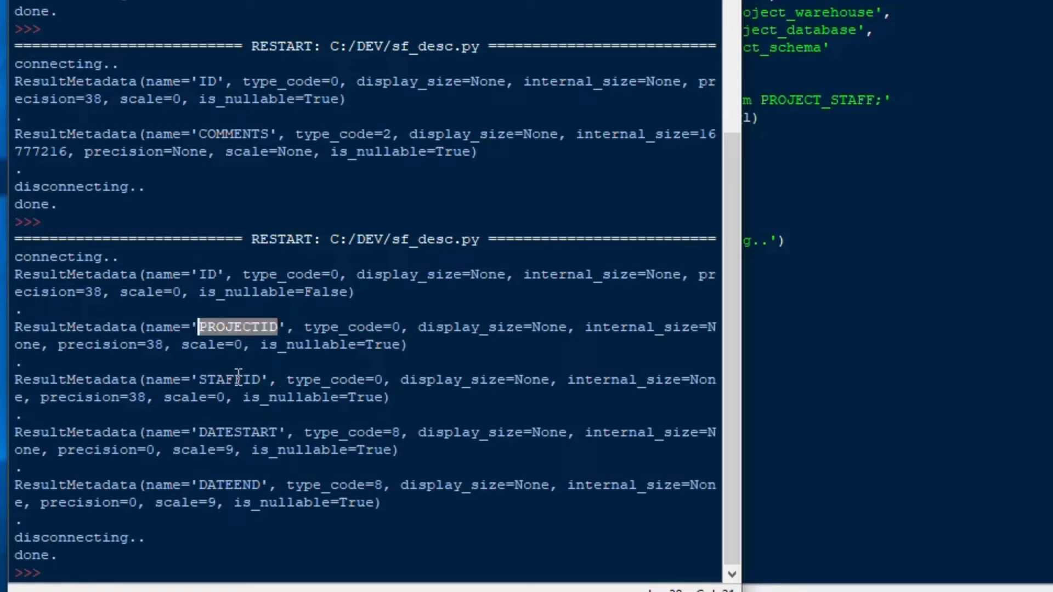
double_click(237, 433)
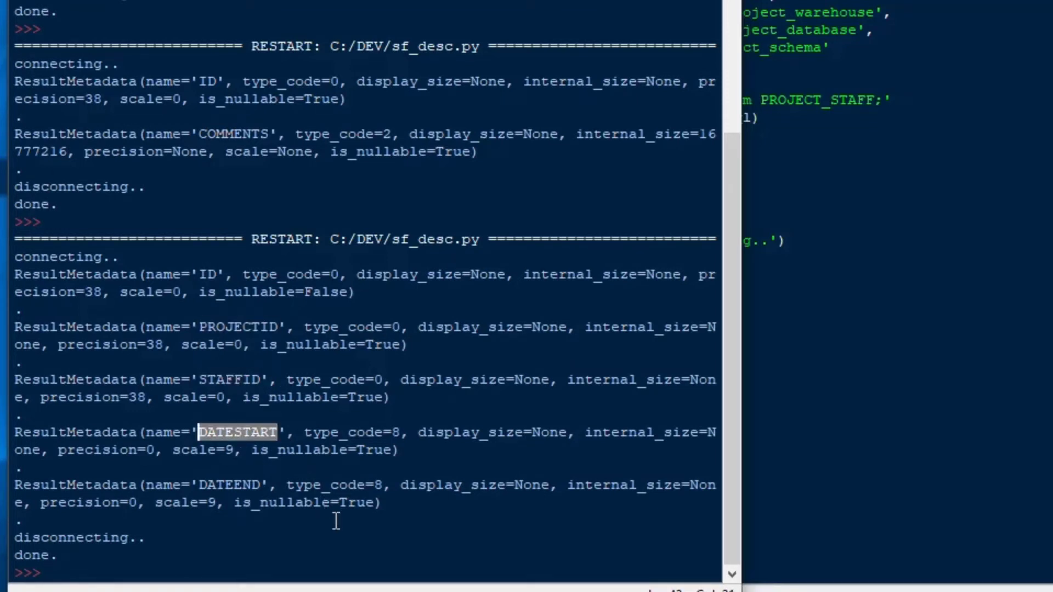
double_click(234, 485)
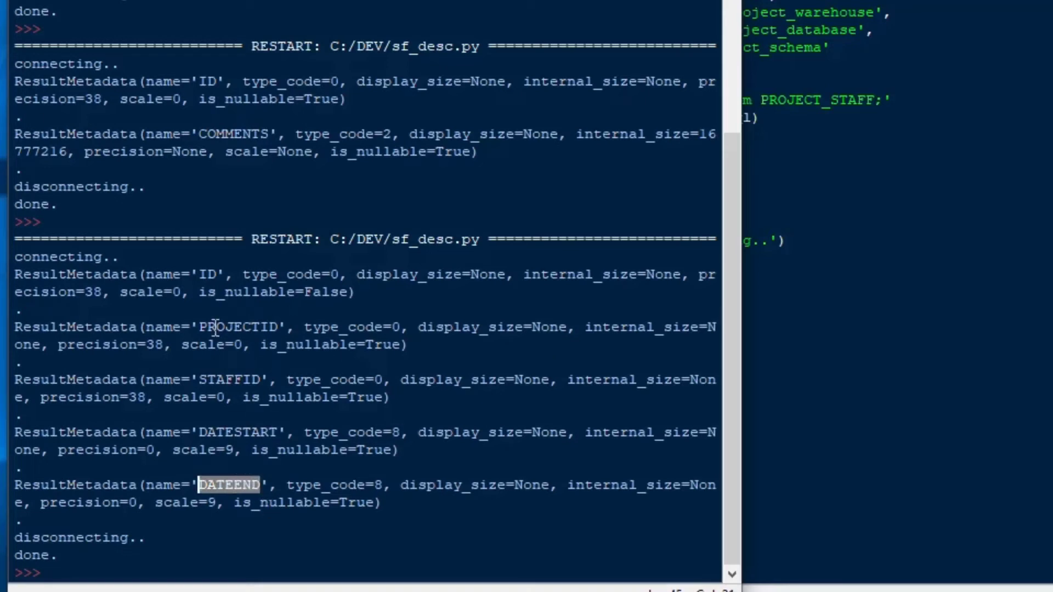
mouse_move(510, 306)
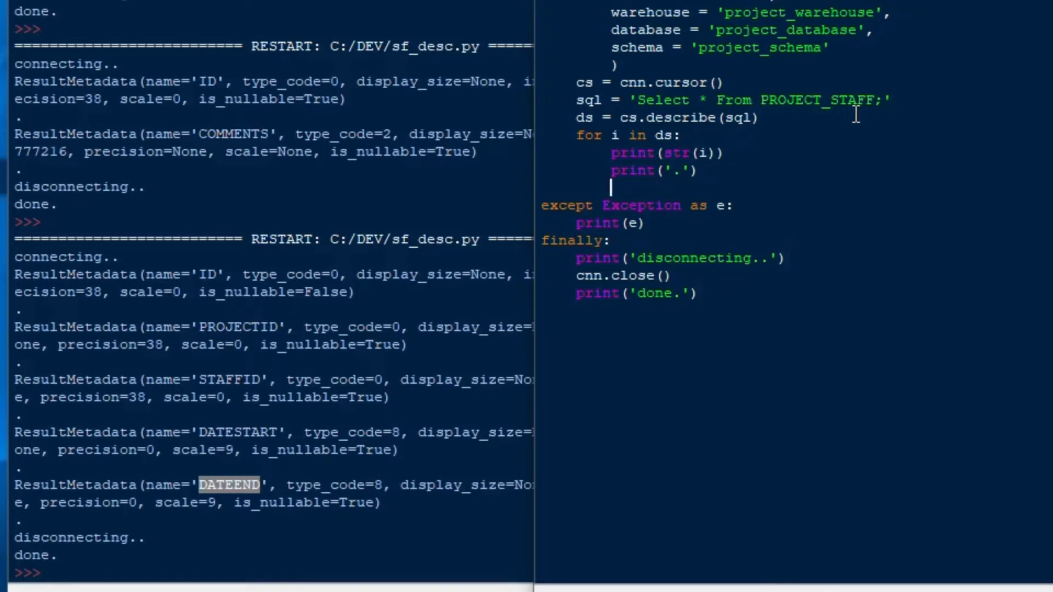
- Add rs = cs.execute(sql) below the describe loop to run the PROJECT_STAFF query
type("cs")
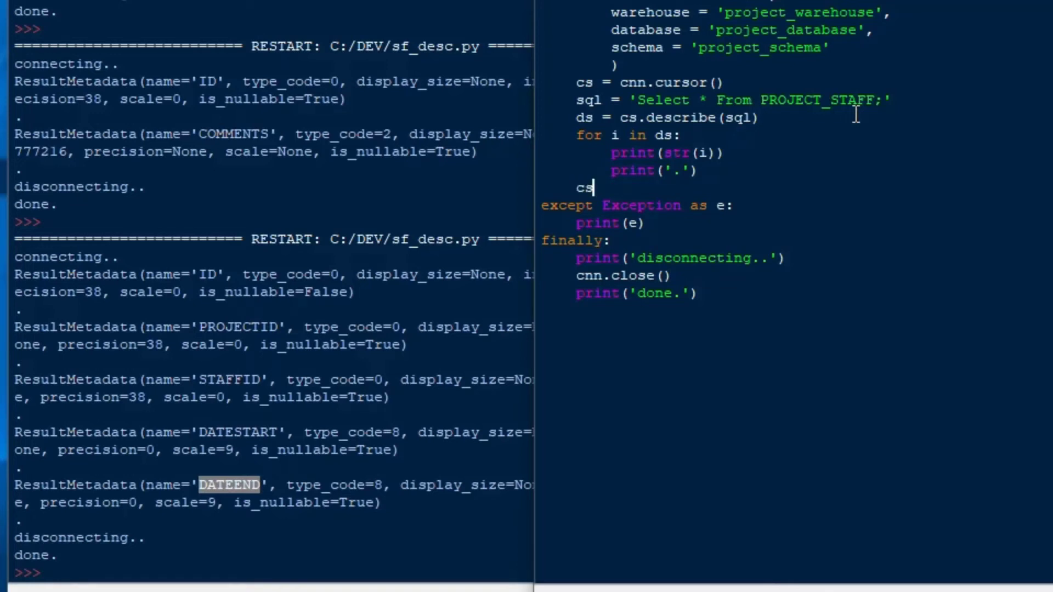
key("Backspace")
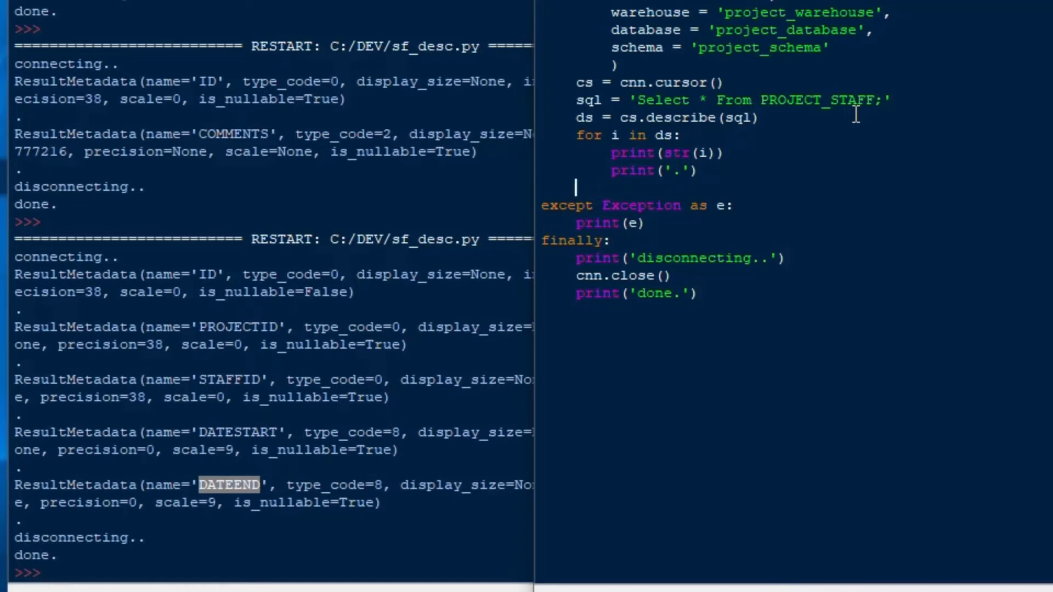
type("rs = cs")
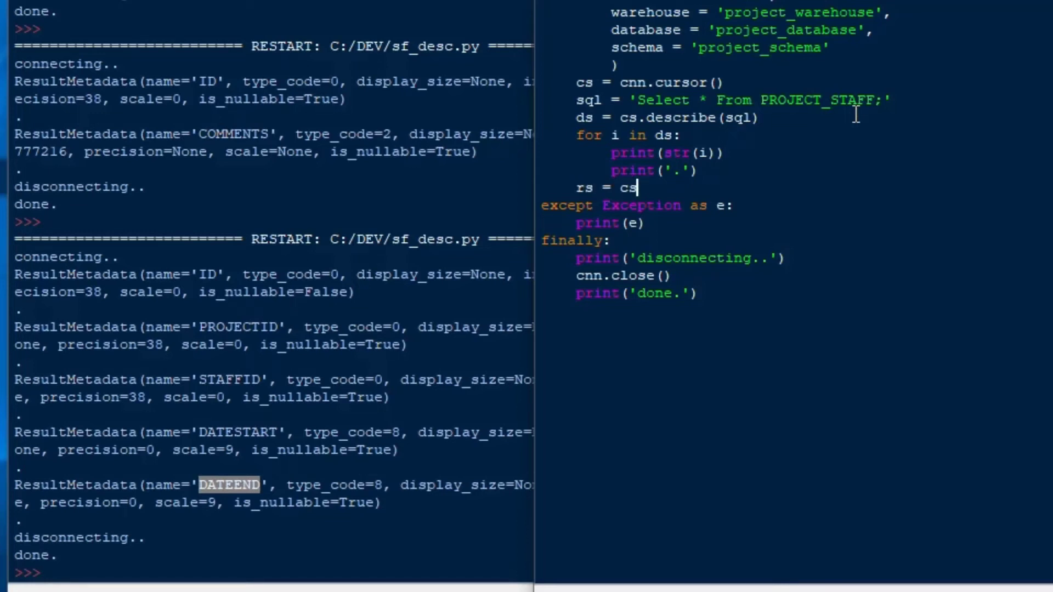
type(".execute")
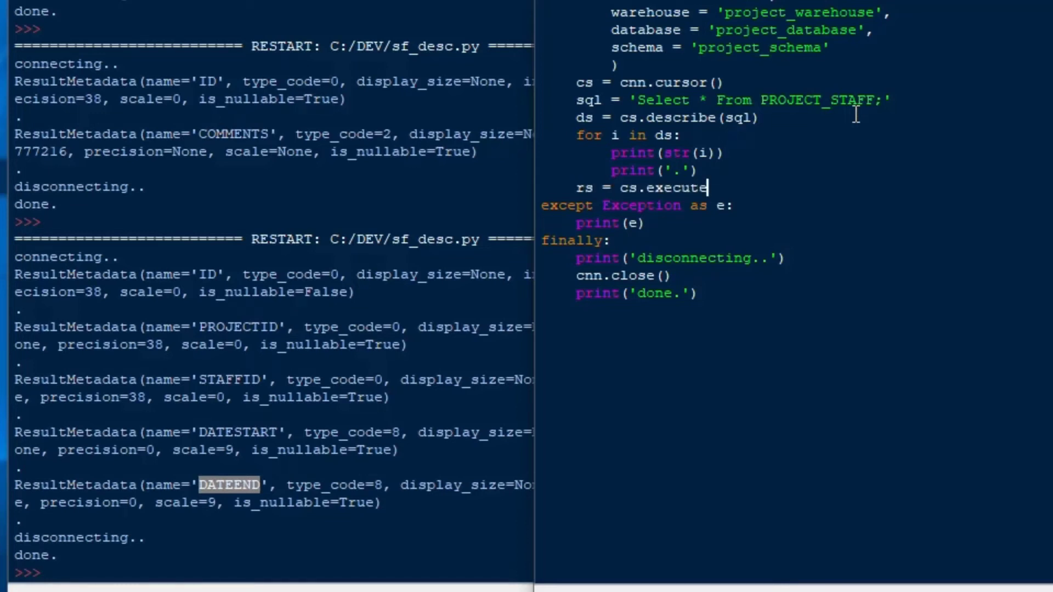
type("(sql)")
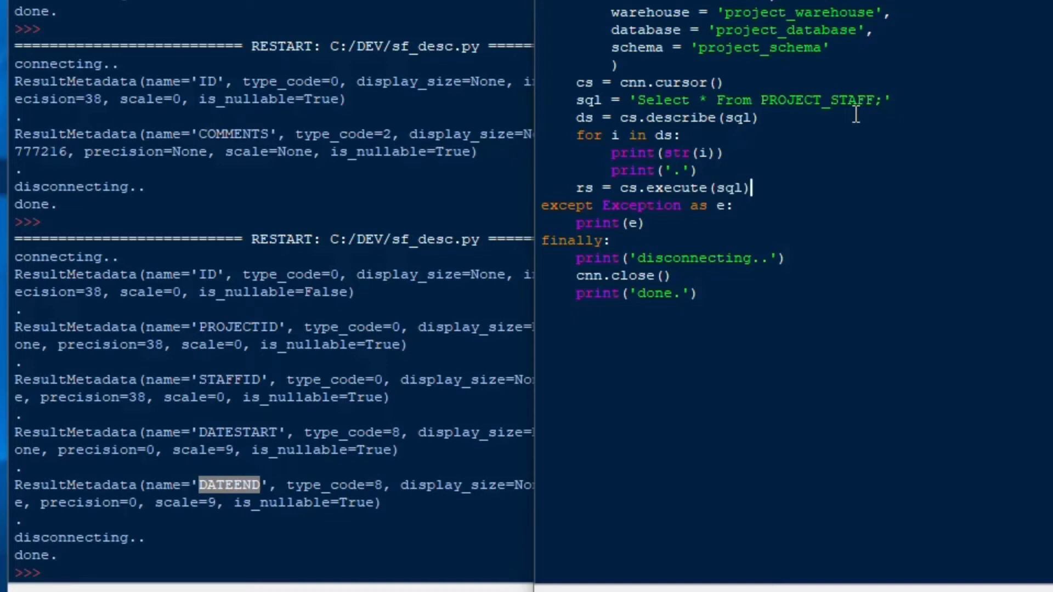
key("enter")
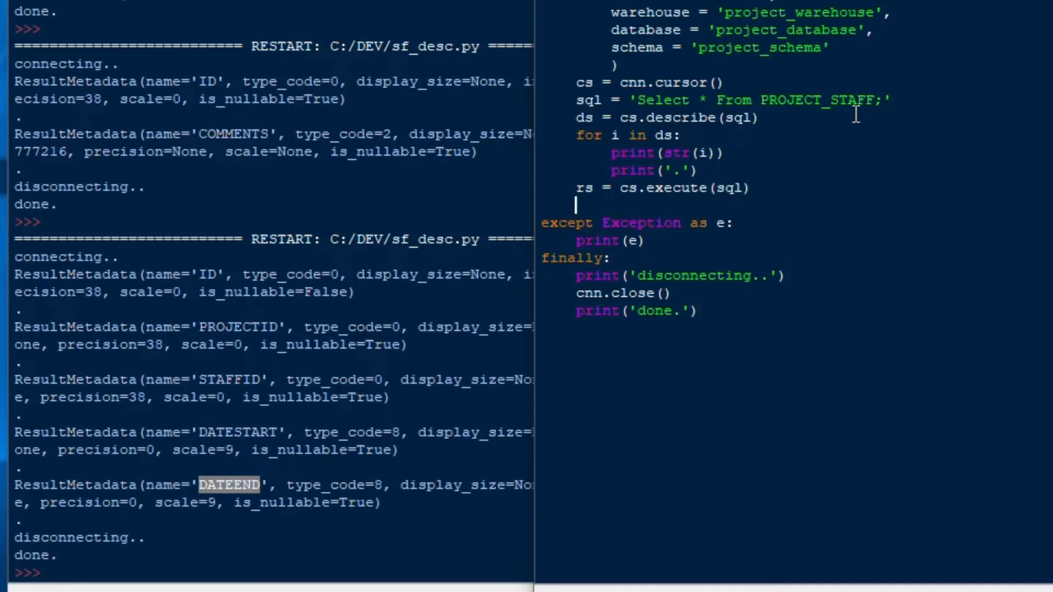
- Add a for r in rs: print(r) loop to print every returned row
type("for r")
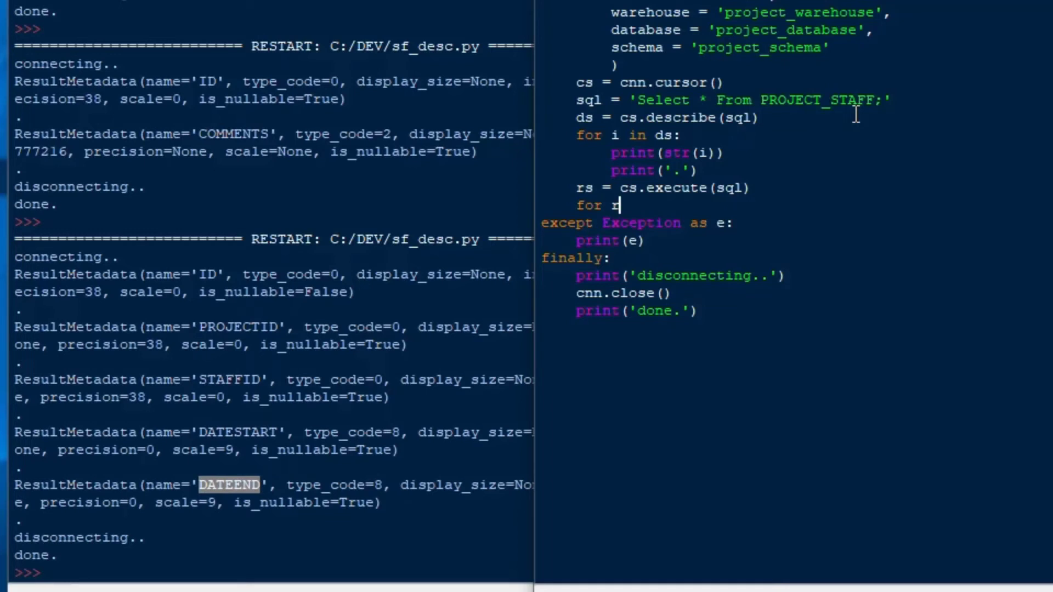
type("in rs")
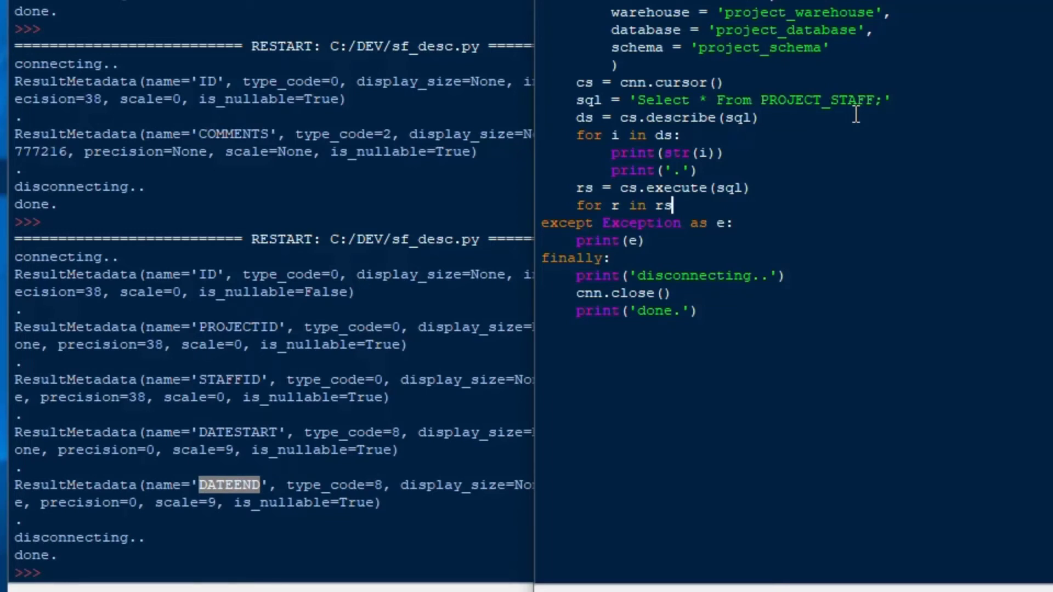
type("print(r")
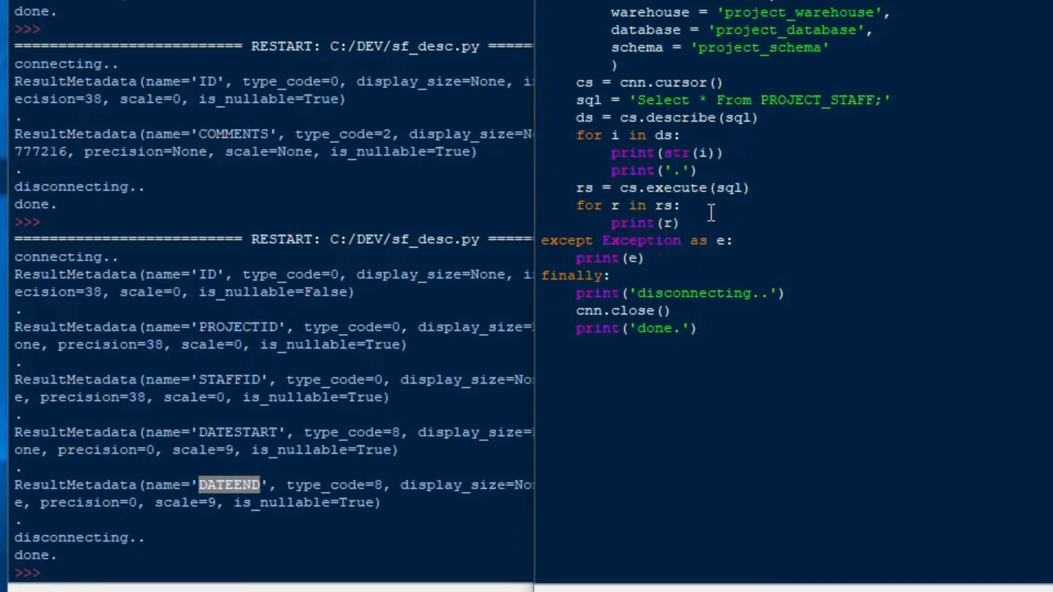
mouse_move(898, 165)
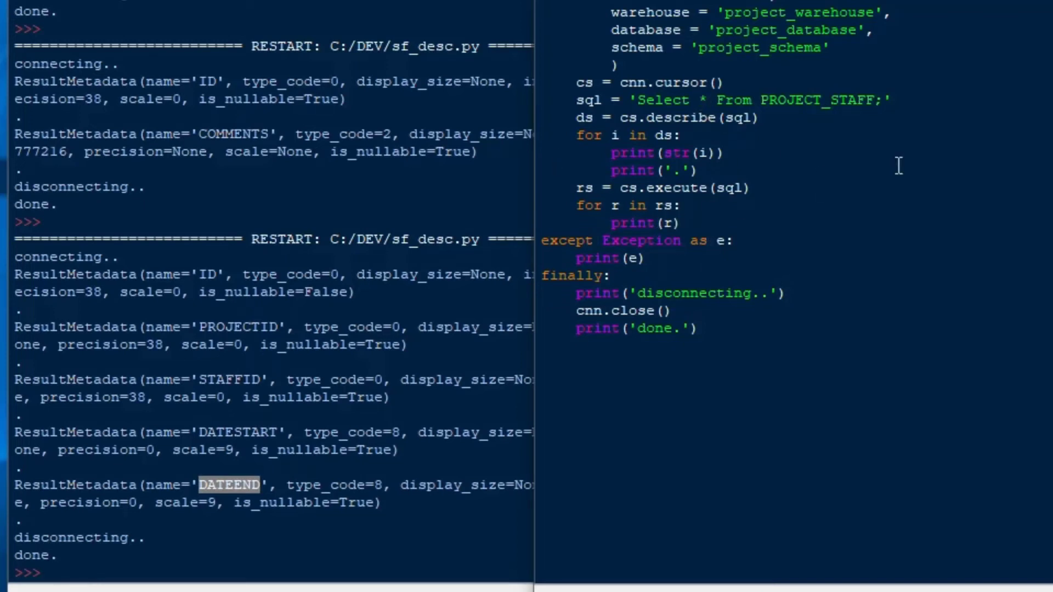
mouse_move(648, 196)
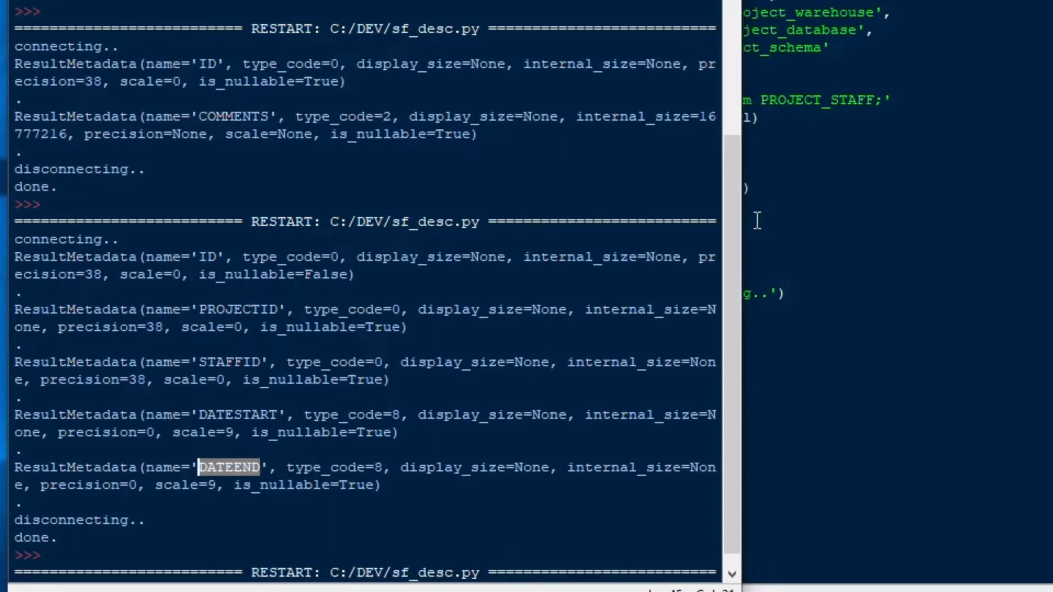
- Review the six printed rows, then reduce the line to cs.execute(sql) without the row loop
scroll("down", 3)
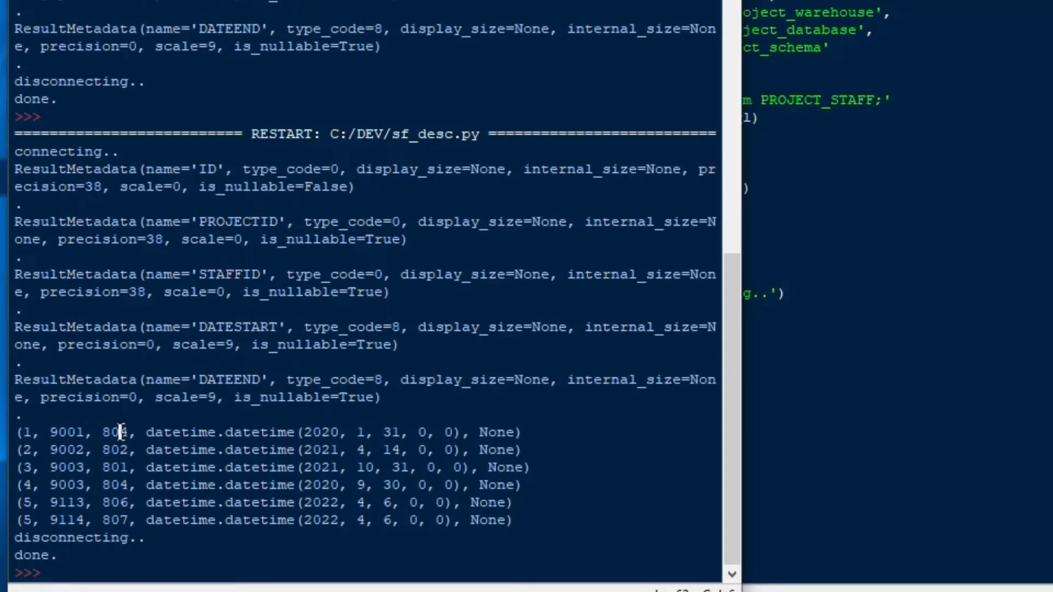
left_click_drag(144, 432, 382, 432)
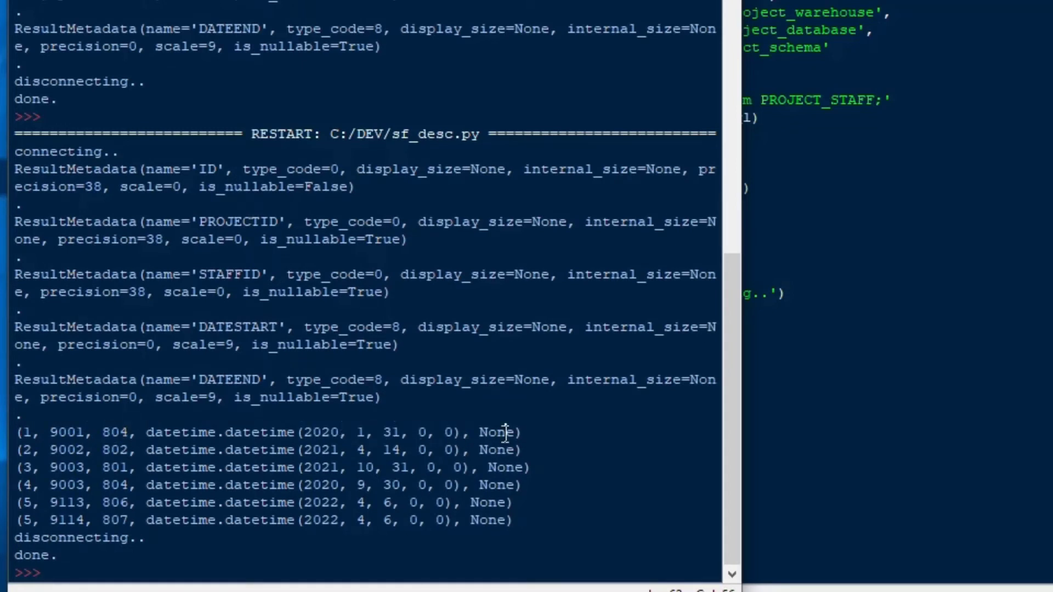
double_click(497, 432)
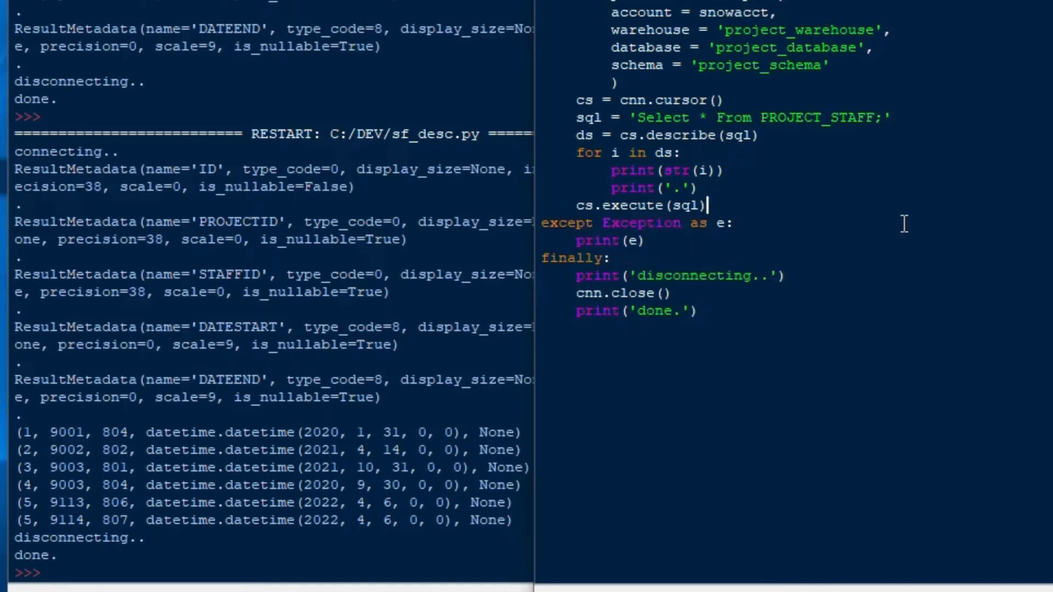
- Add df = cs.fetch_pandas_all() and print(df.head()) to show results as a DataFrame
type("df = cs.")
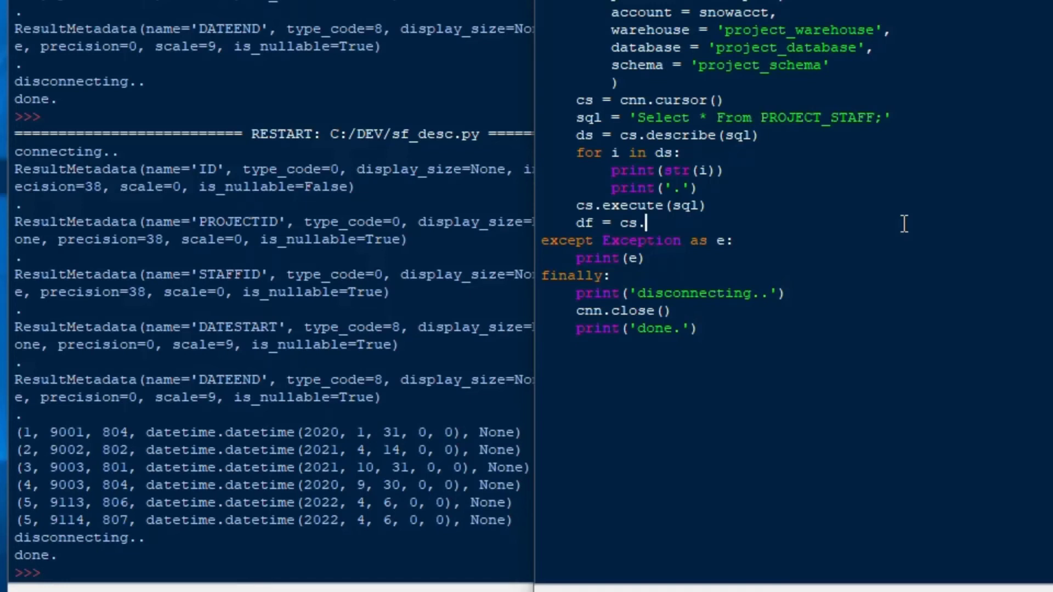
type("fetch_")
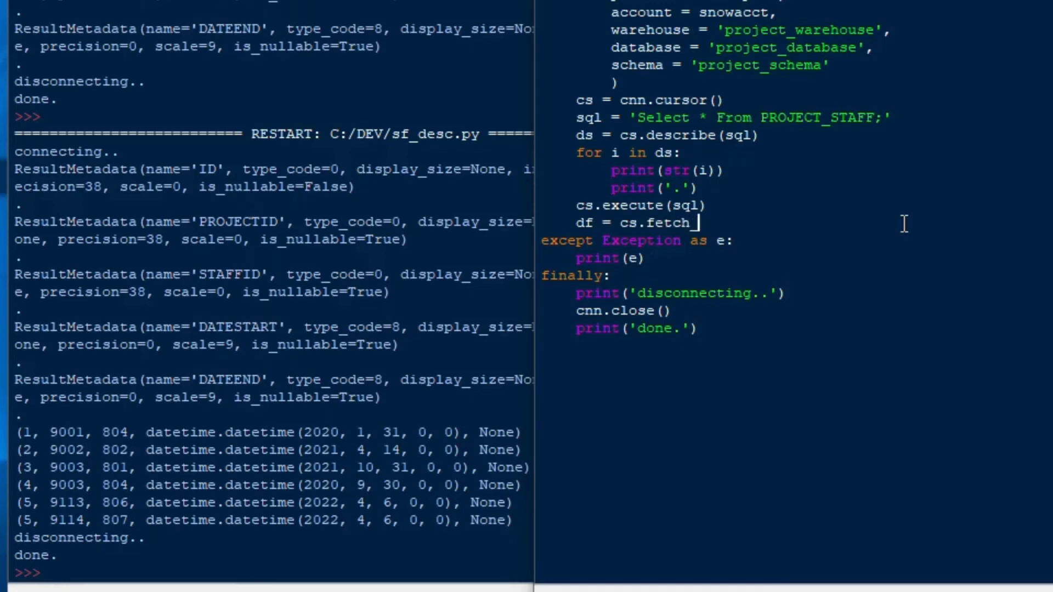
type("pandas_all")
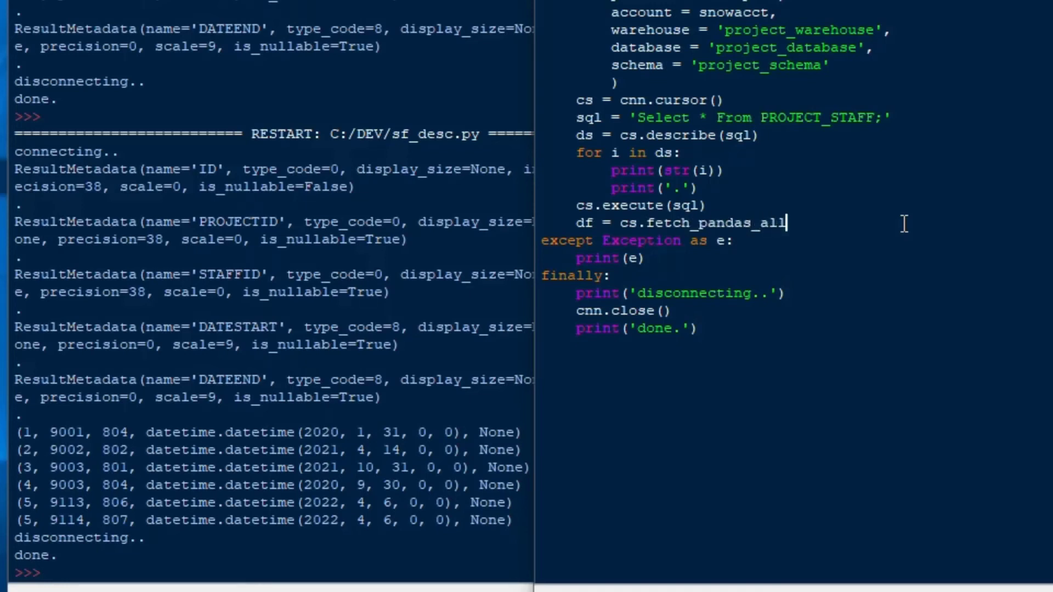
type("()")
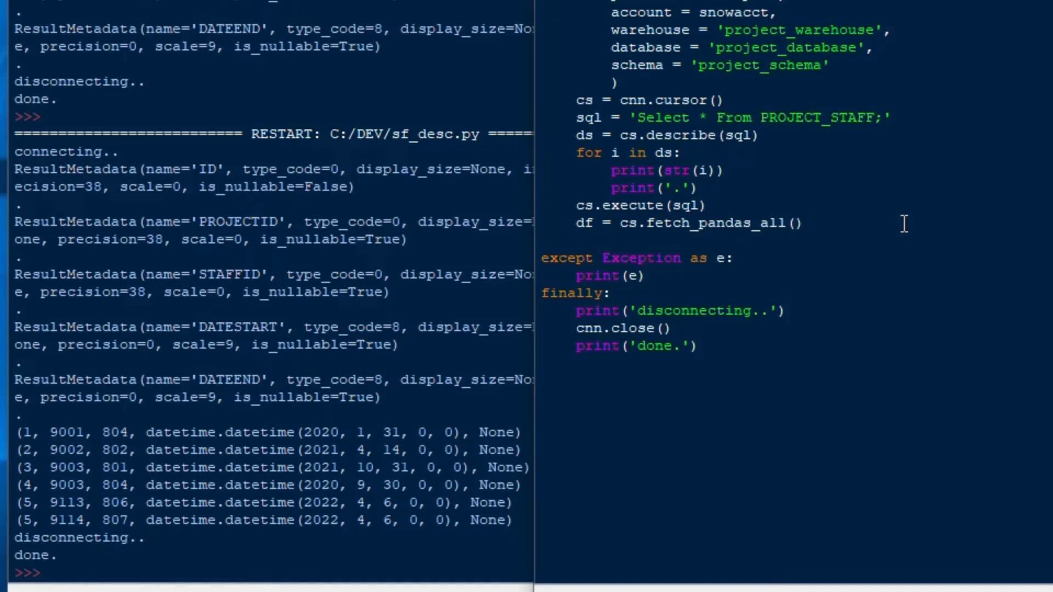
type("print")
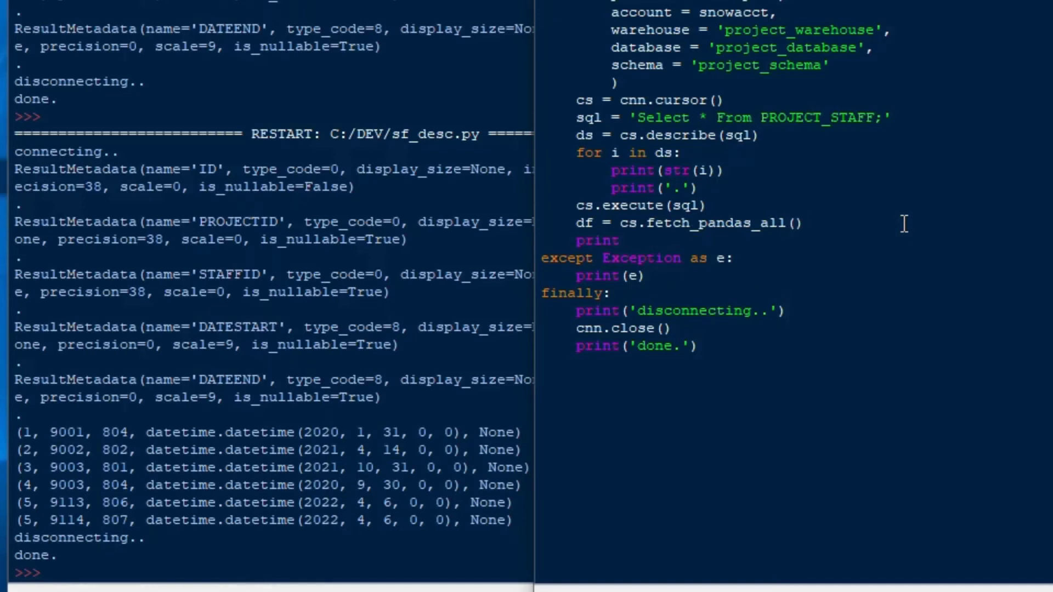
type("(df.head")
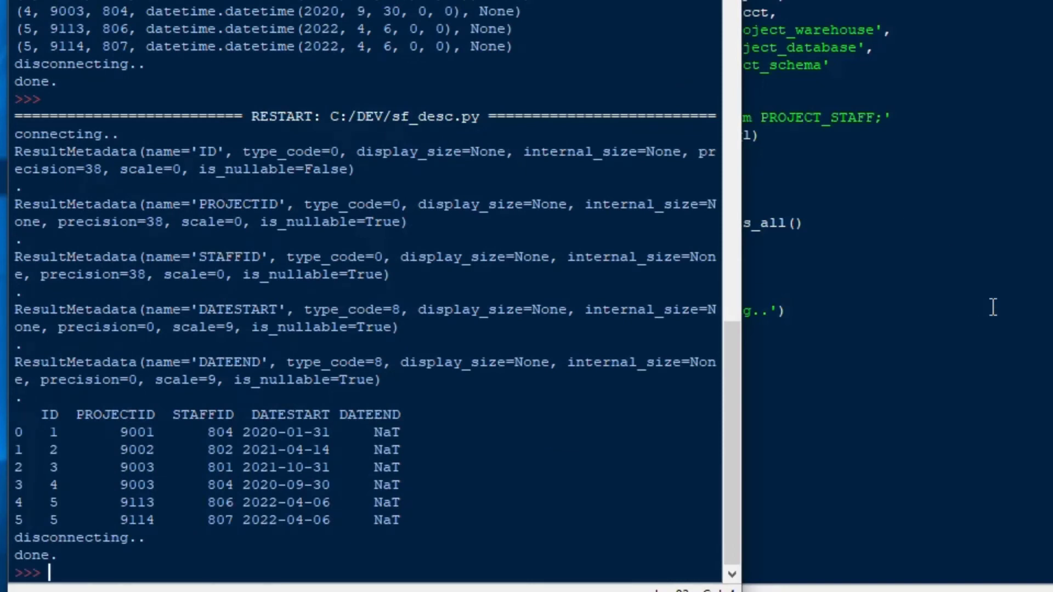
mouse_move(214, 414)
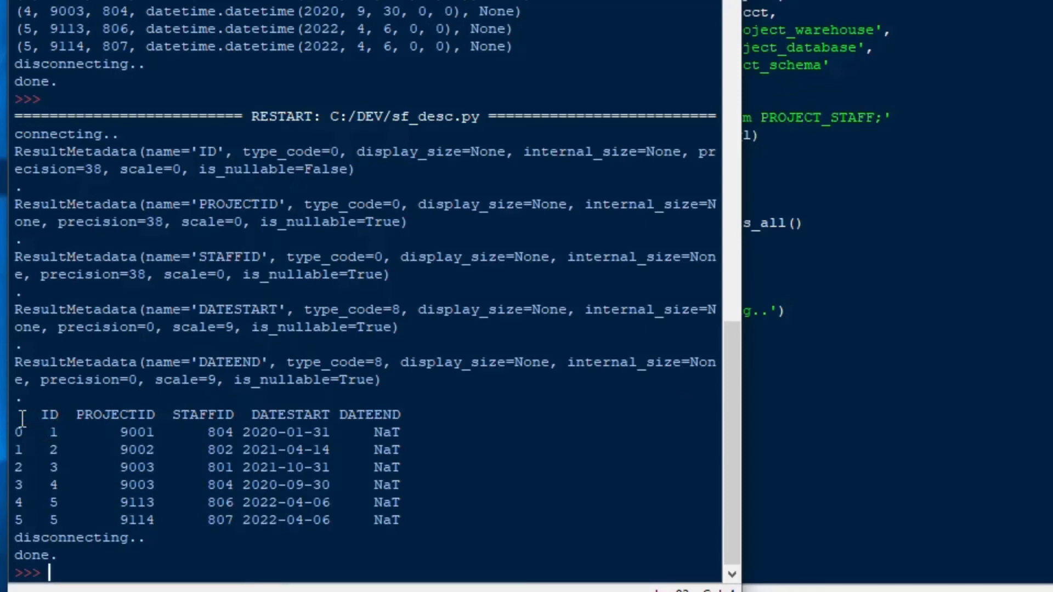
- Select the six-row PROJECT_STAFF DataFrame table printed in the shell
left_click_drag(20, 420, 491, 528)
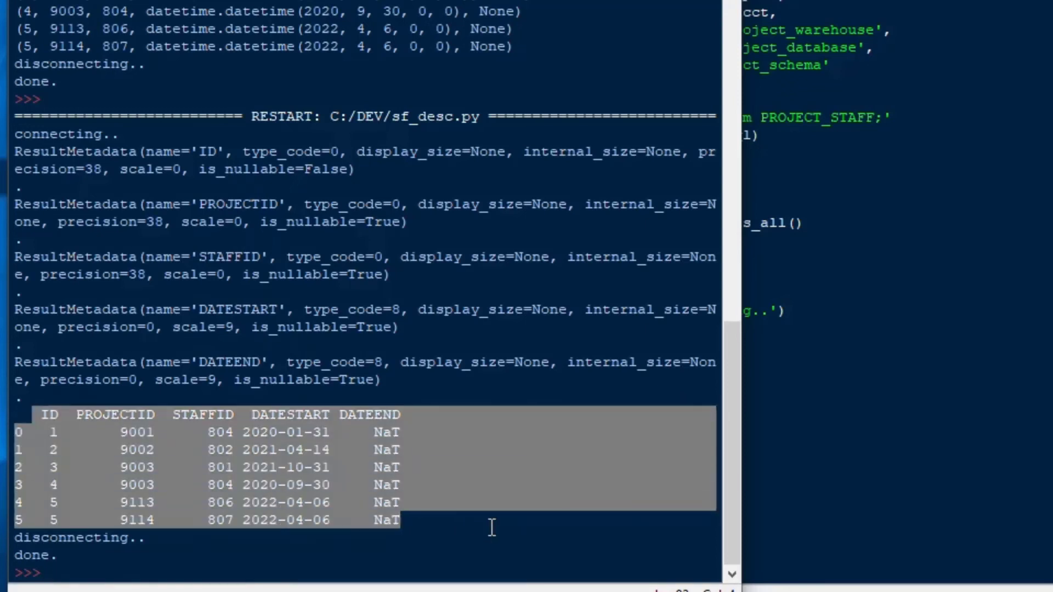